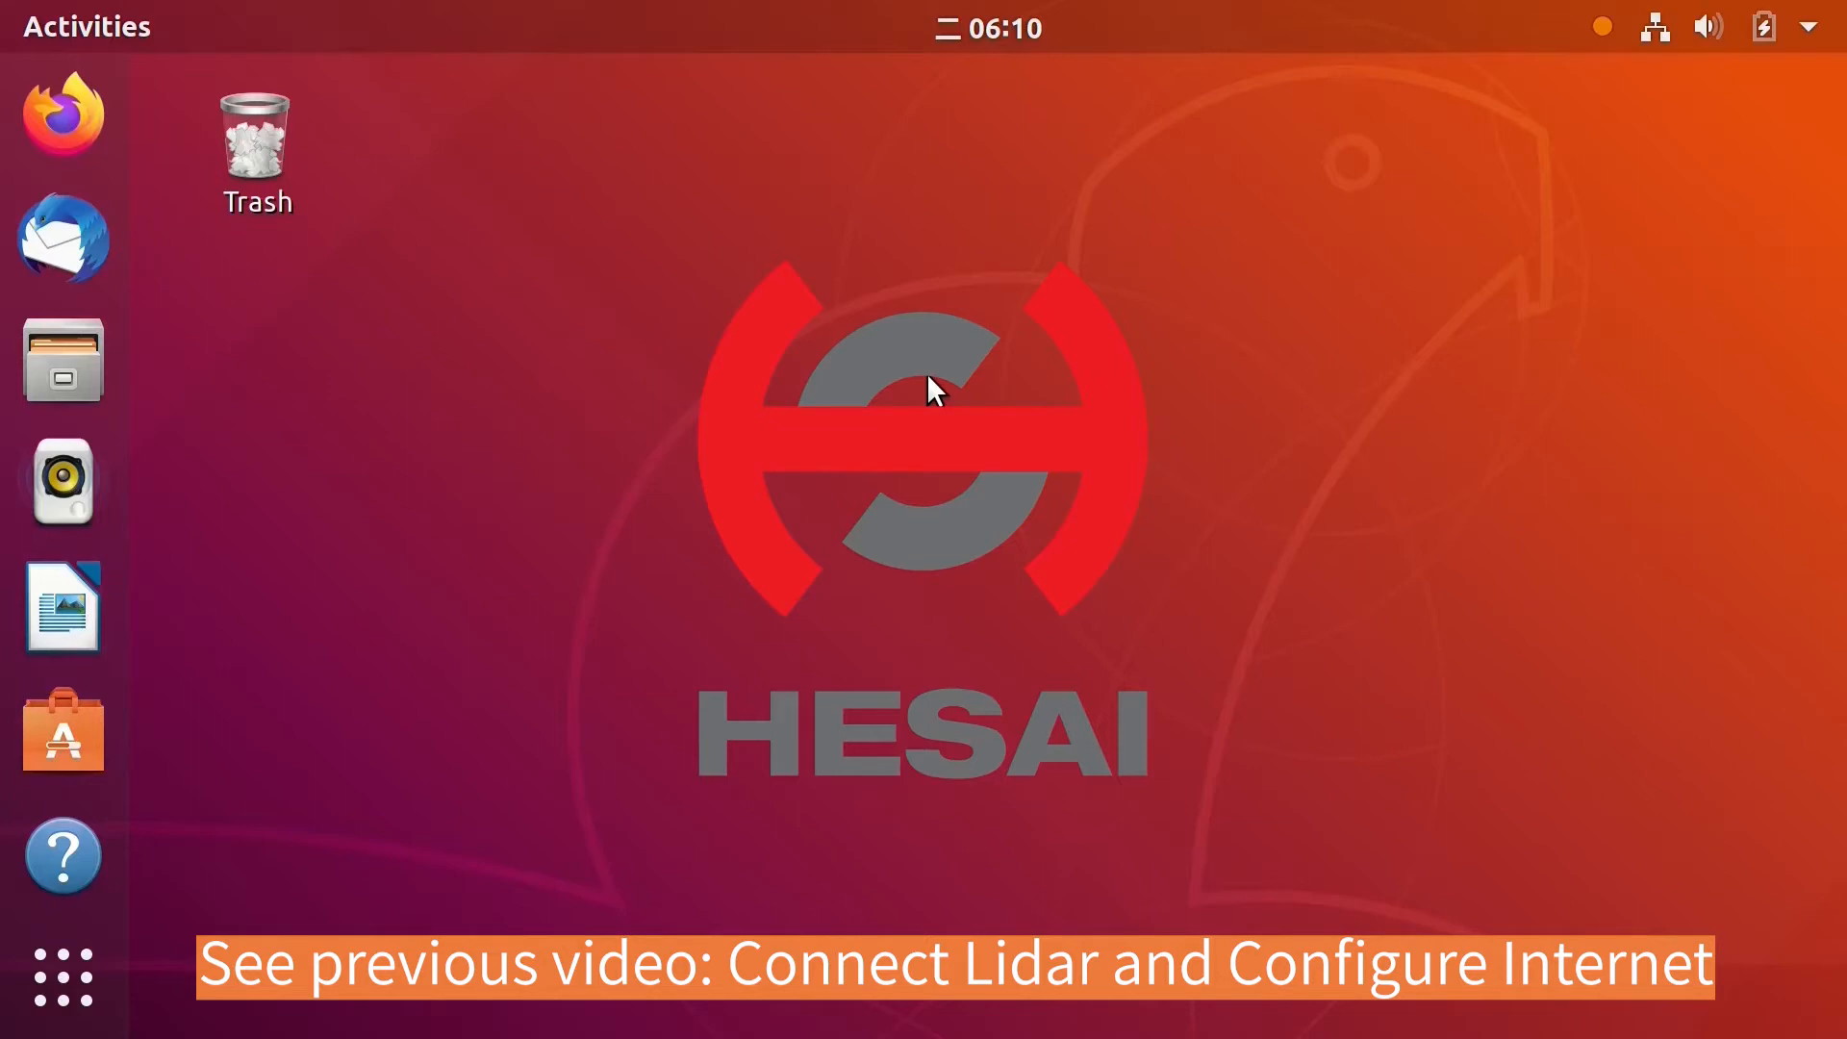
Start the live Wireshark capture on enp4s0 showing UDP packets from 192.168.1.201
left_click(63, 115)
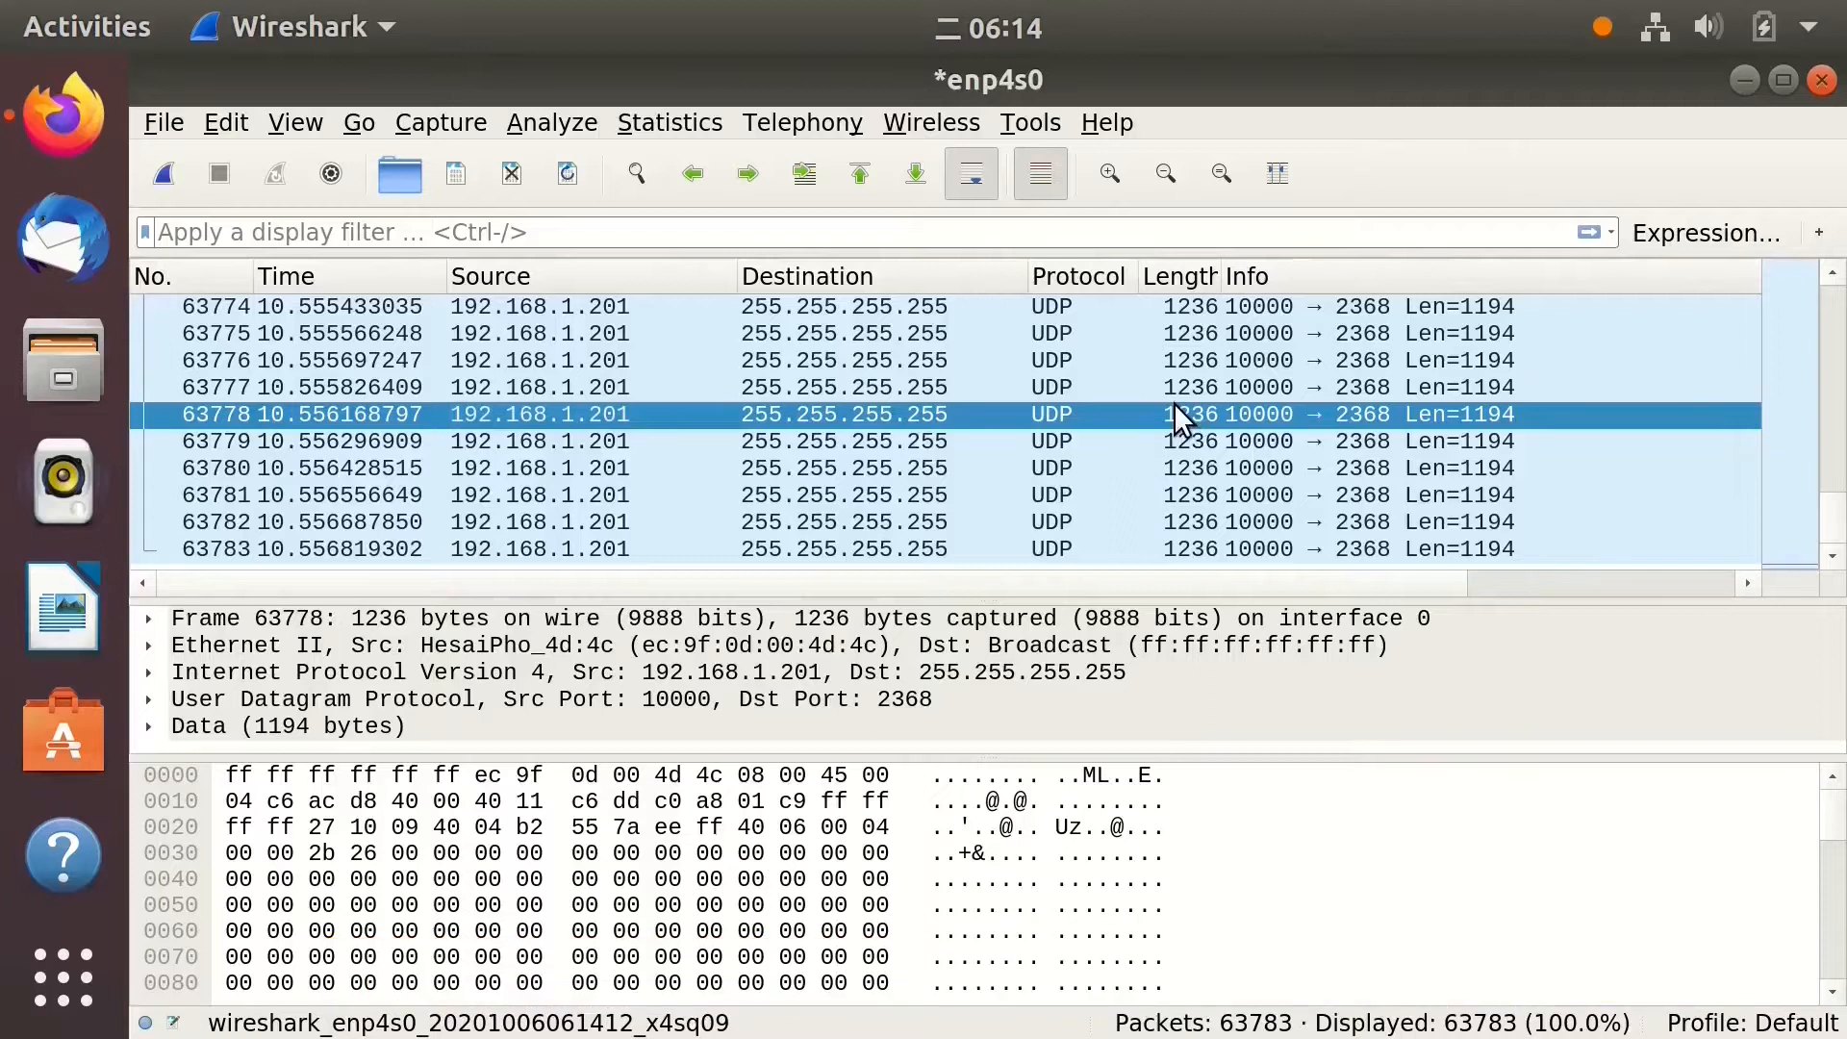
Go to github.com/hesaitechnology and open the pinned HesaiLidar_General_ROS repository
left_click(62, 114)
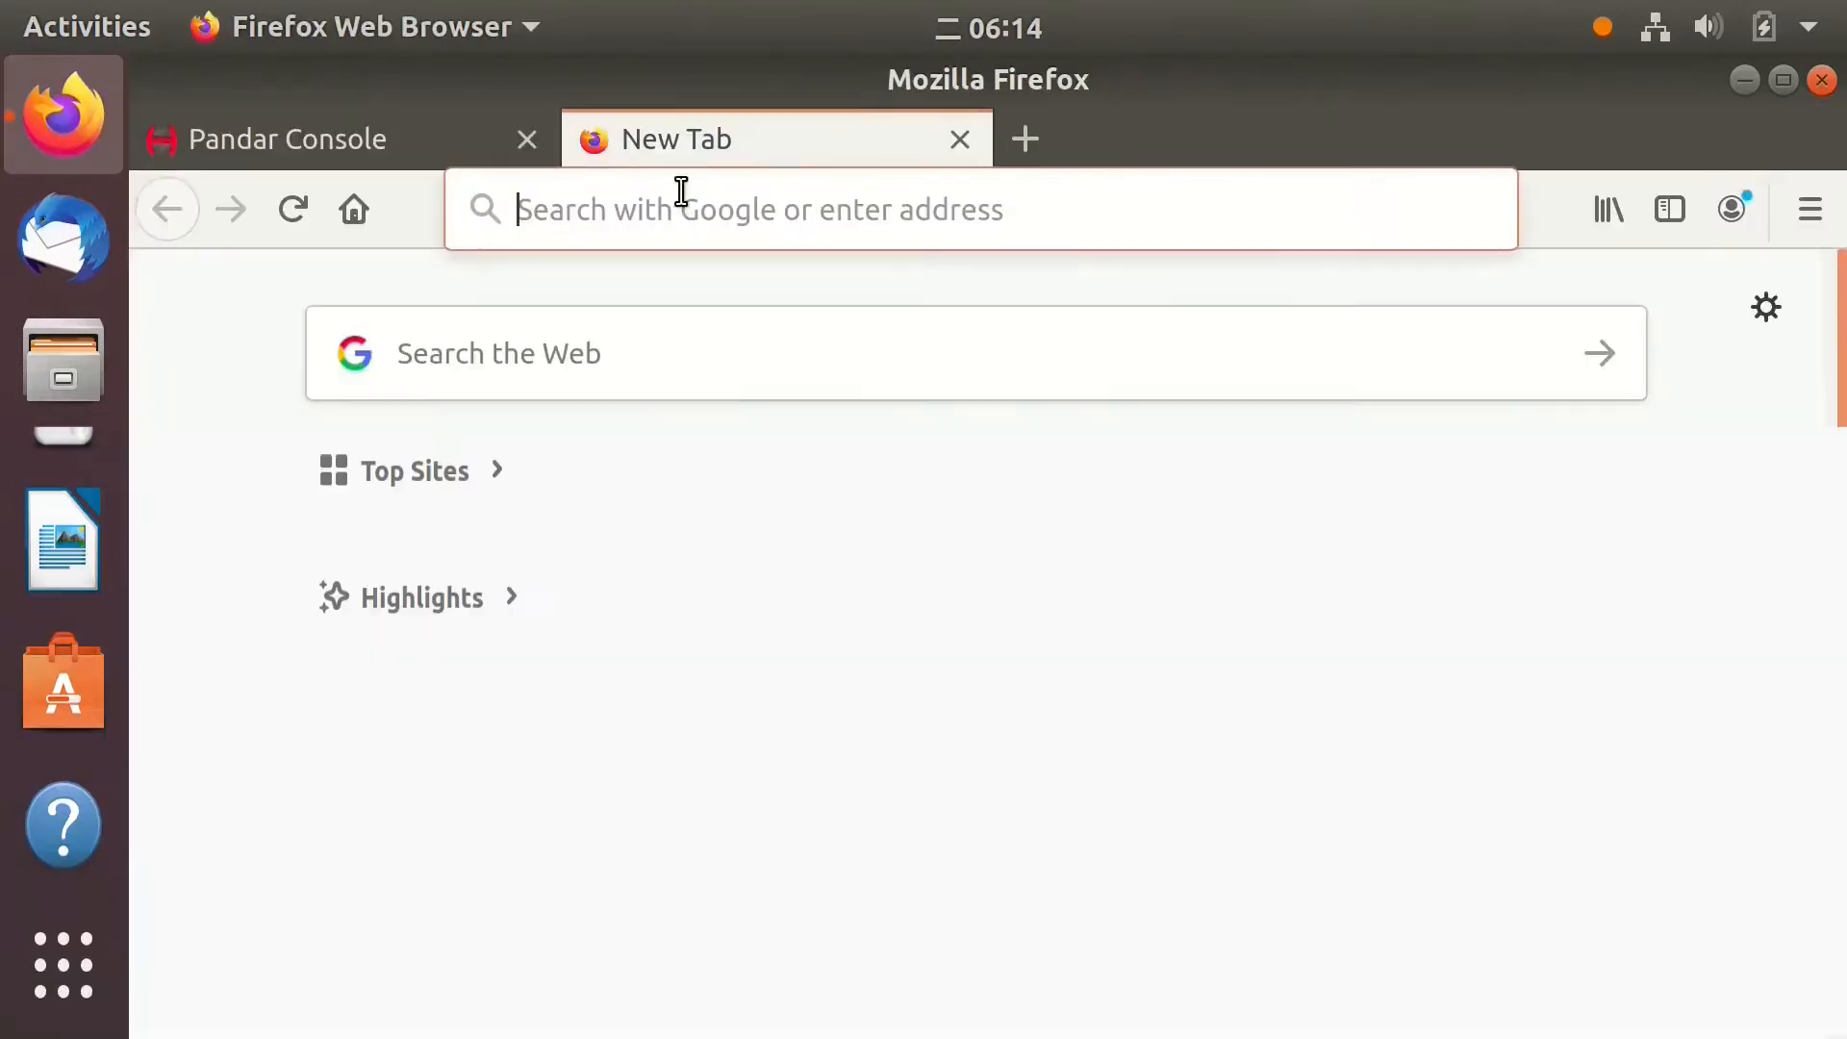
type("github.com")
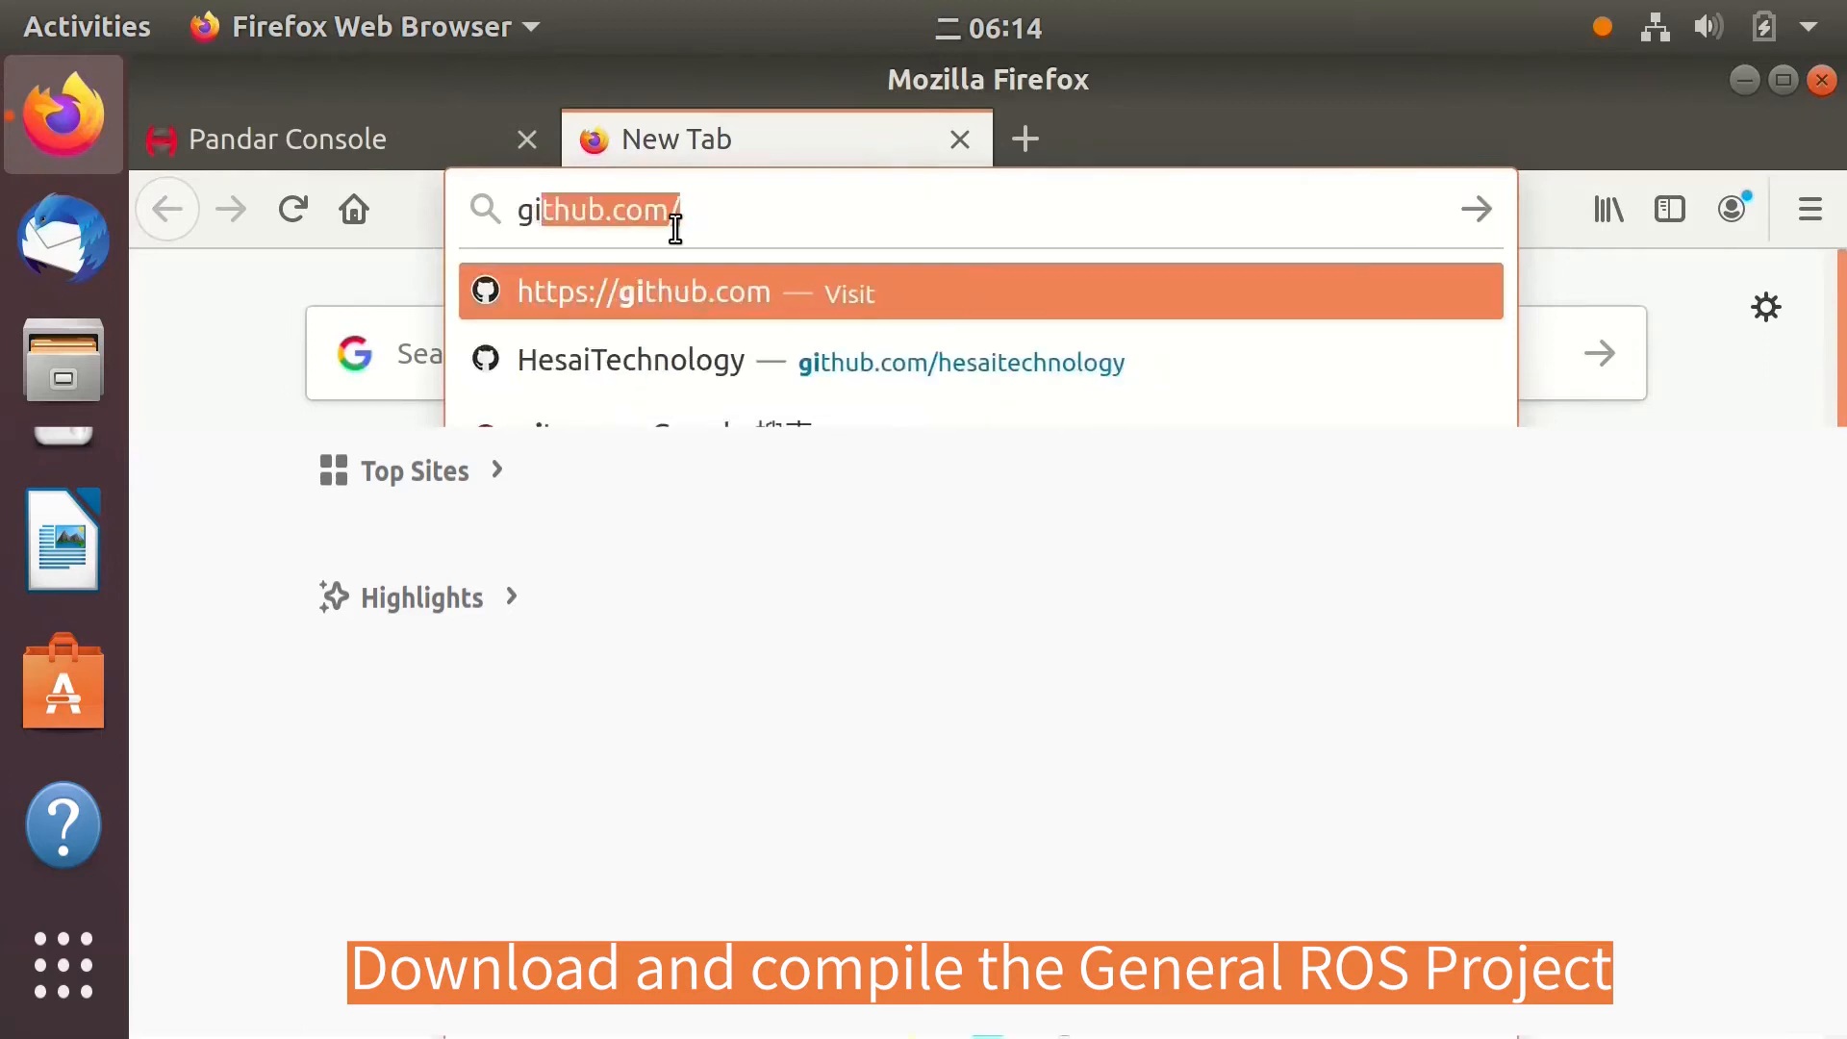
type("//")
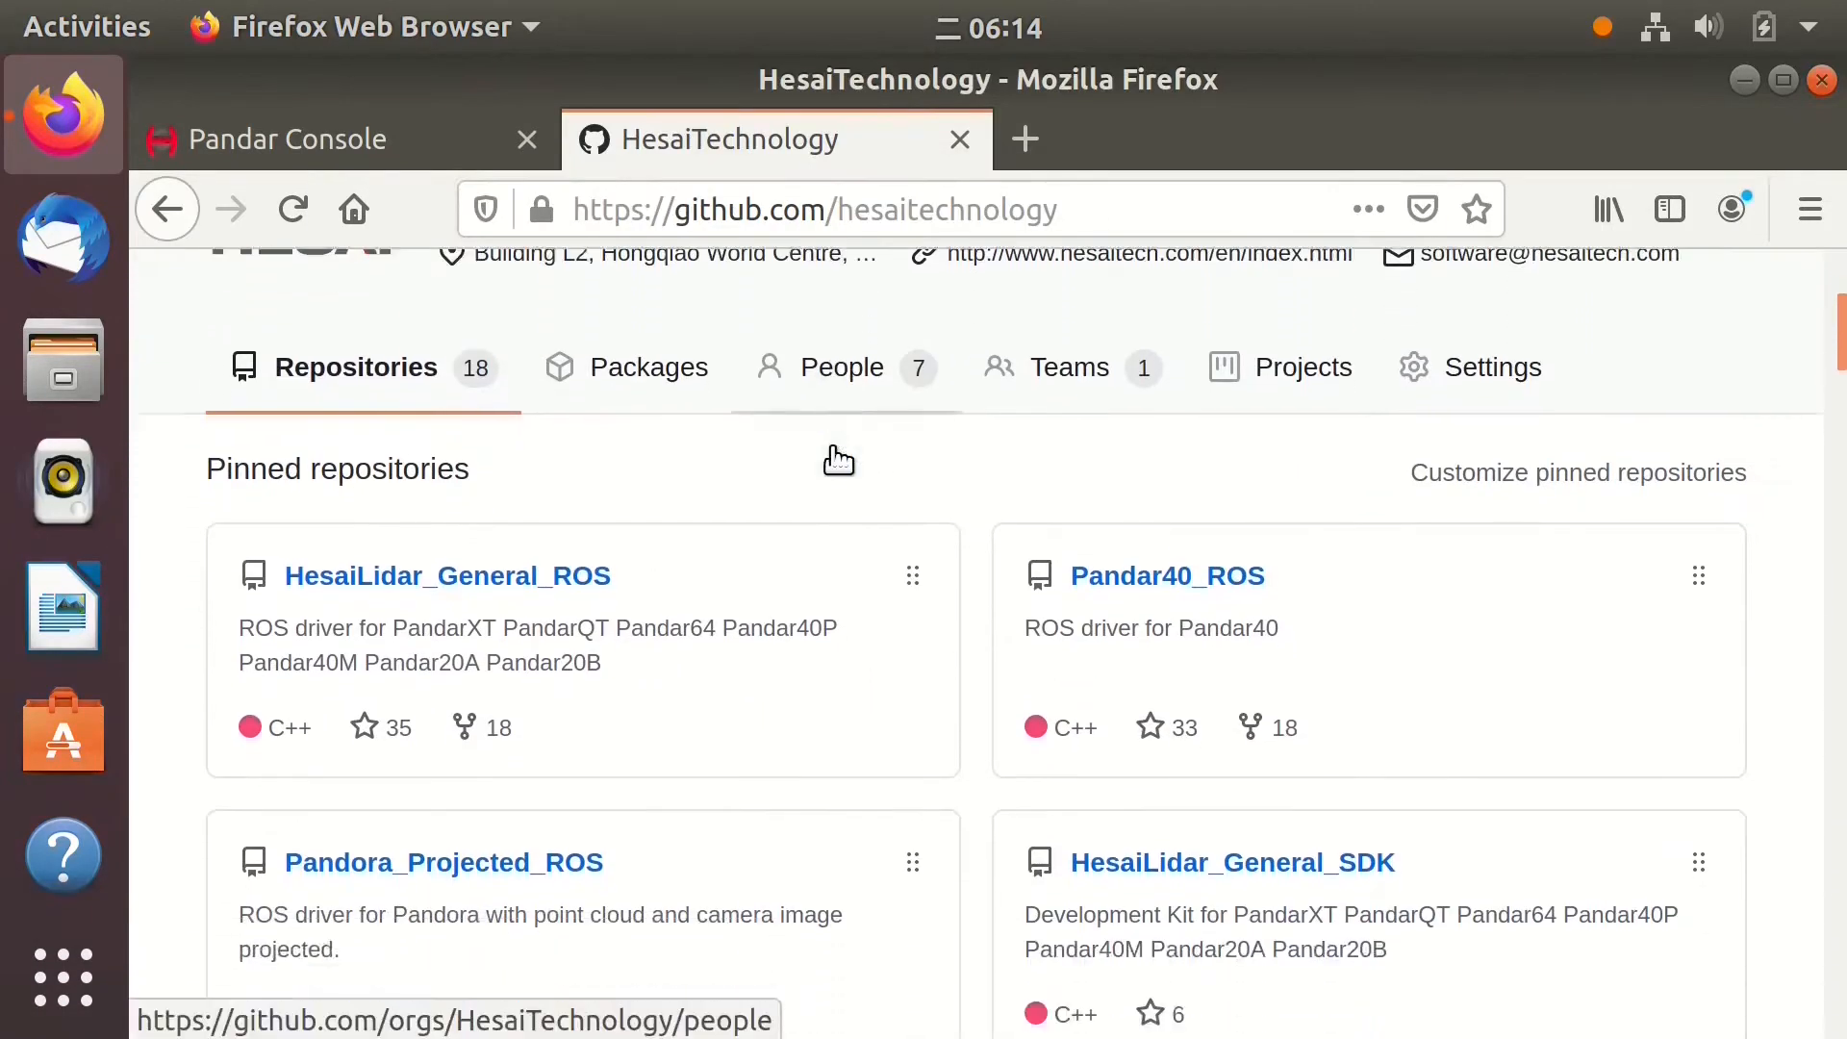
scroll("down", 3)
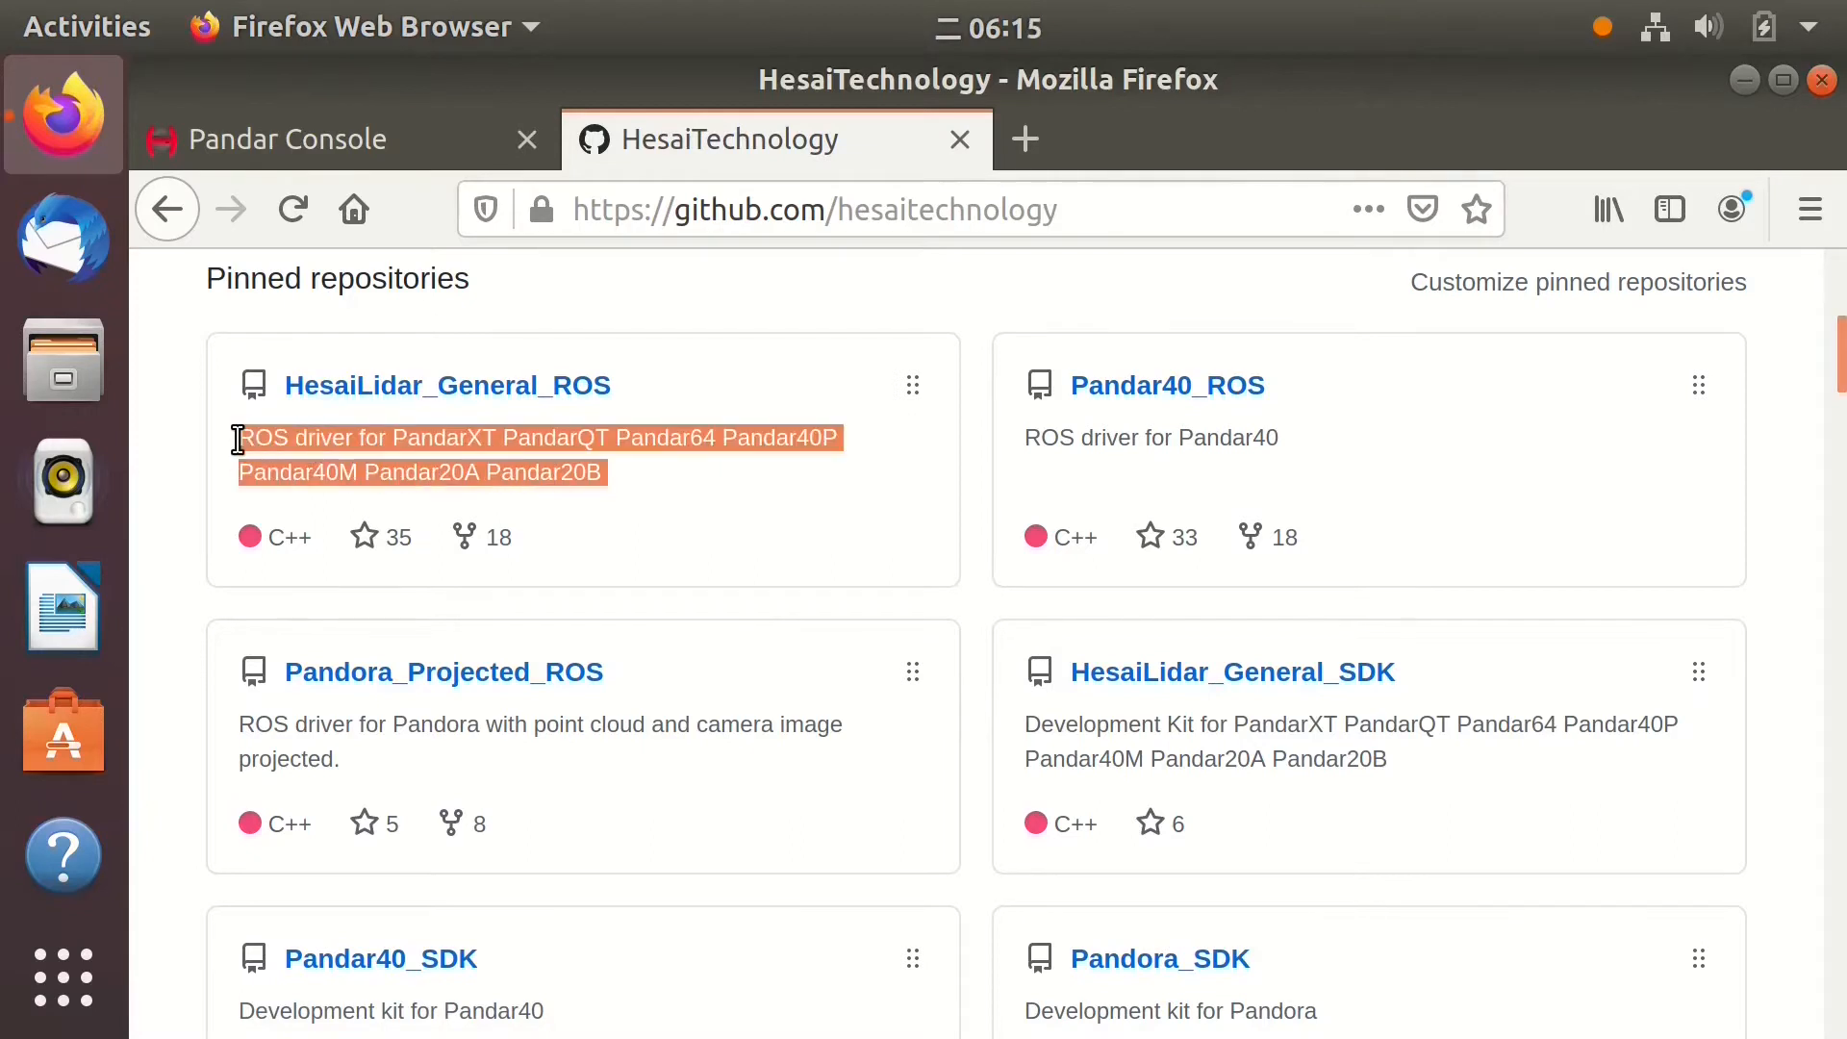
mouse_move(701, 487)
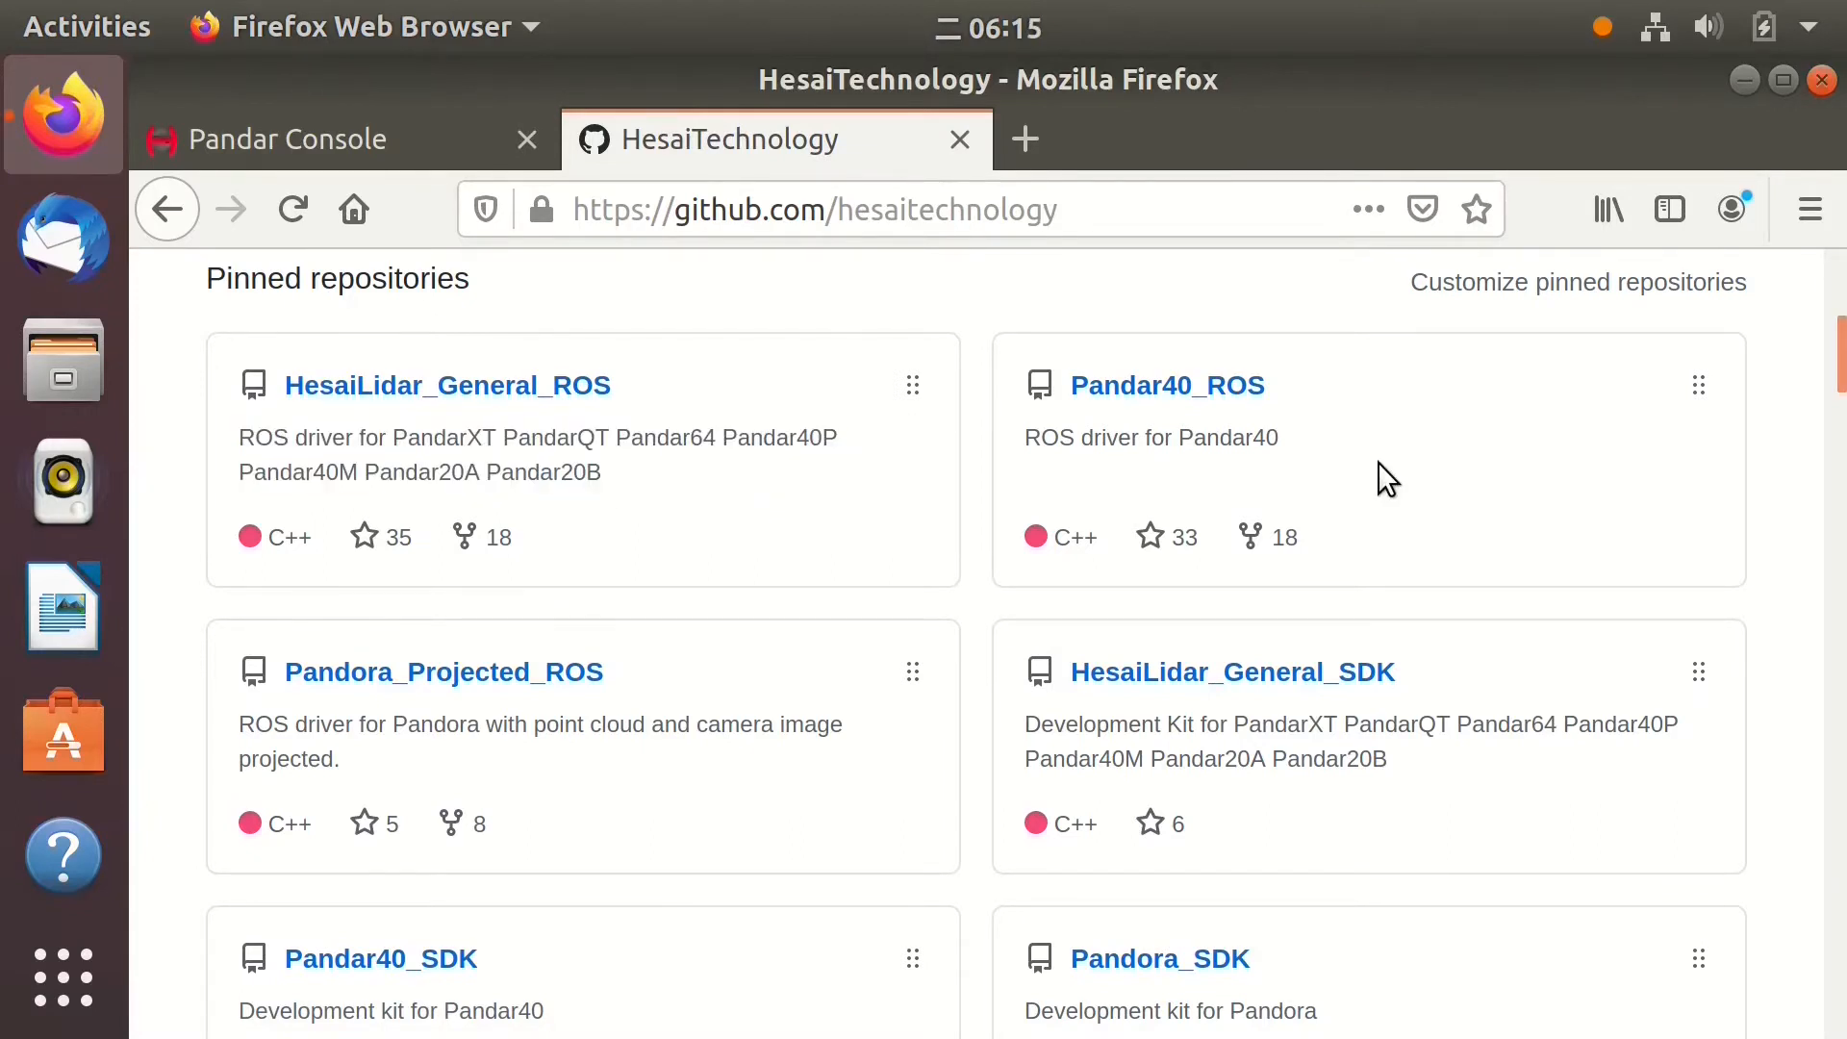
double_click(1149, 437)
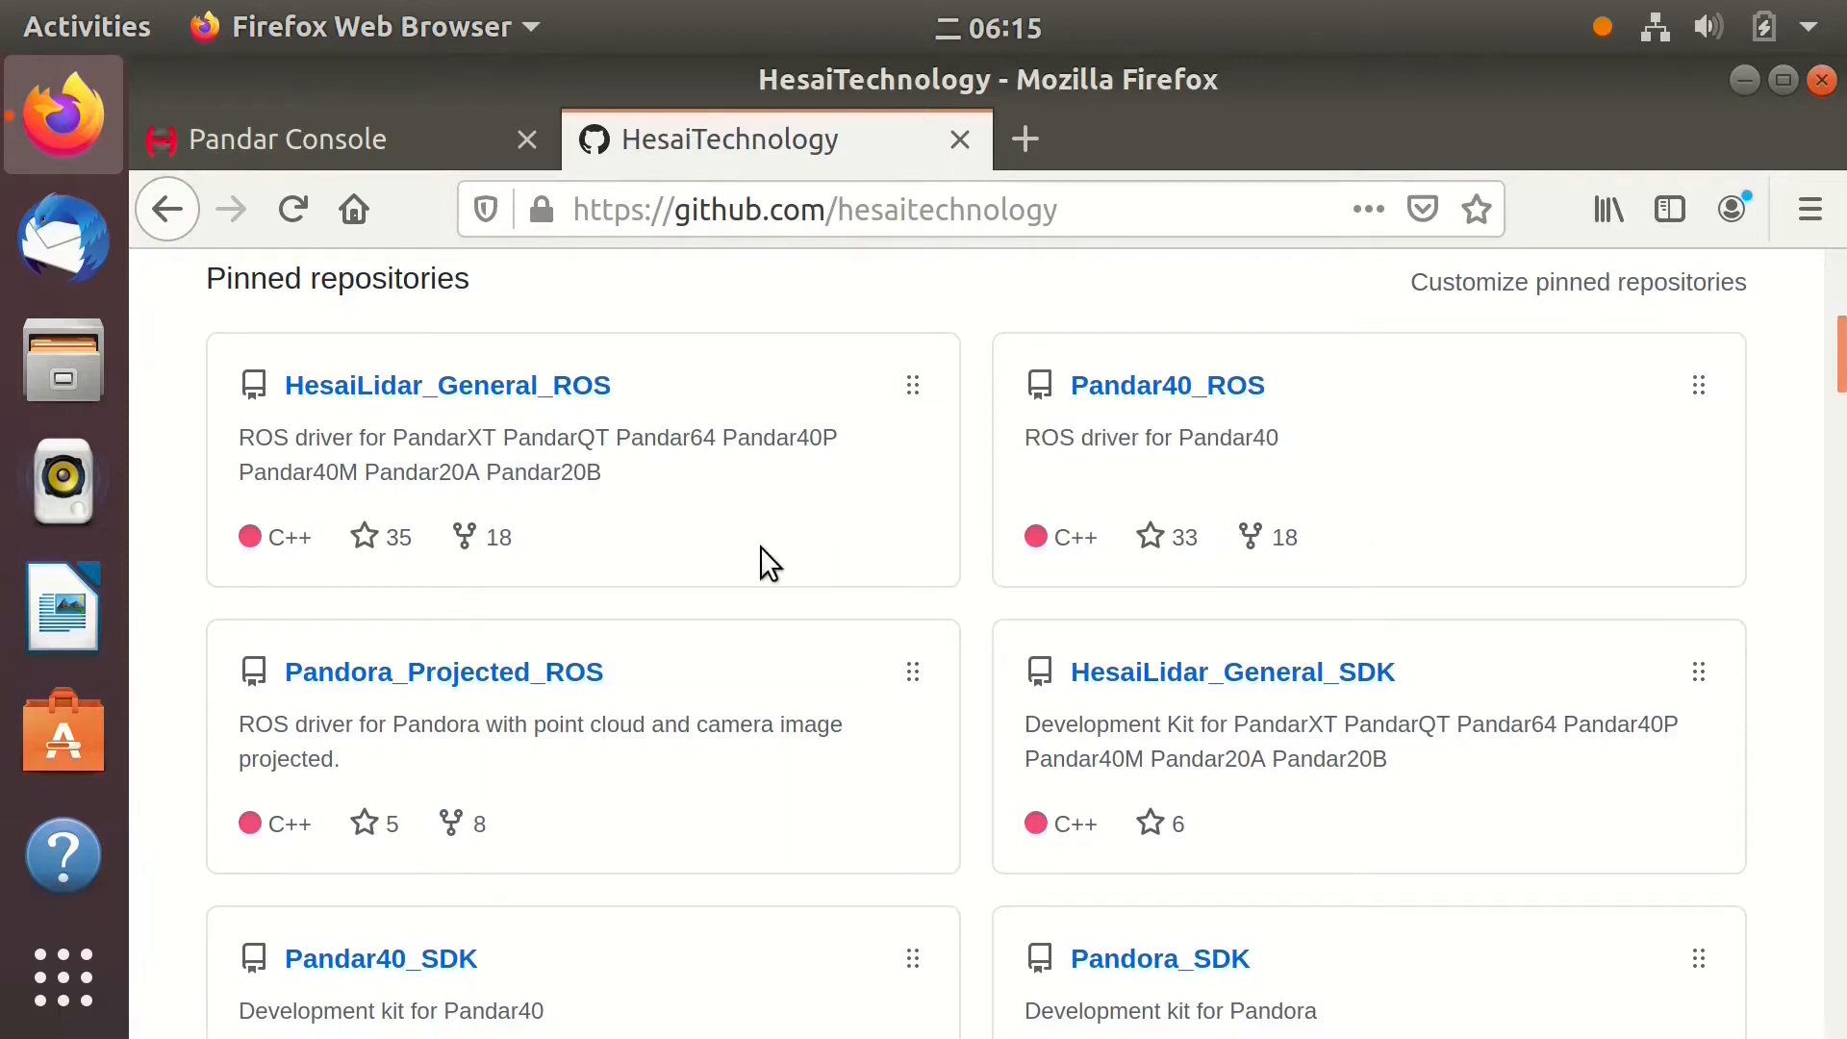
left_click(292, 210)
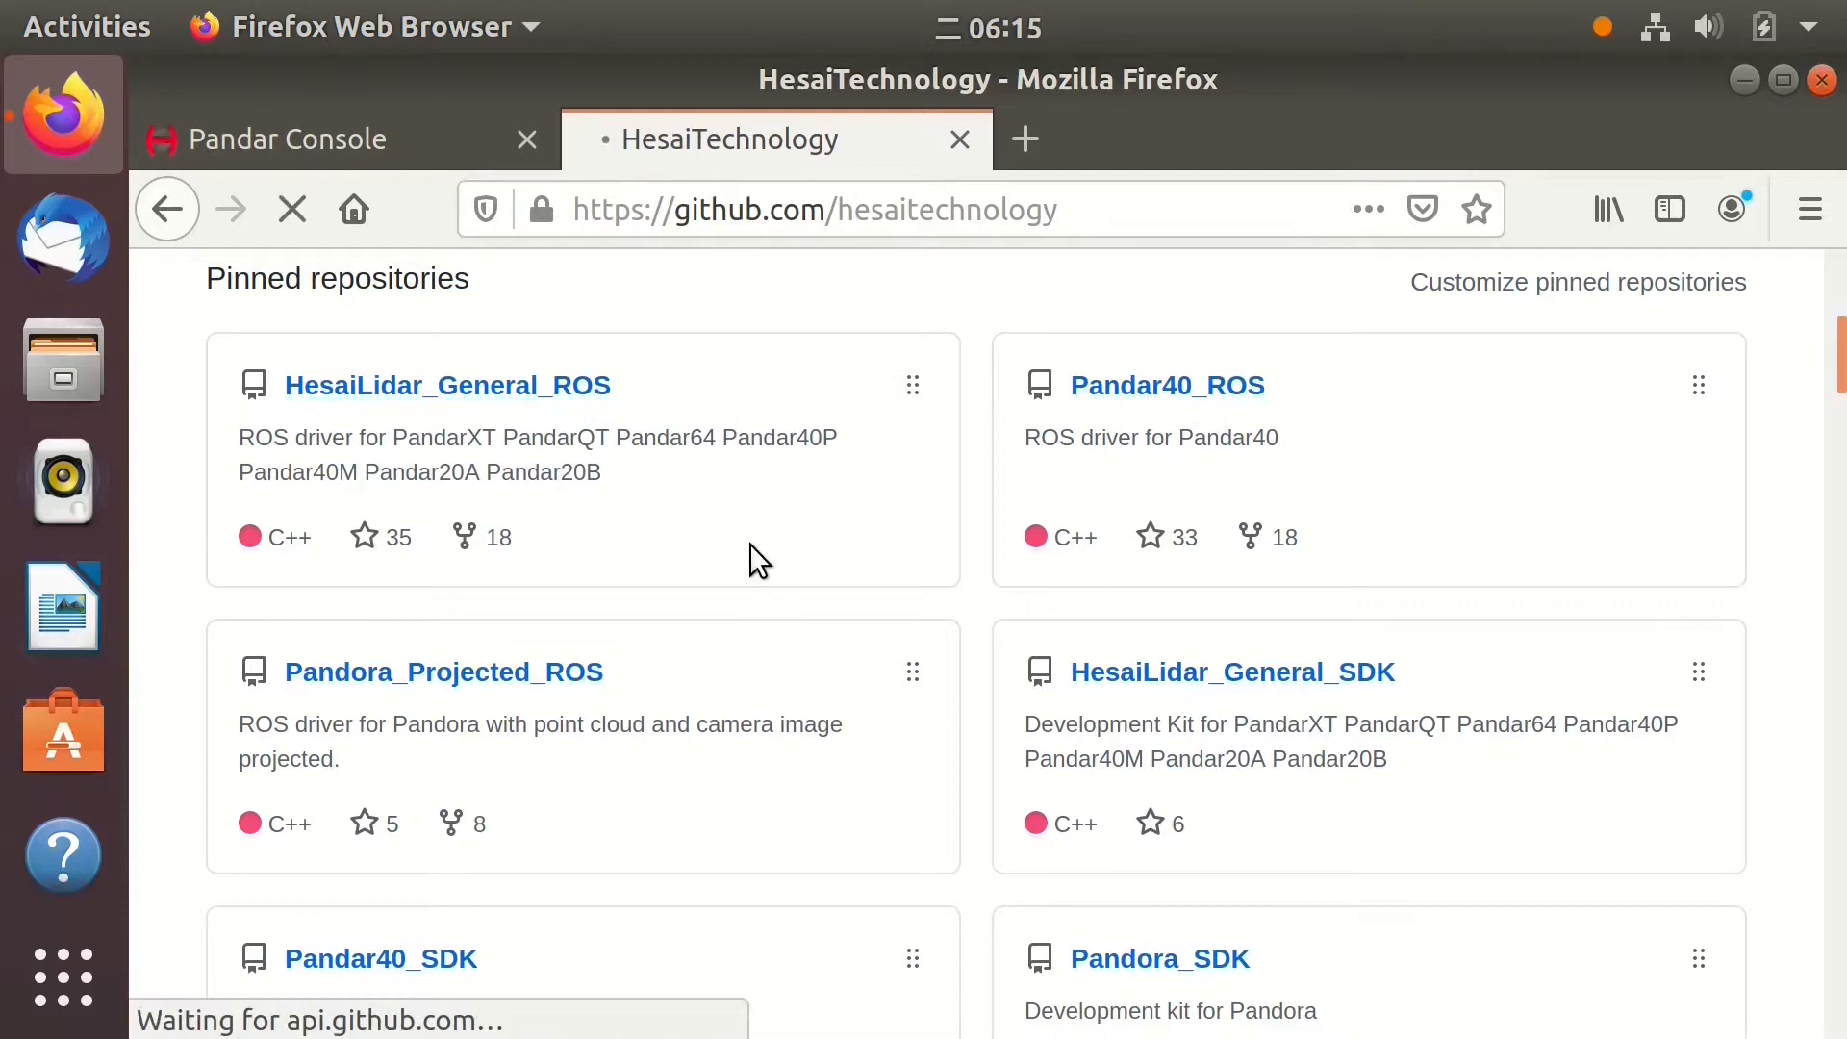
Read the zoomed-out readme, marking the Ubuntu 18.04/ROS melodic requirement, down to Download and Build
left_click(447, 385)
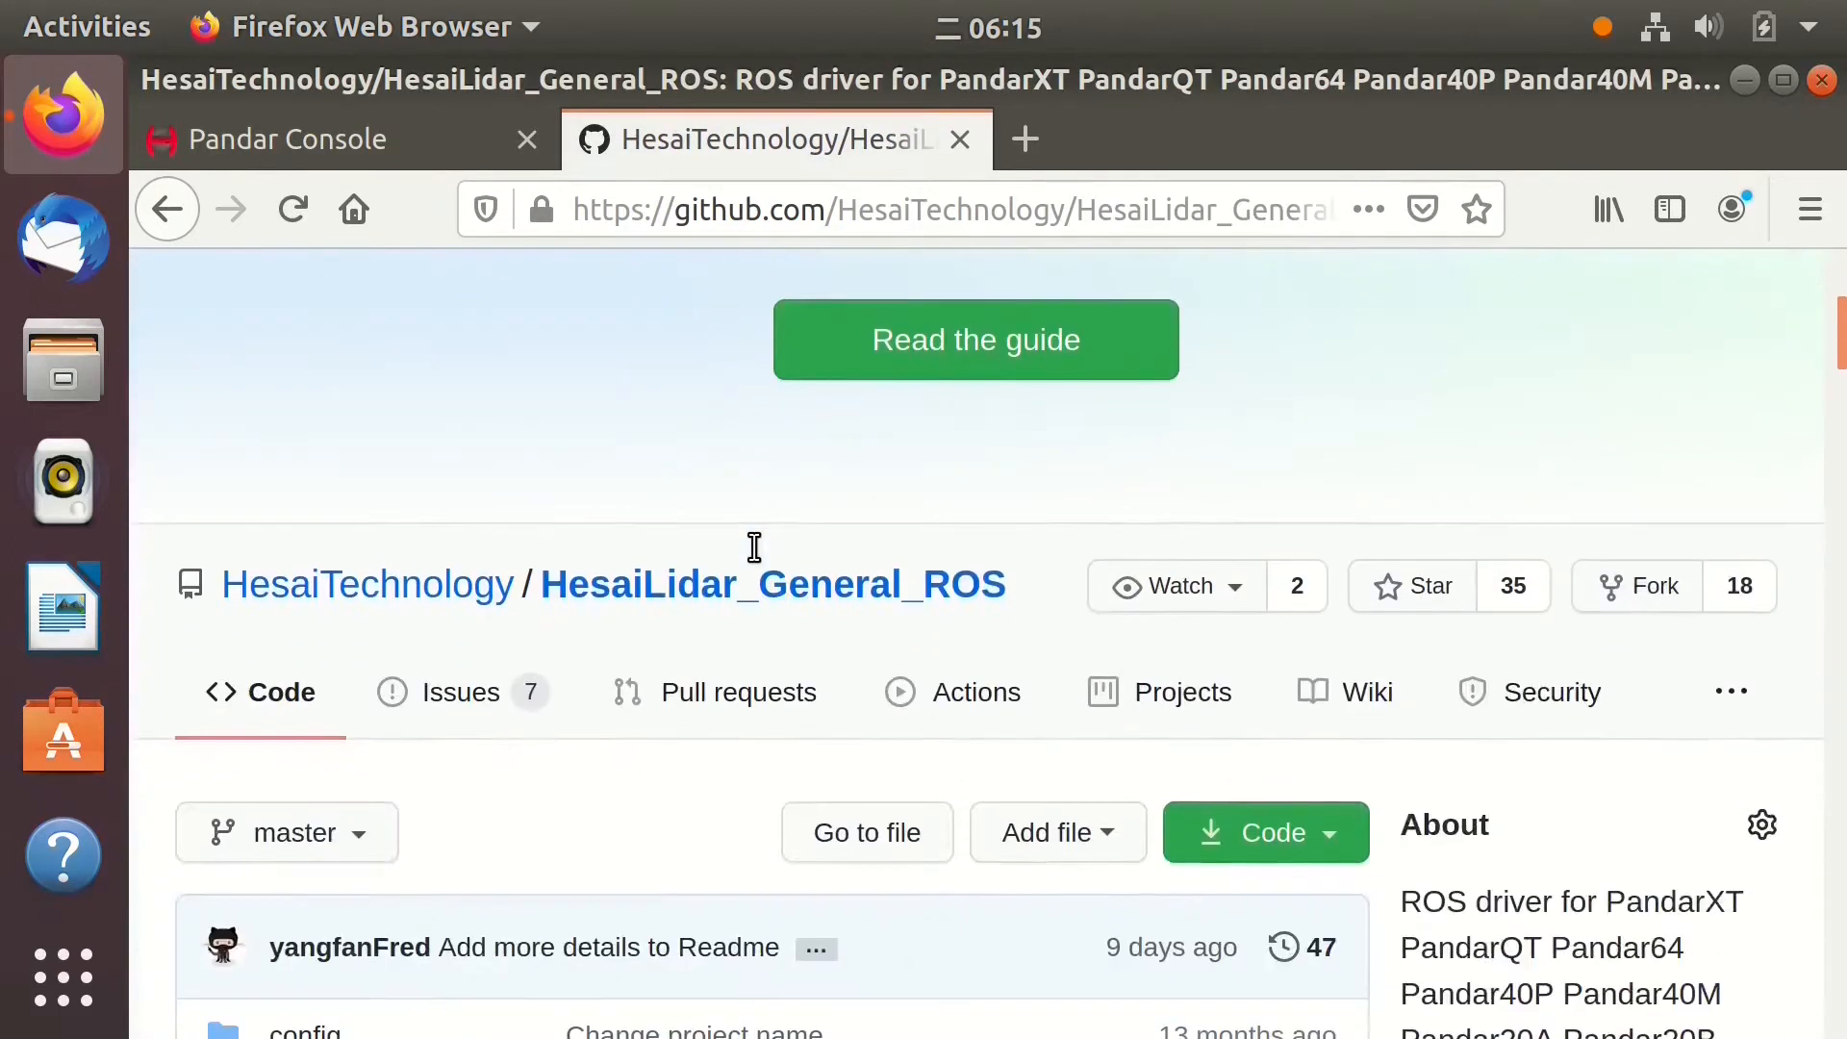
scroll("down", 3)
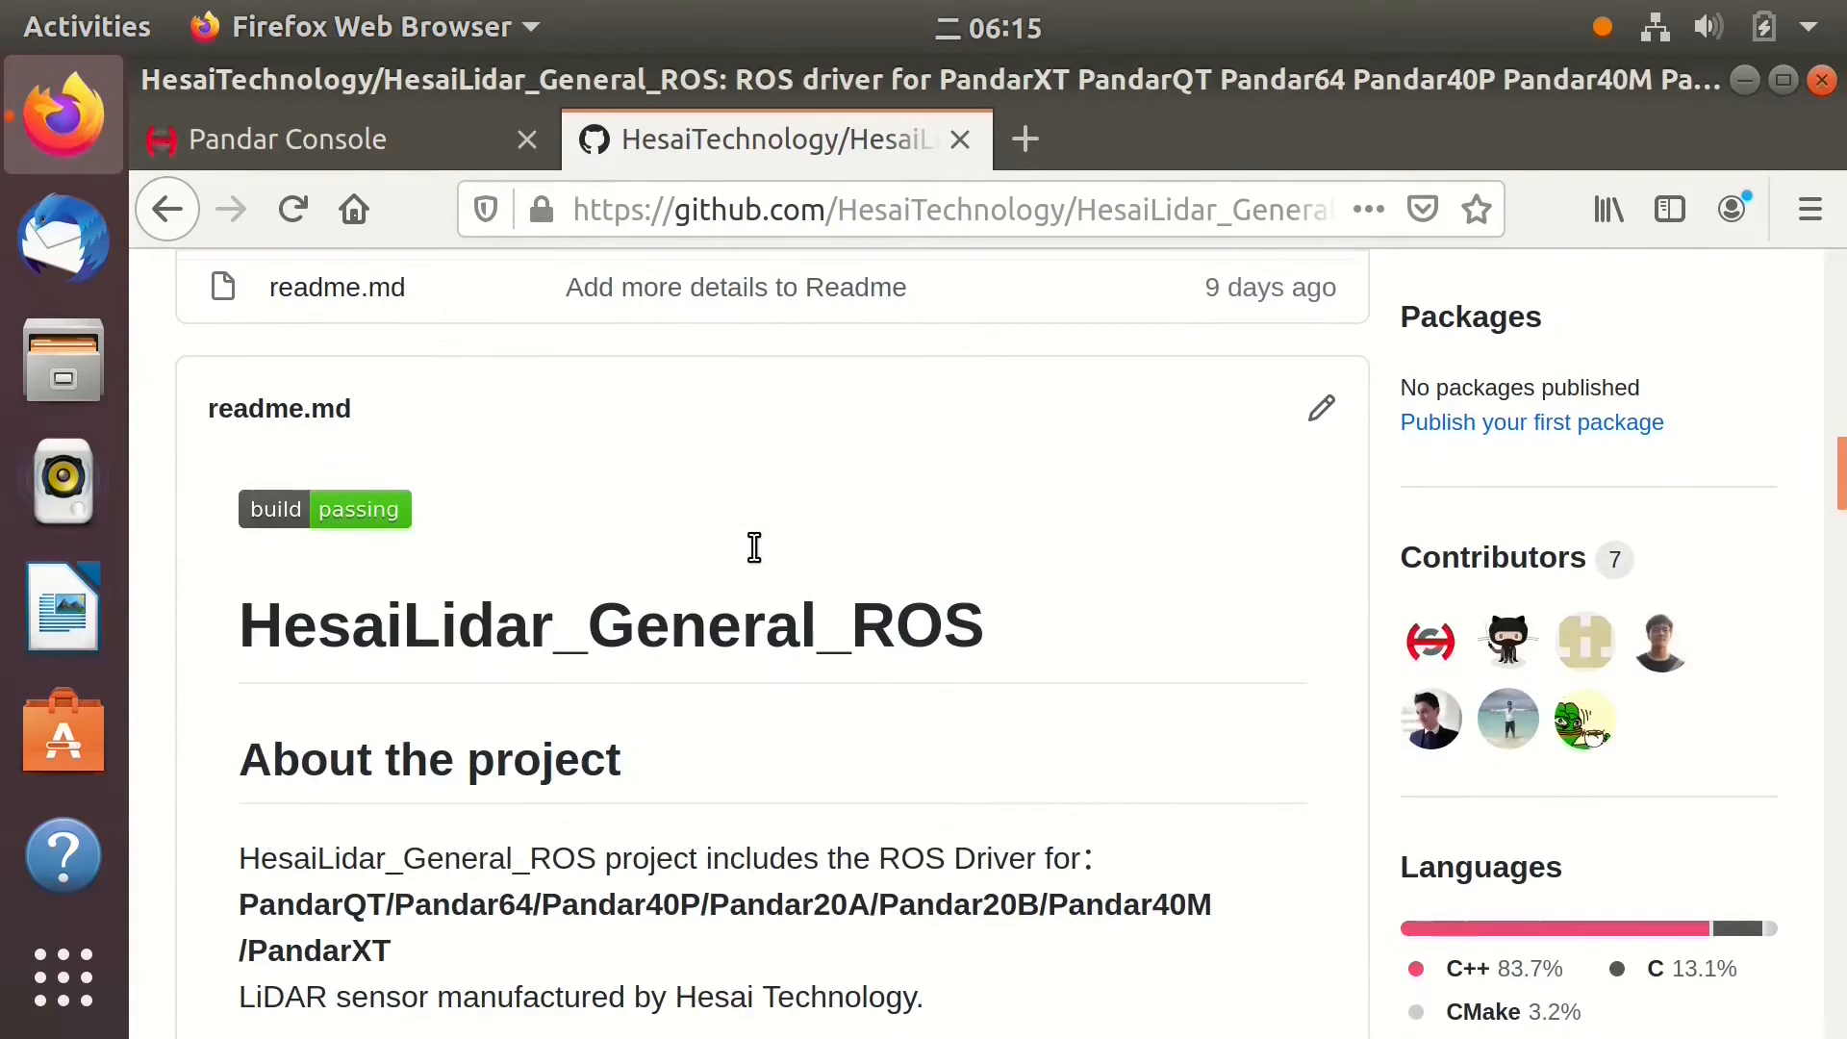
scroll("down", 3)
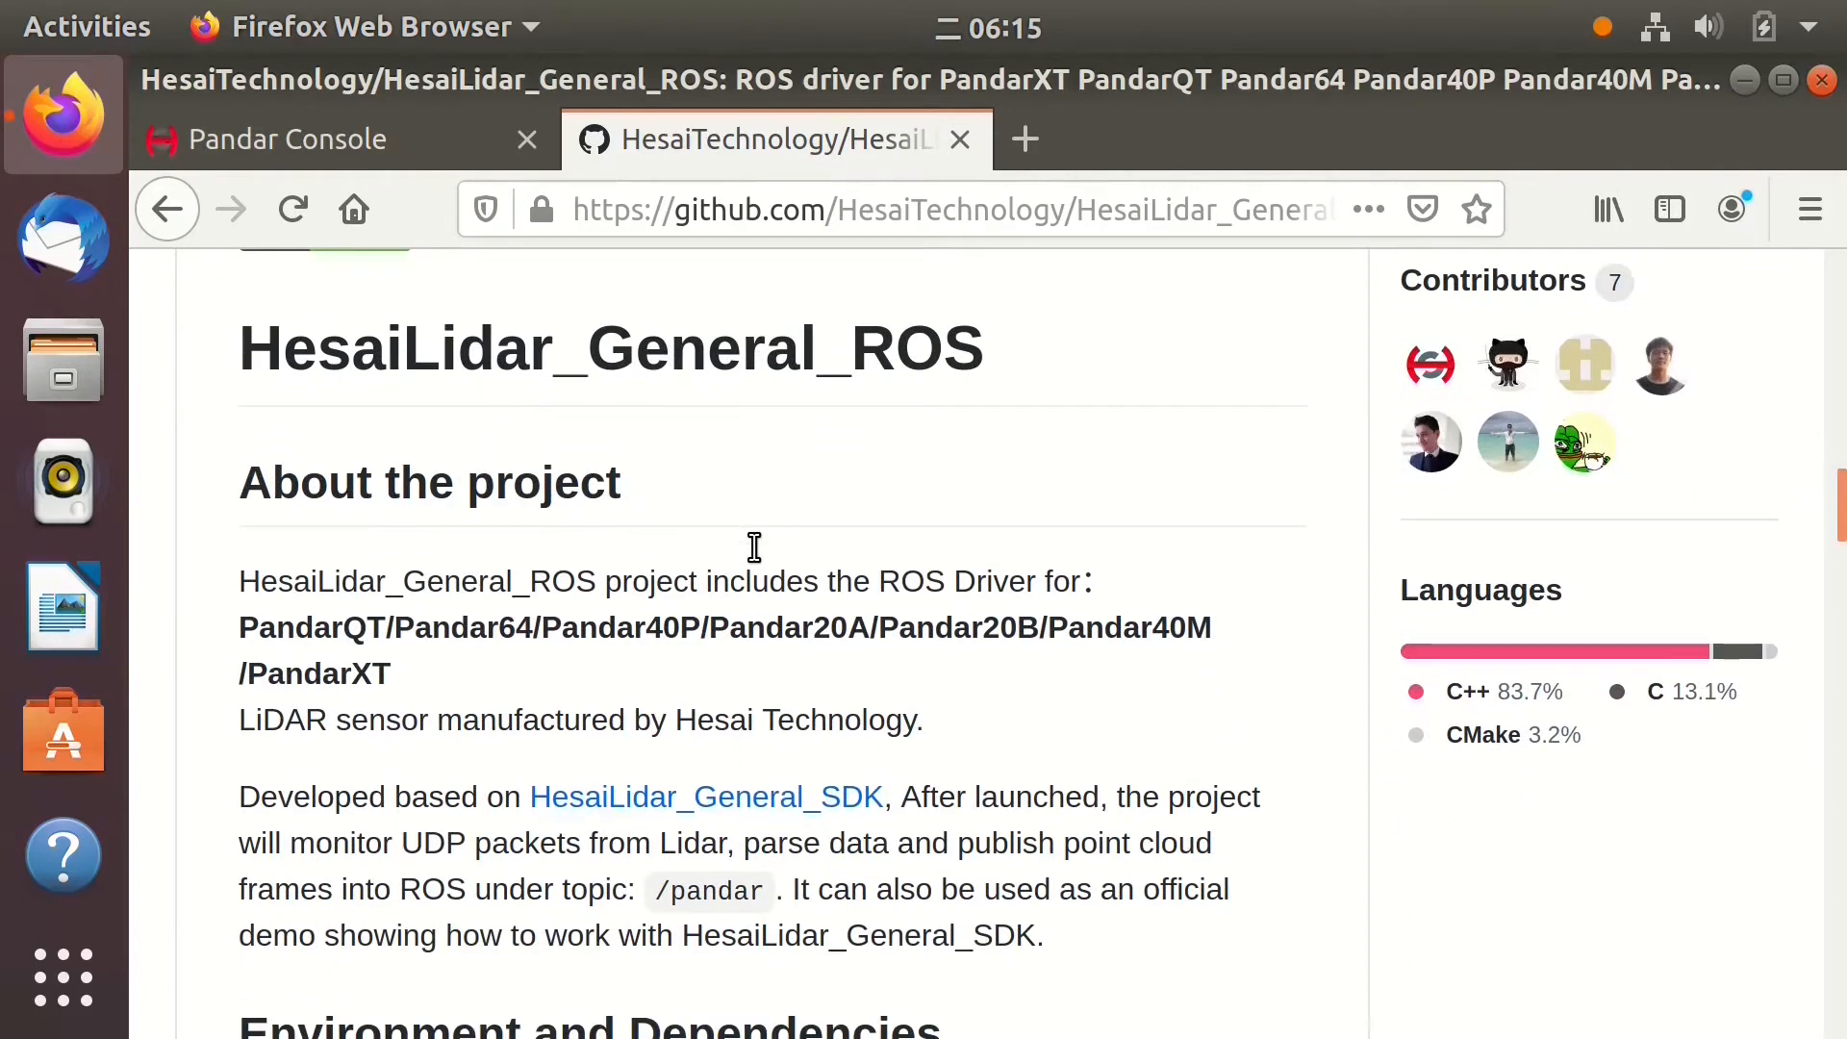
mouse_move(1391, 604)
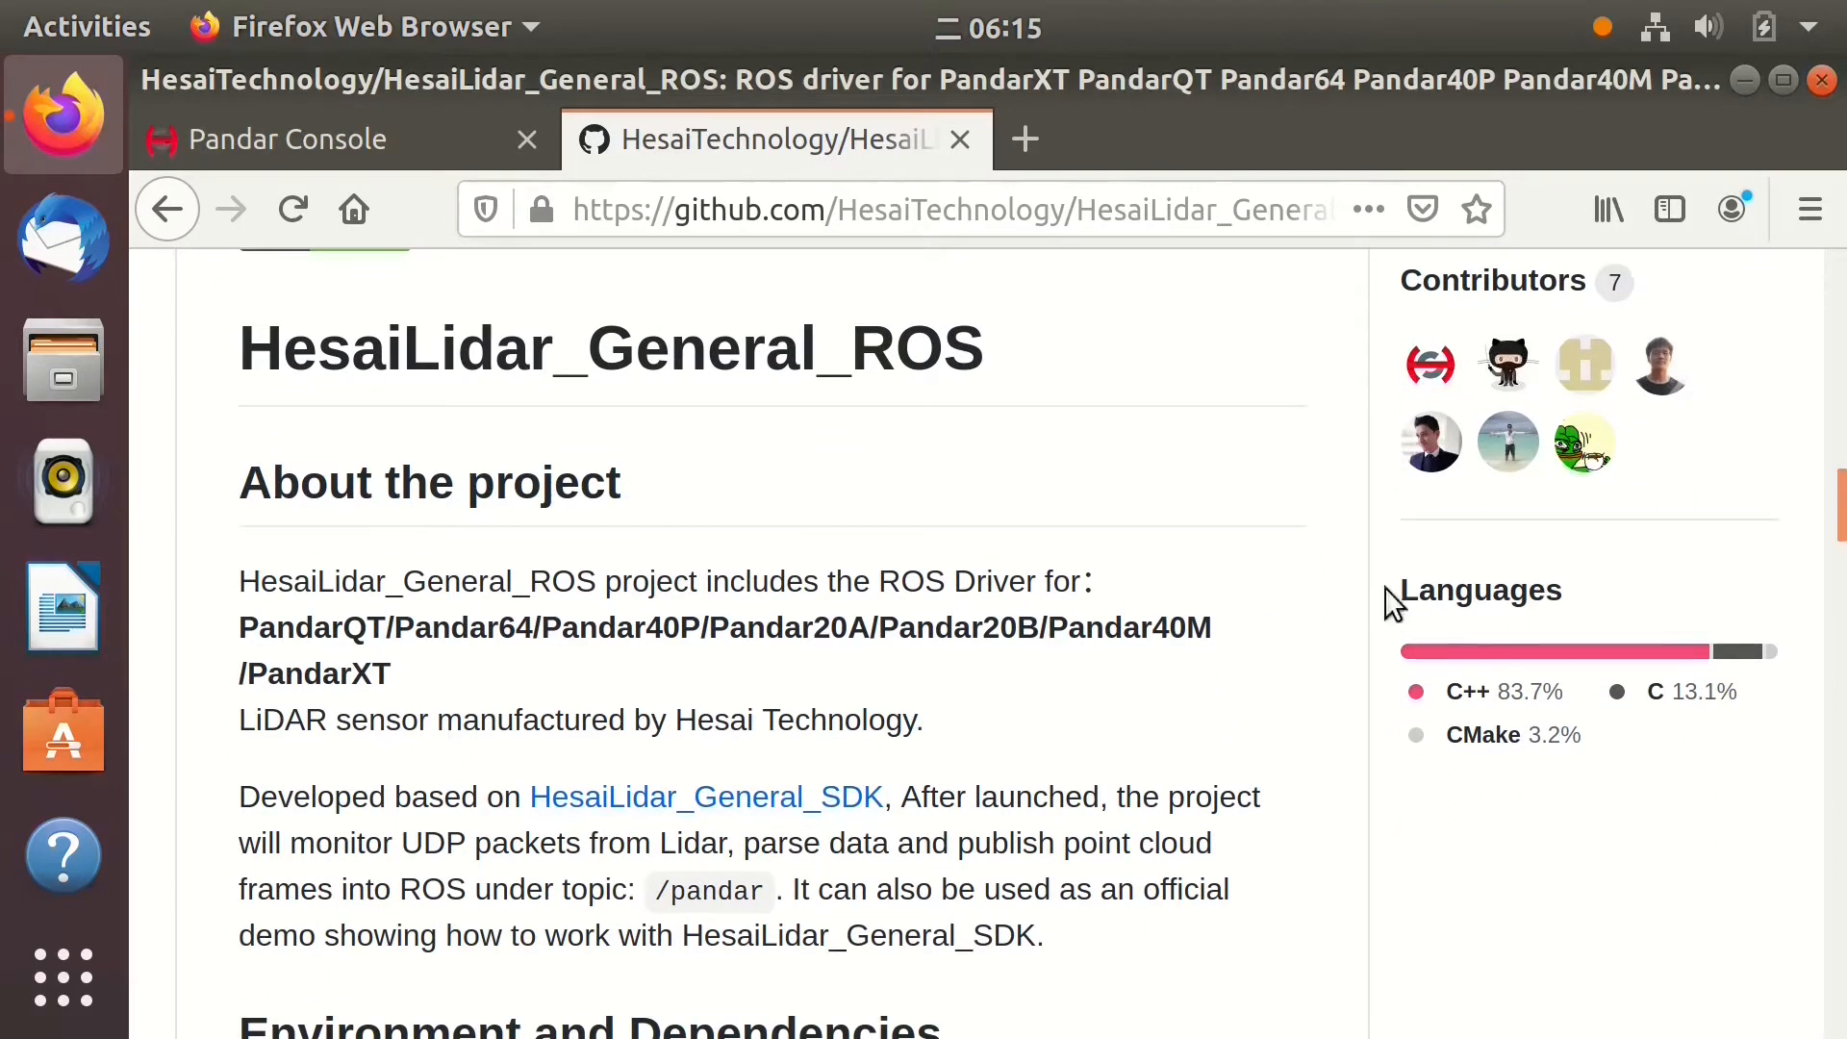
key("ctrl+minus")
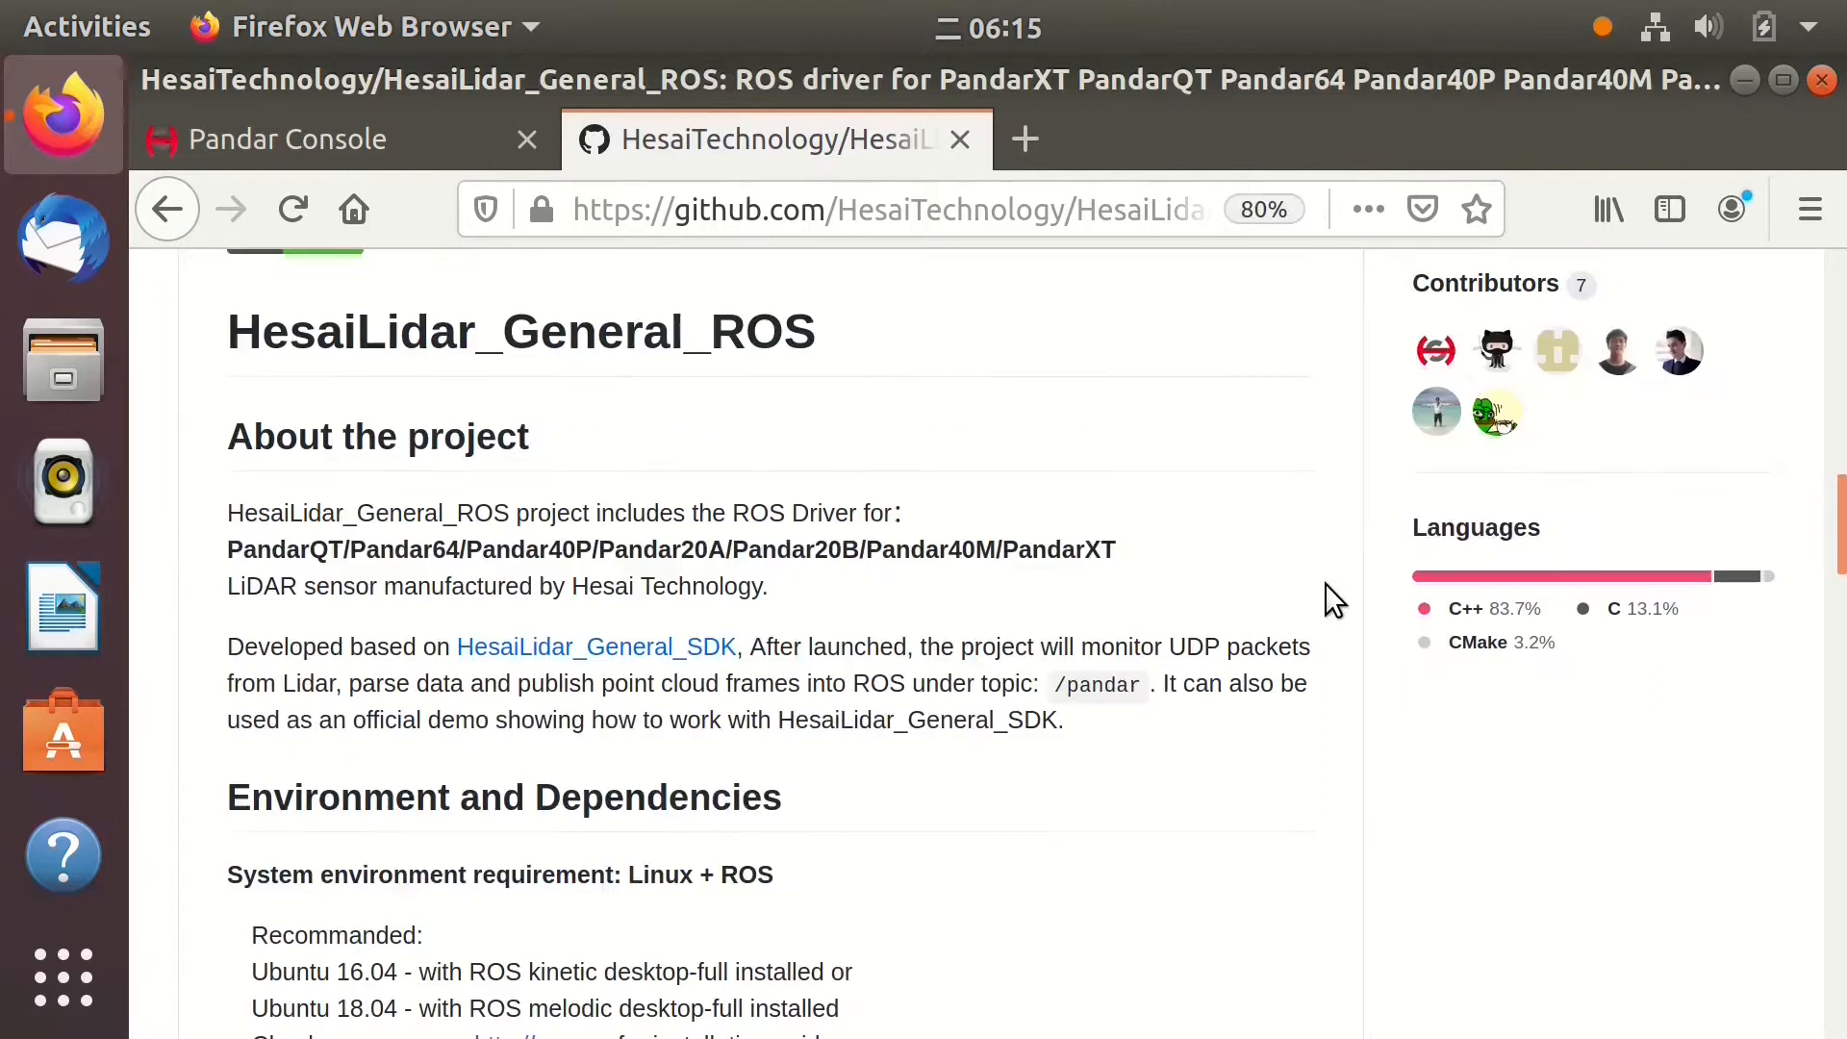
scroll("down", 3)
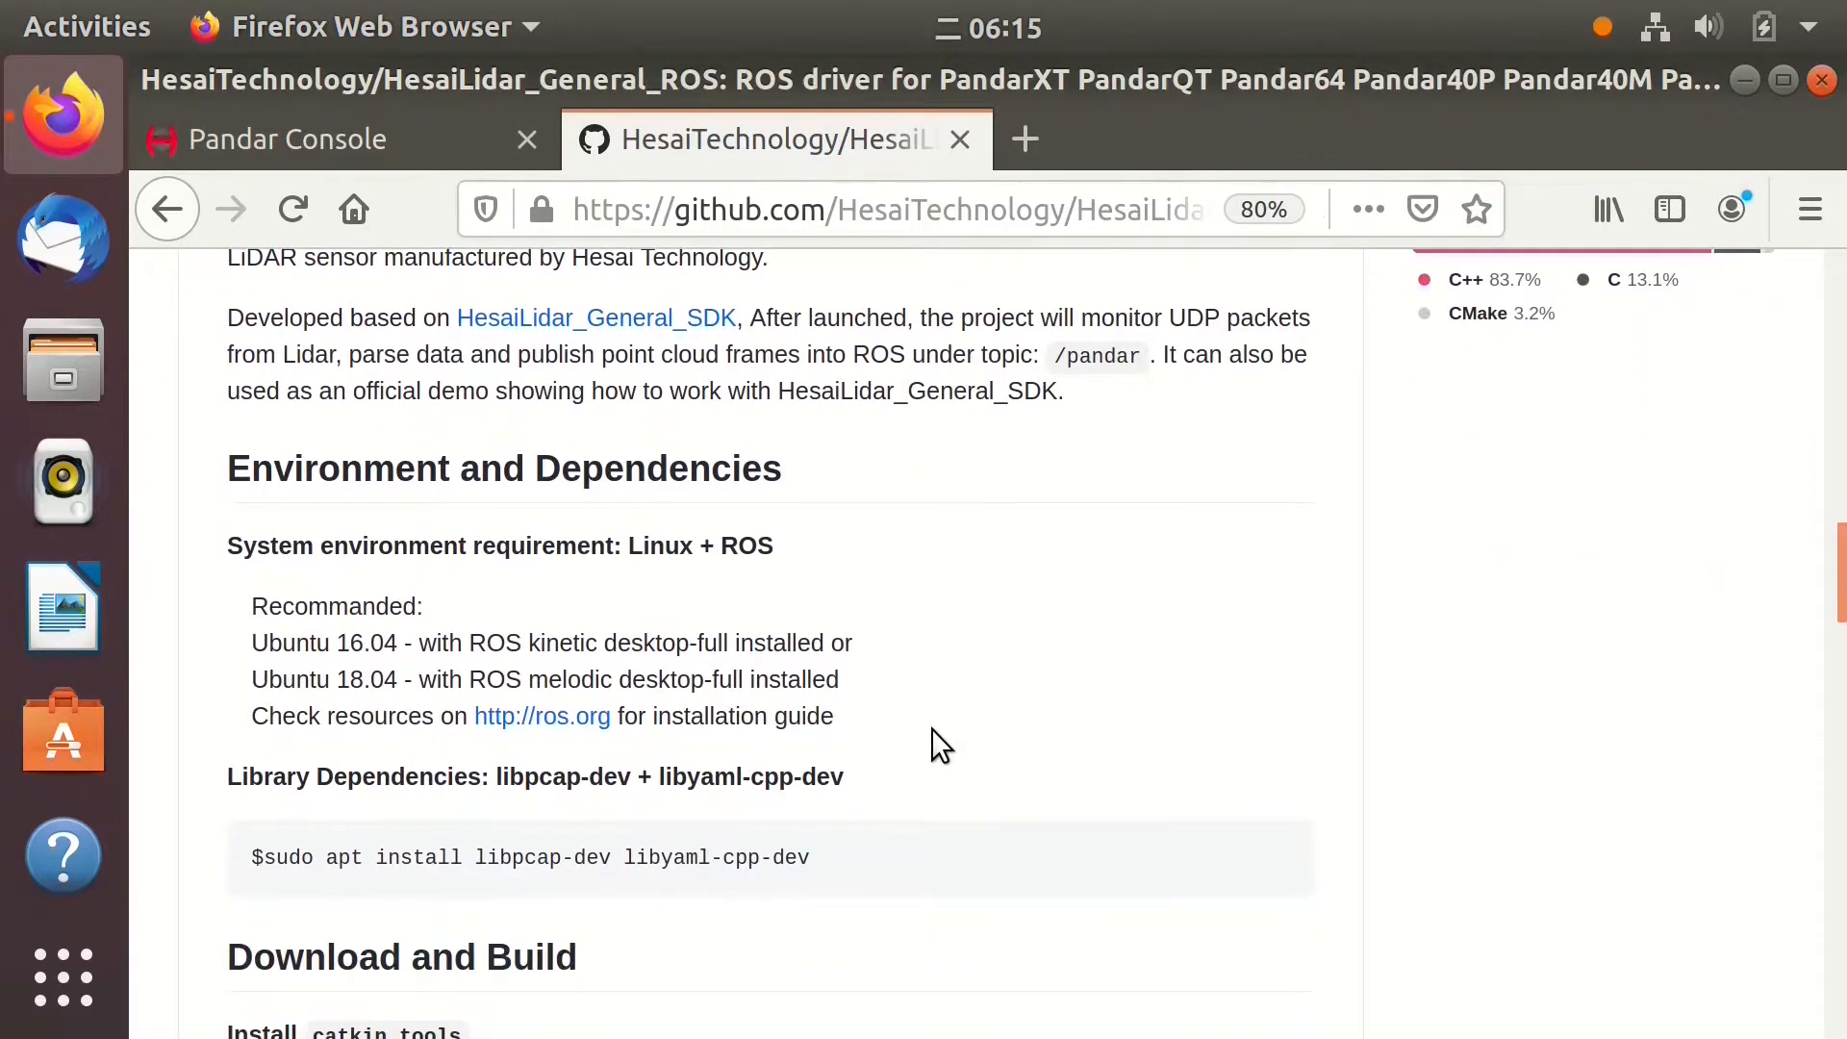
mouse_move(665, 577)
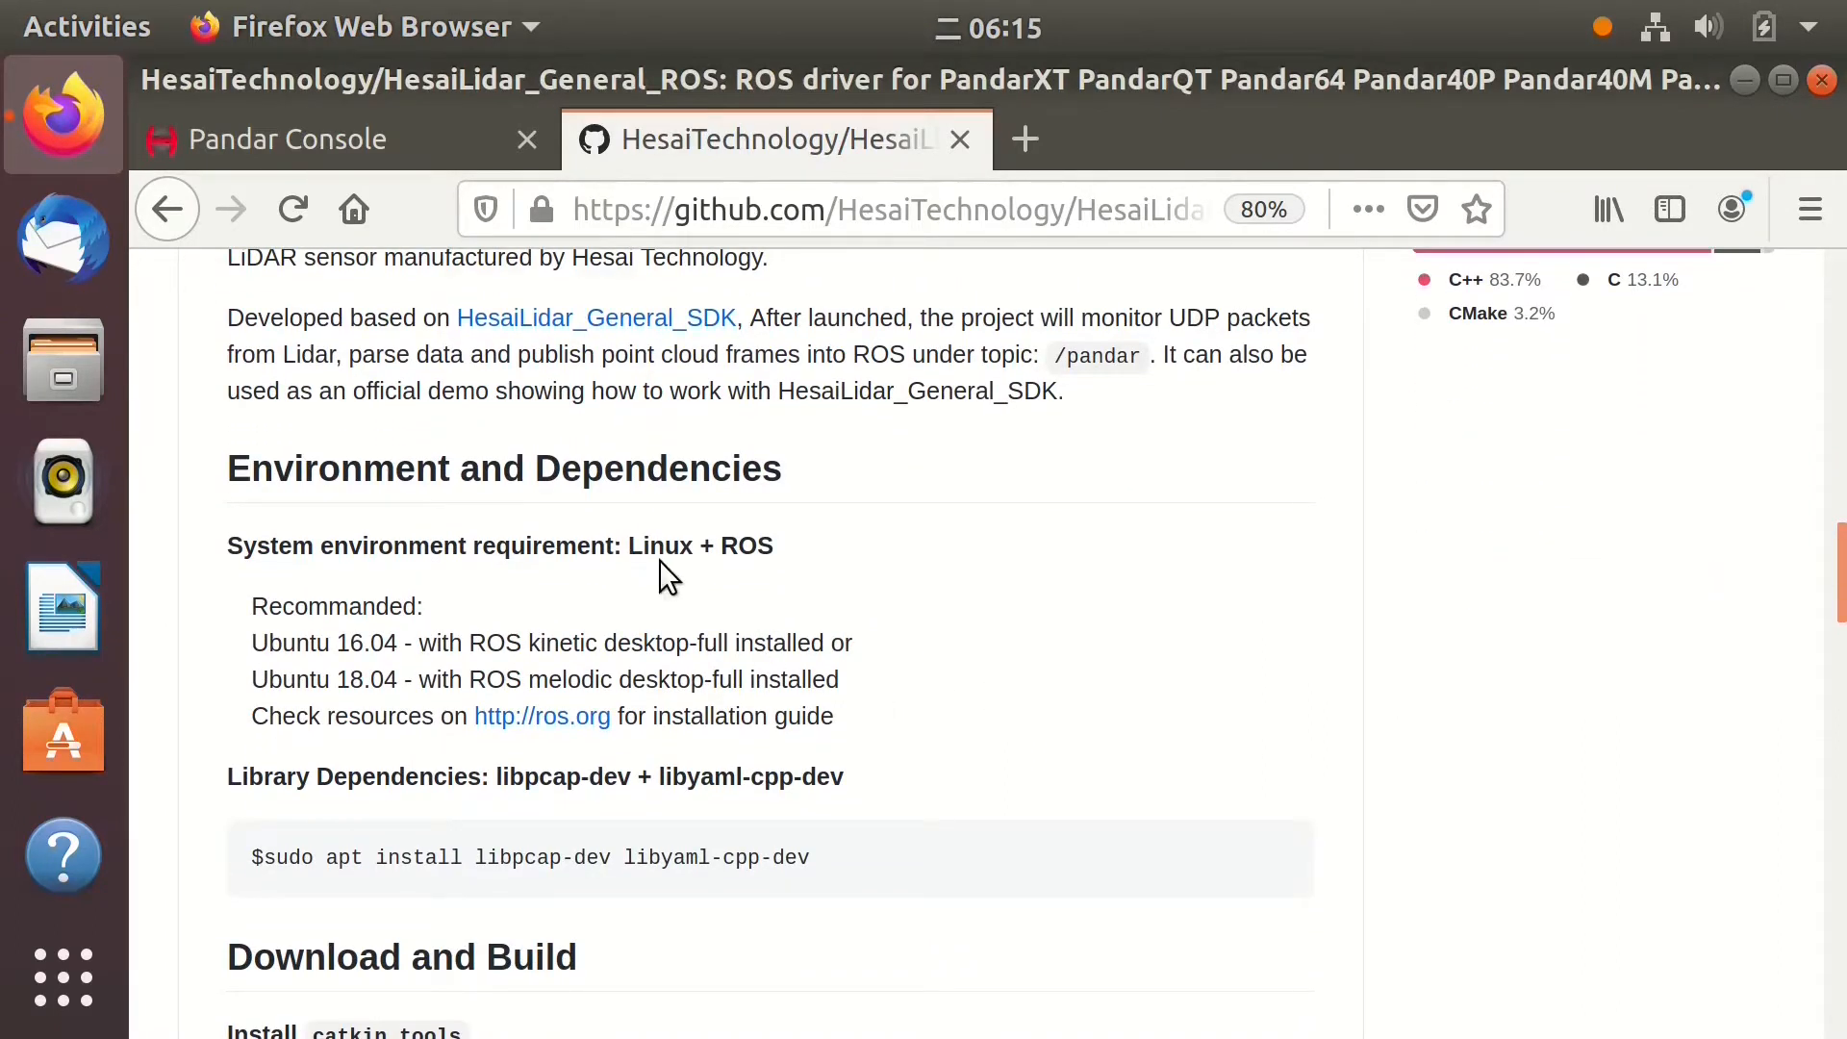
mouse_move(877, 677)
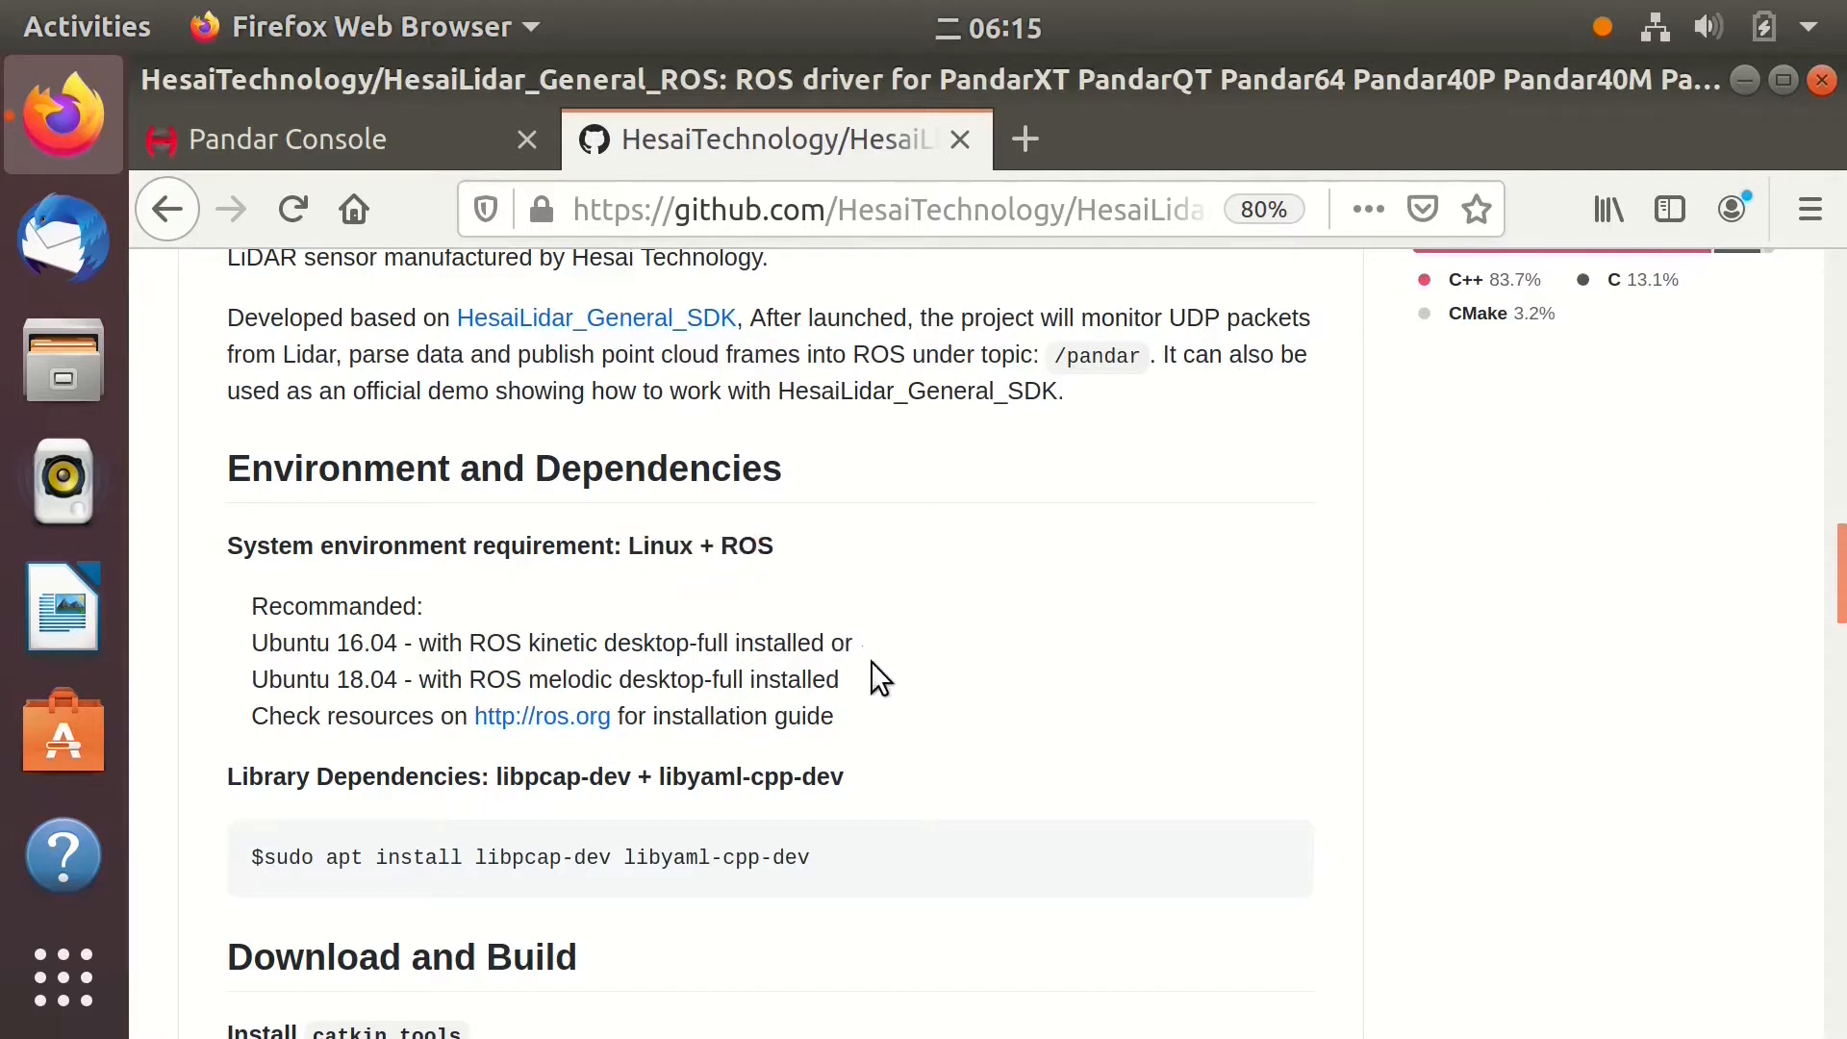
triple_click(541, 678)
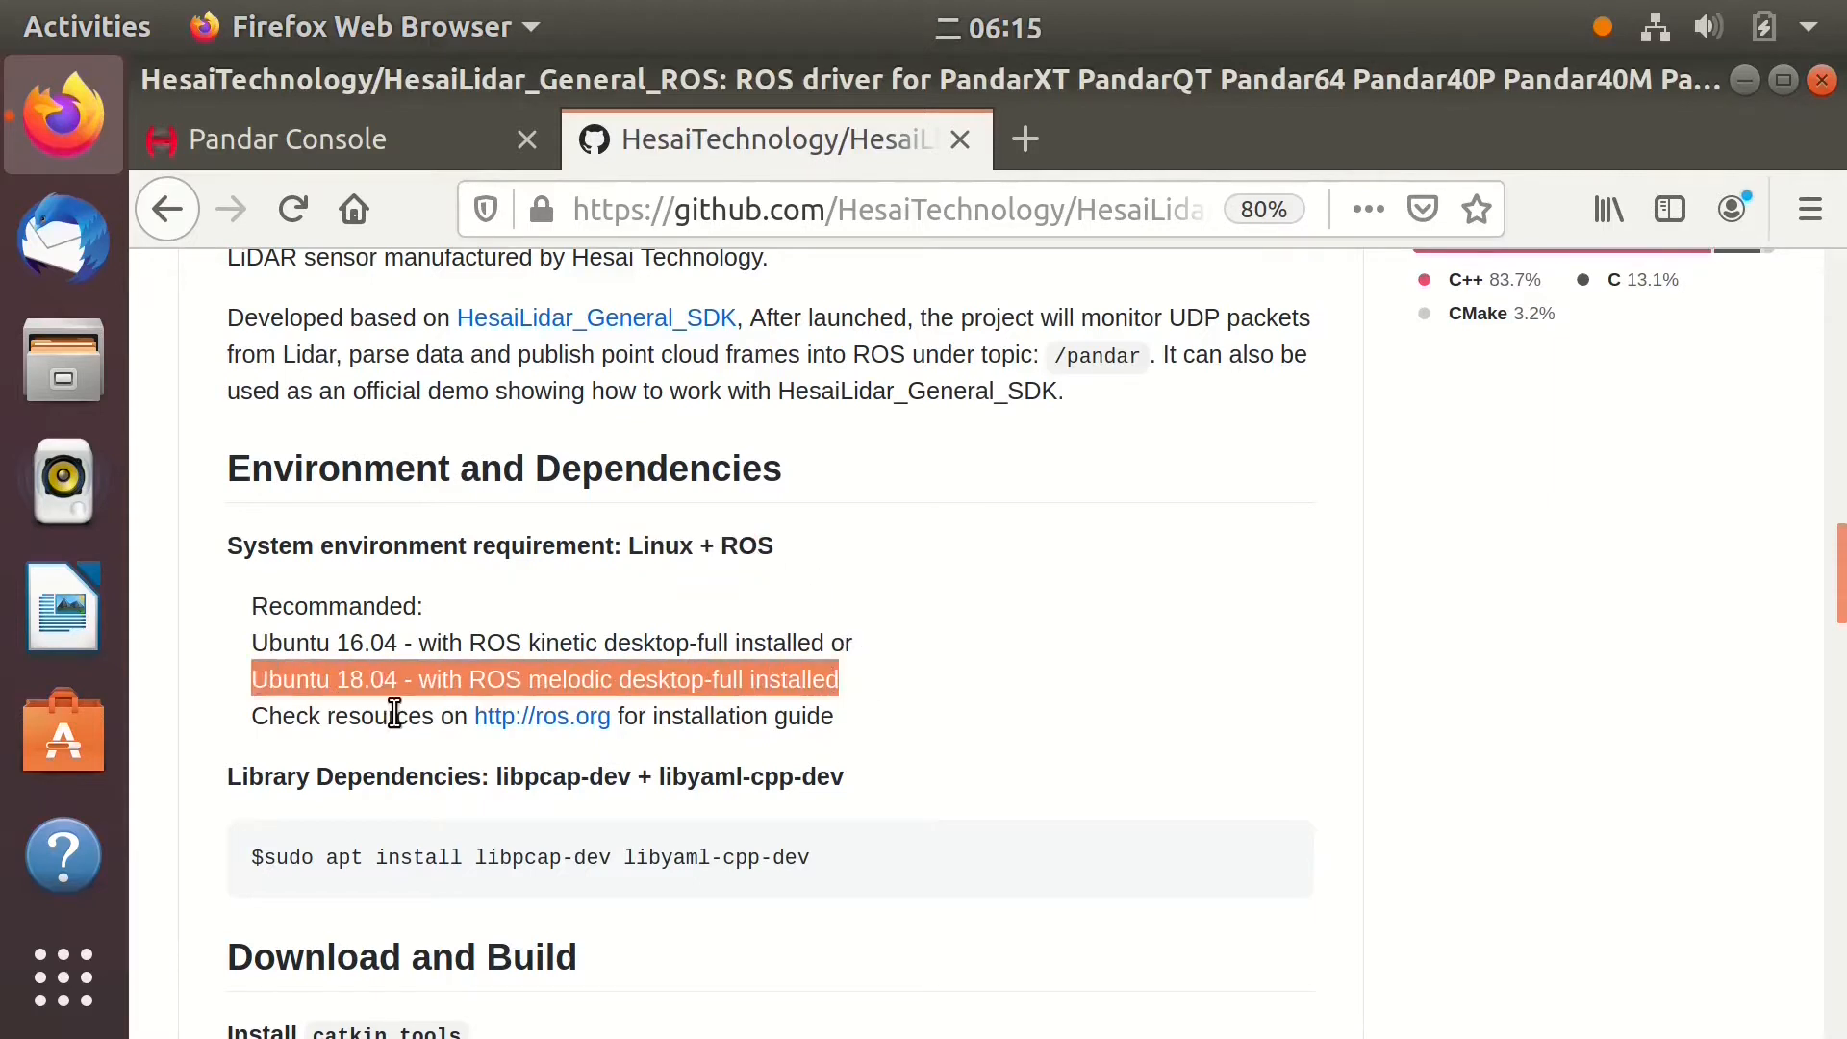
mouse_move(954, 704)
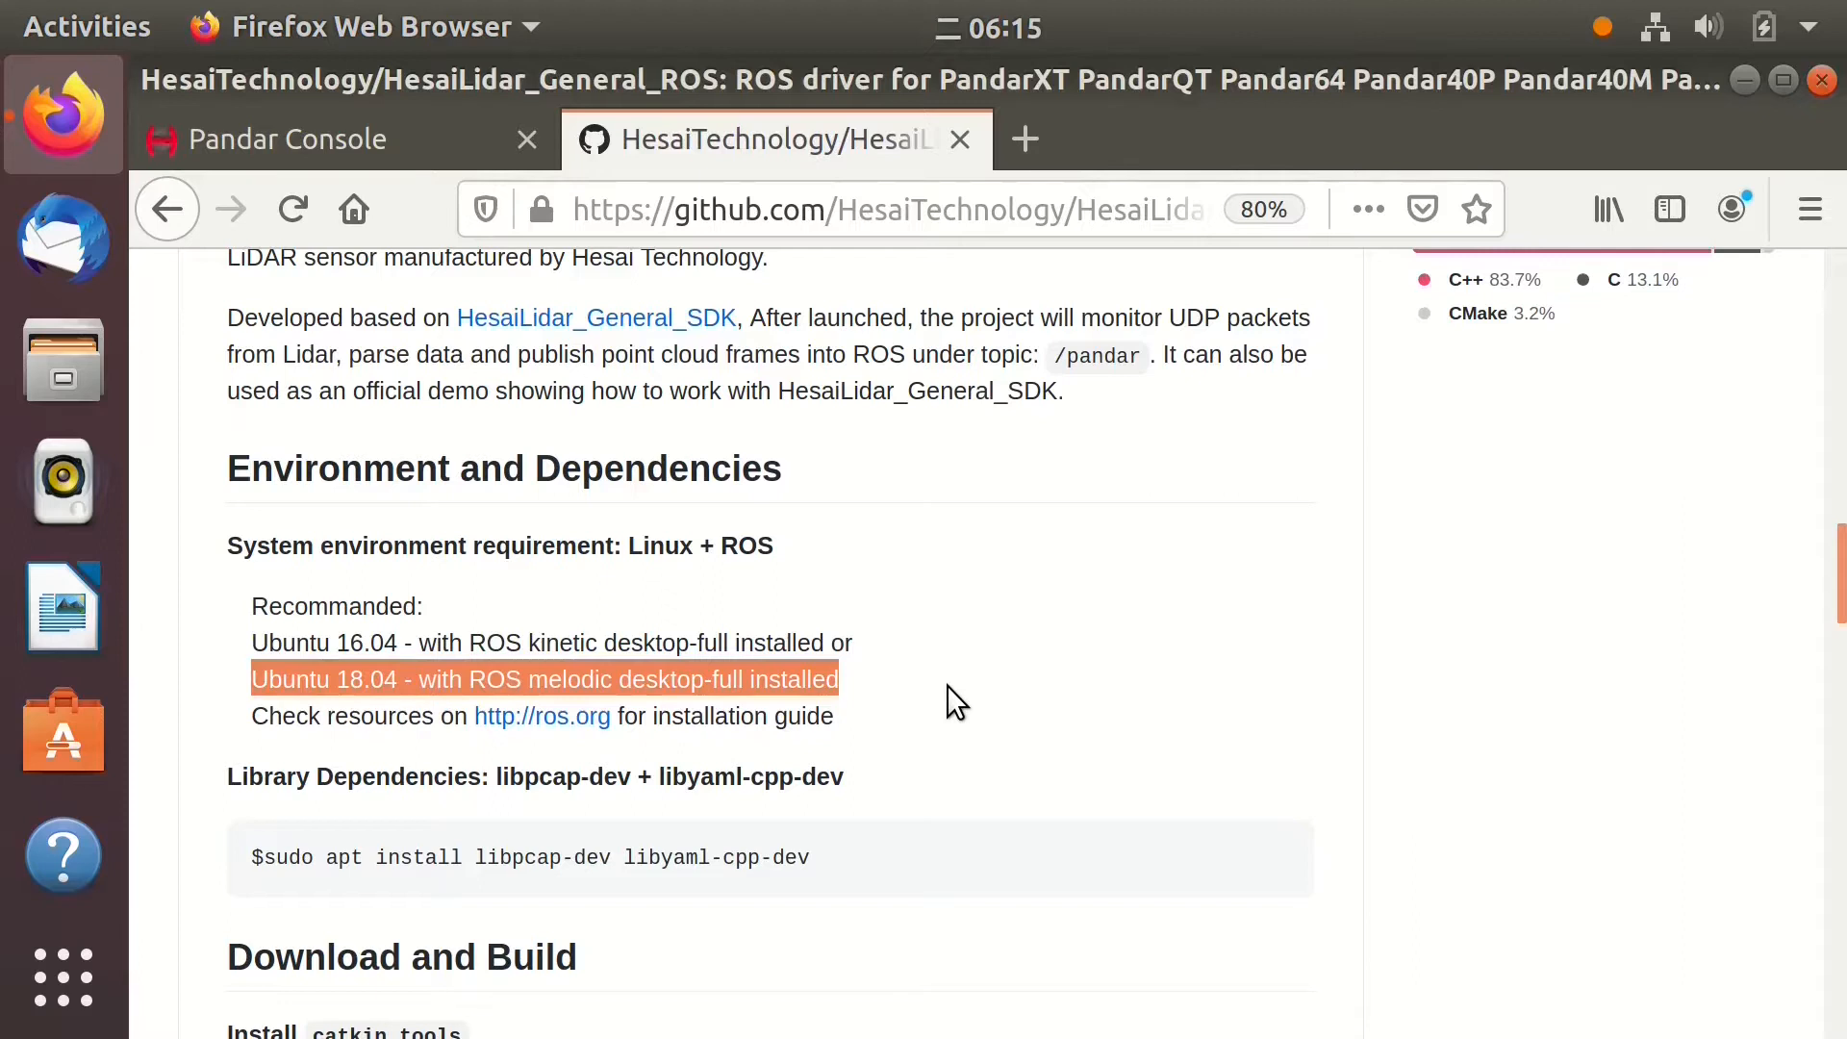
scroll("down", 3)
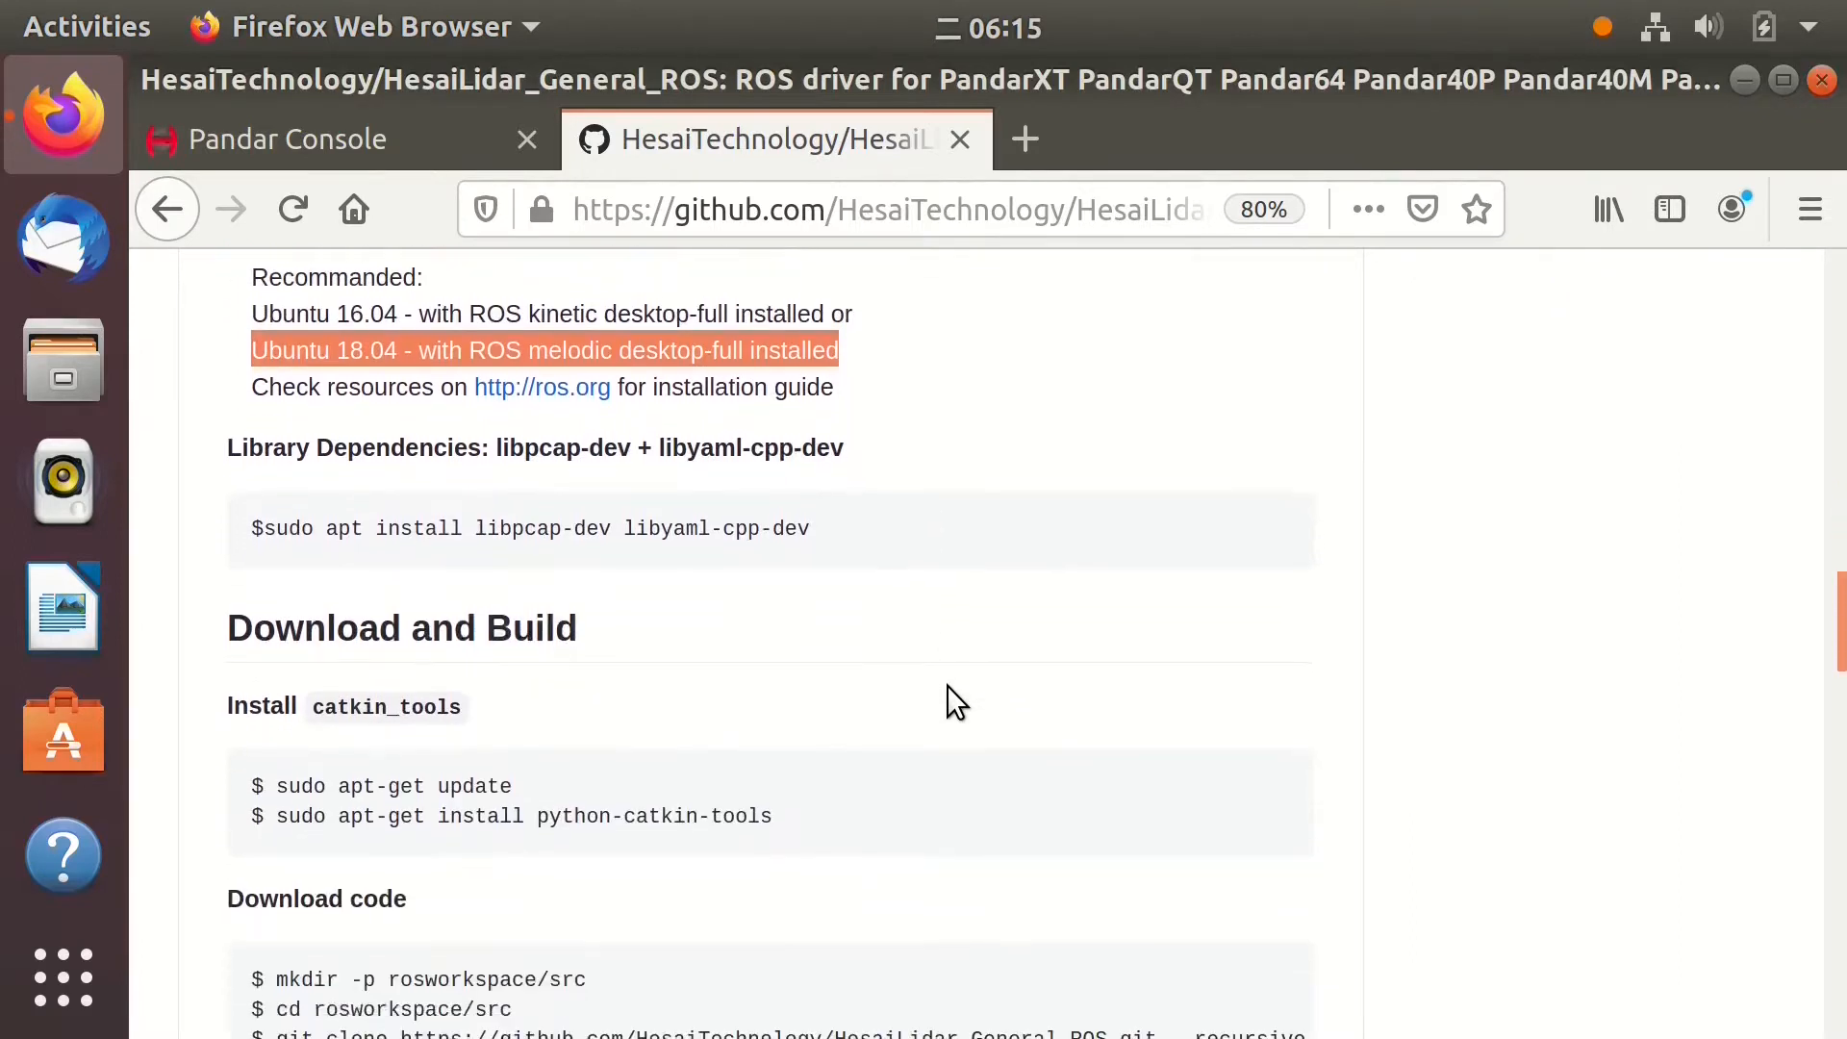
scroll("down", 3)
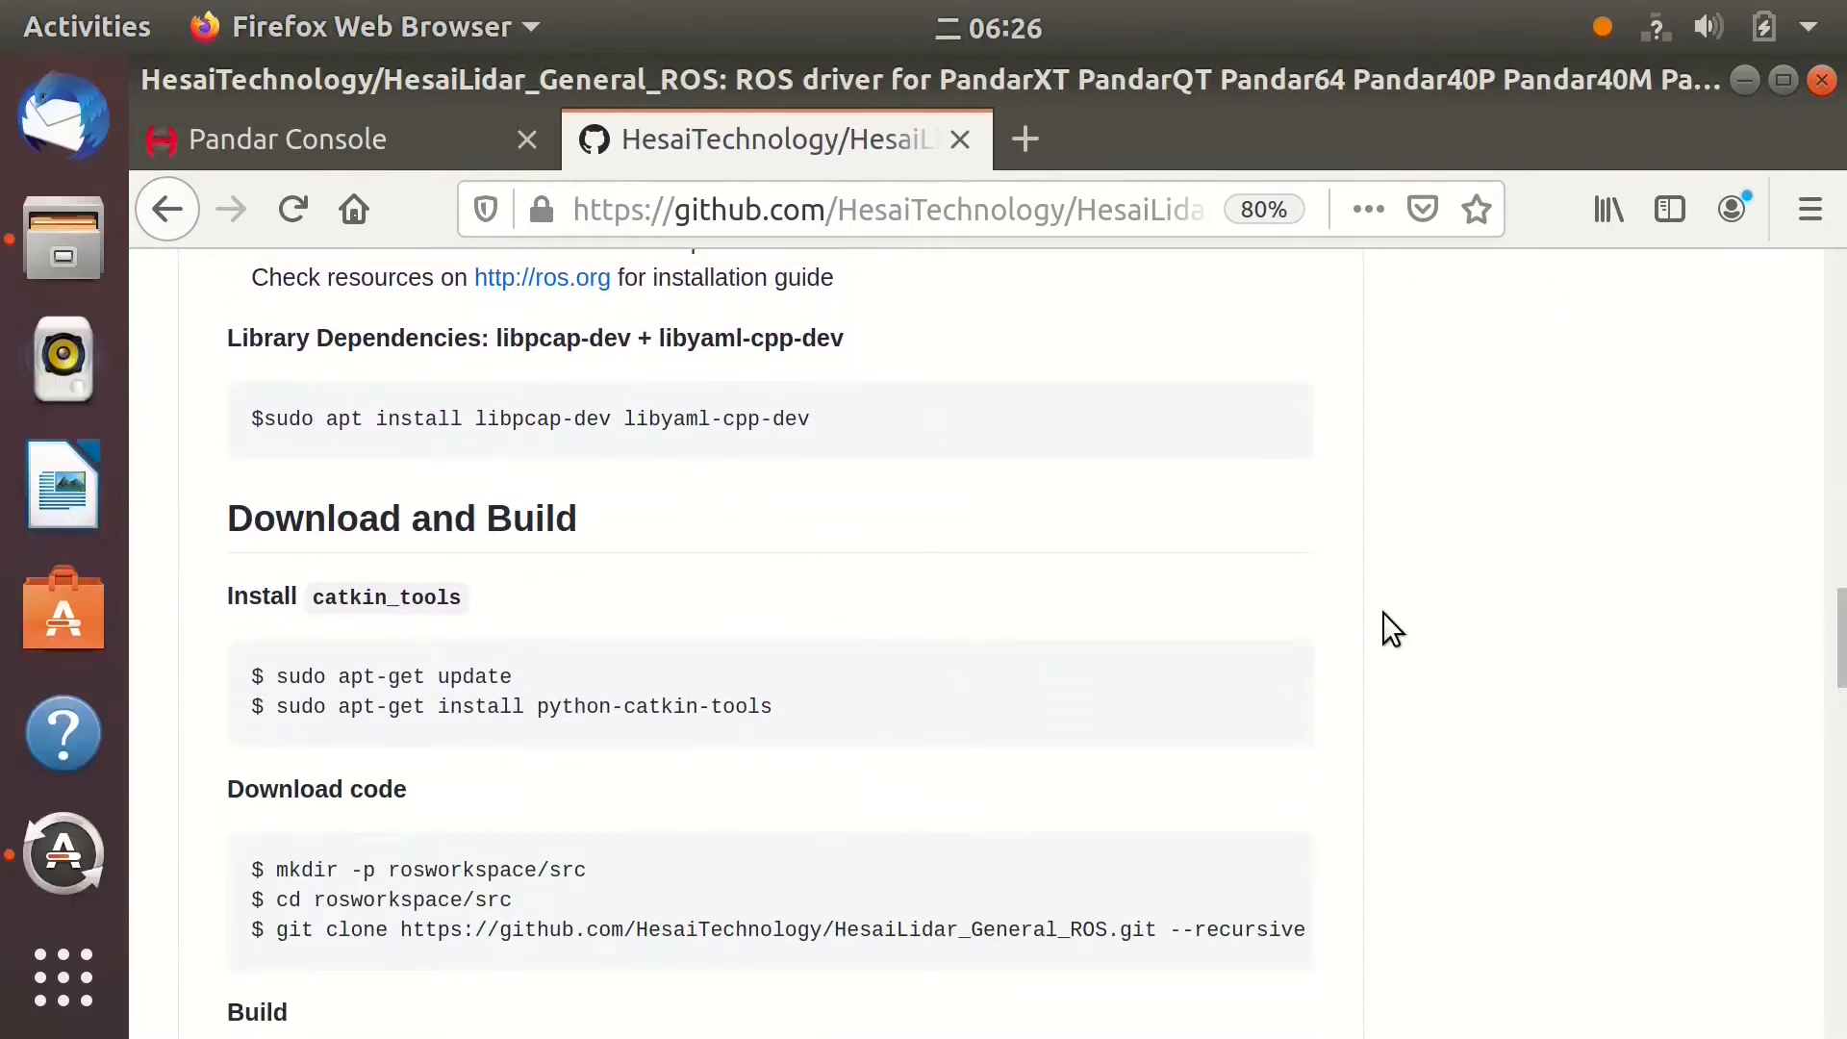
mouse_move(894, 594)
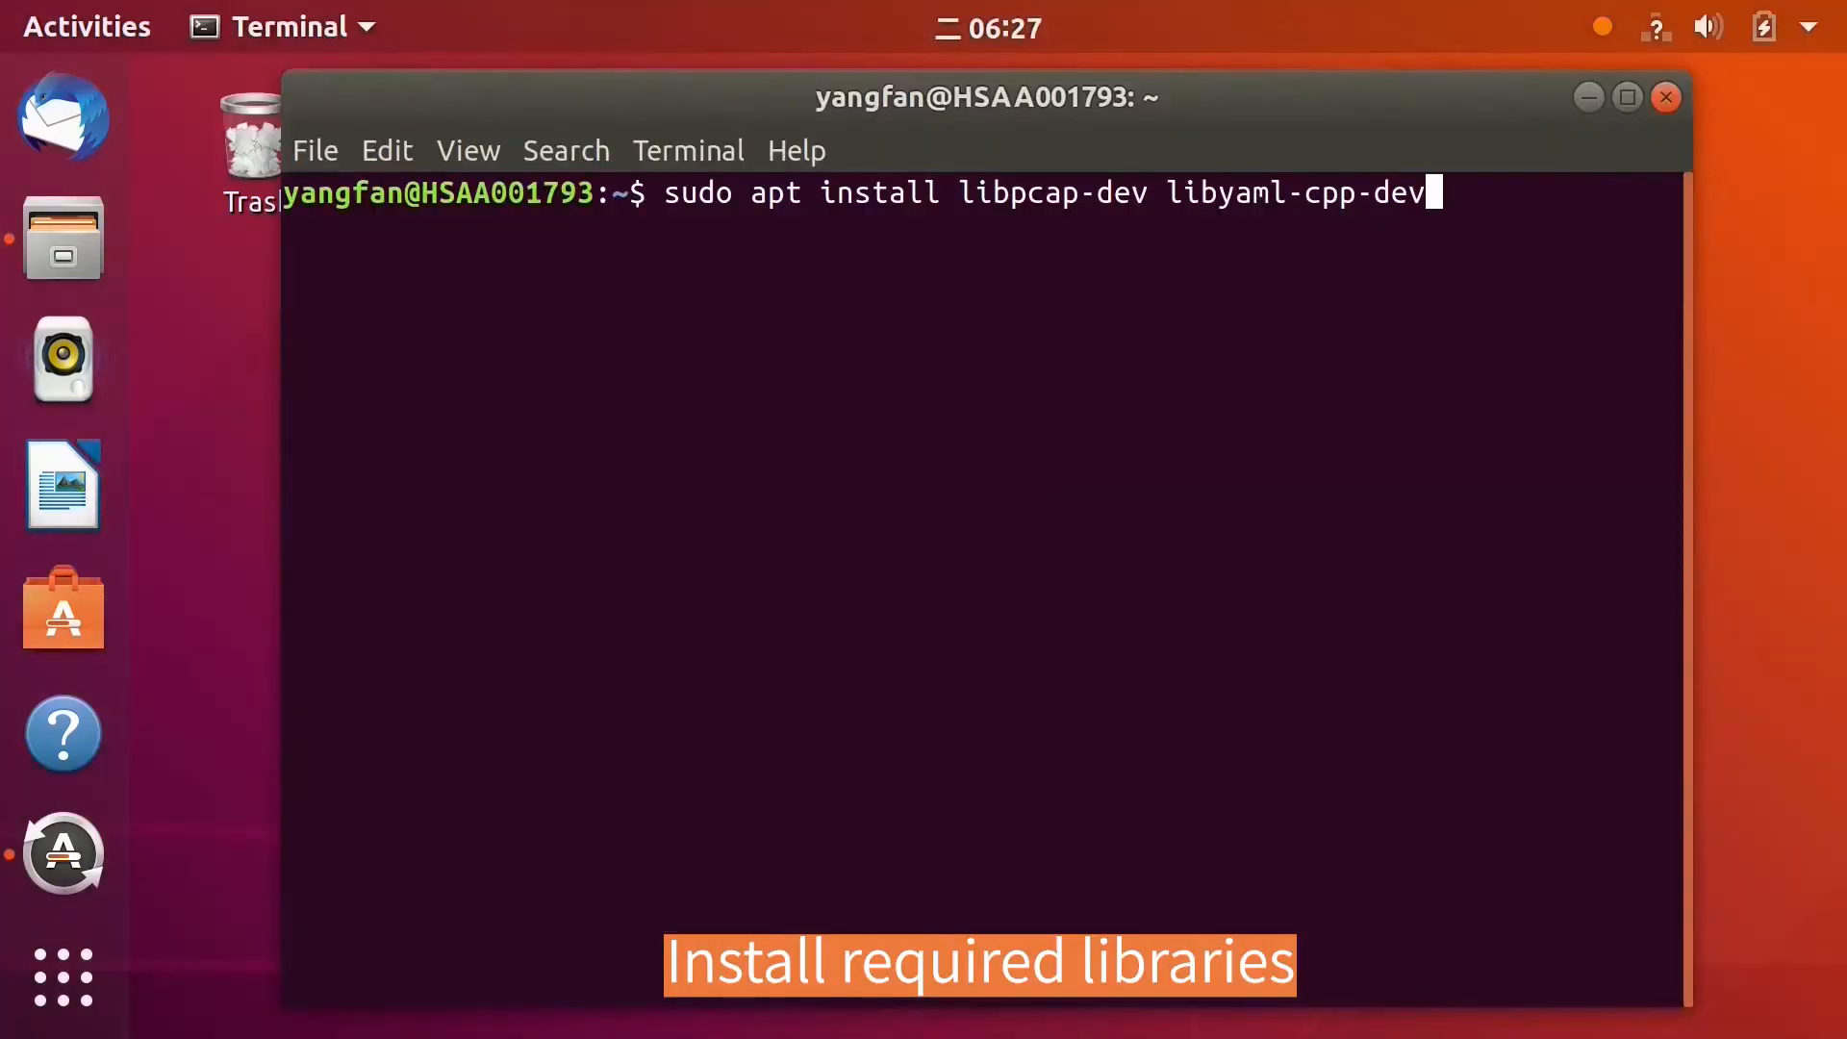
Refresh package lists with apt-get update and install python-catkin-tools
key("Return")
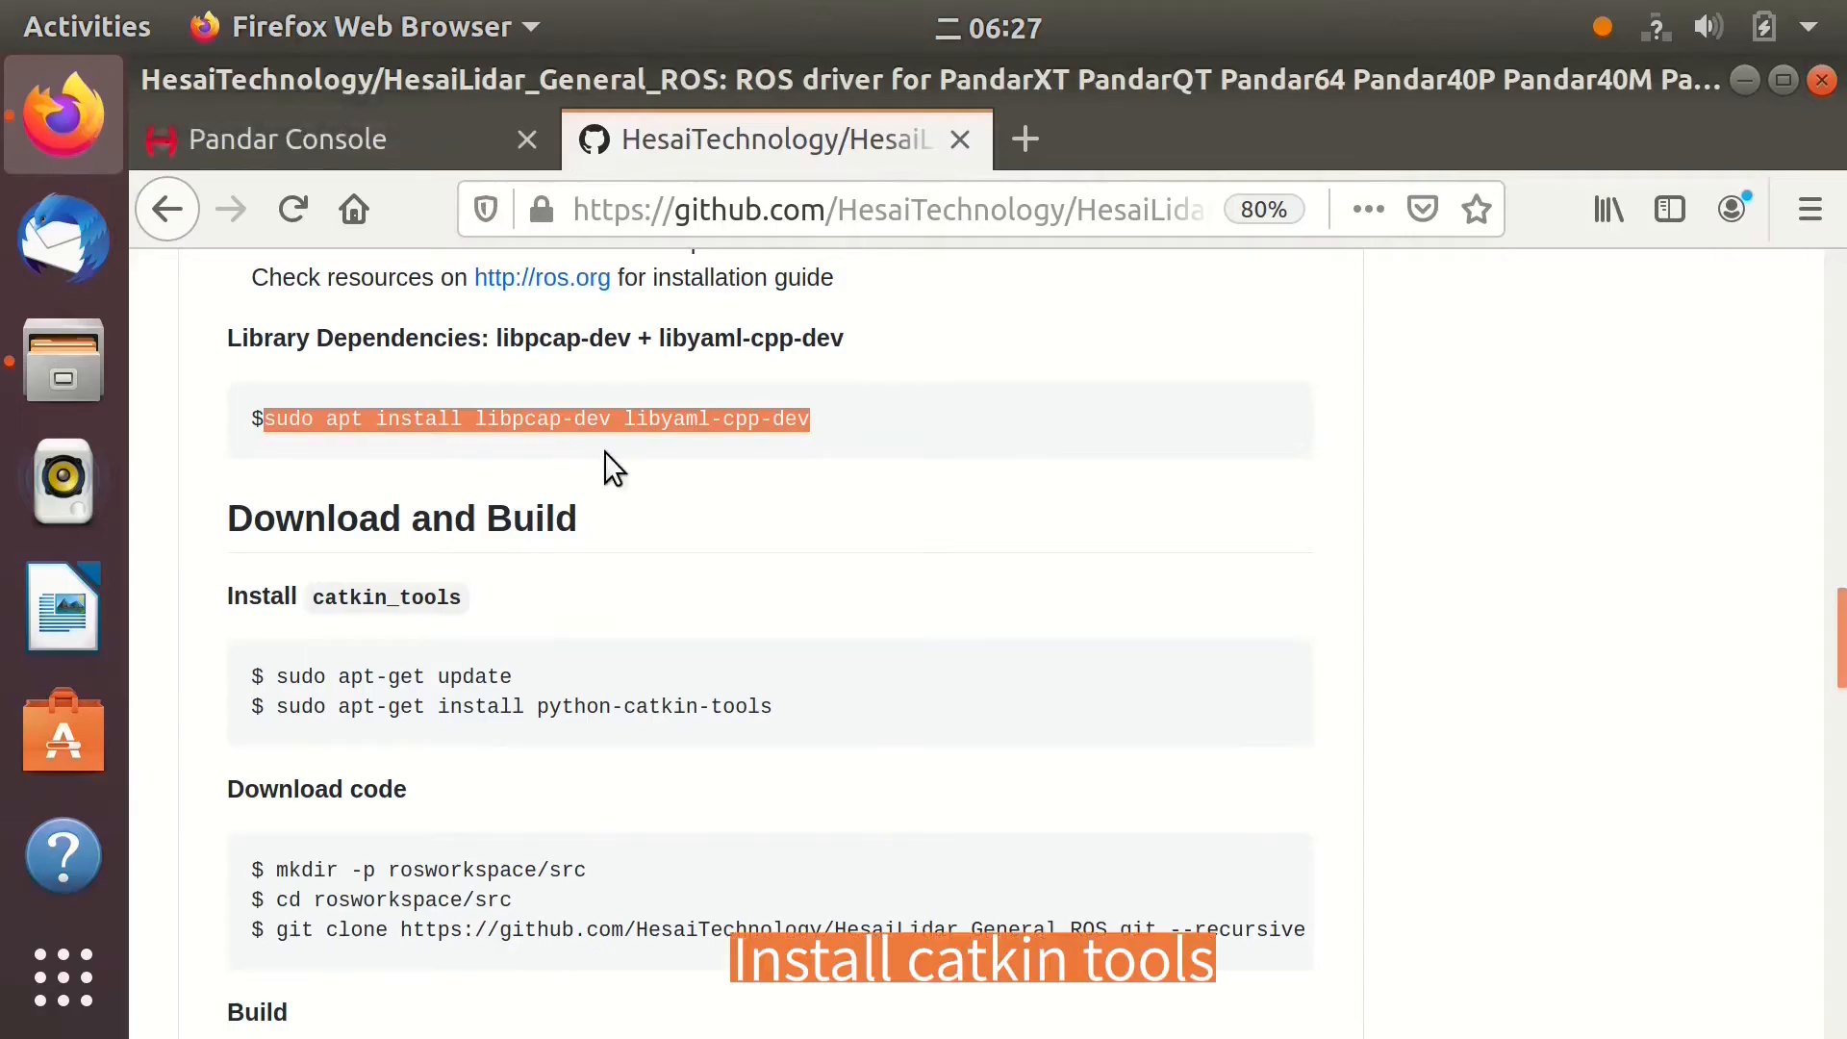
scroll("down", 3)
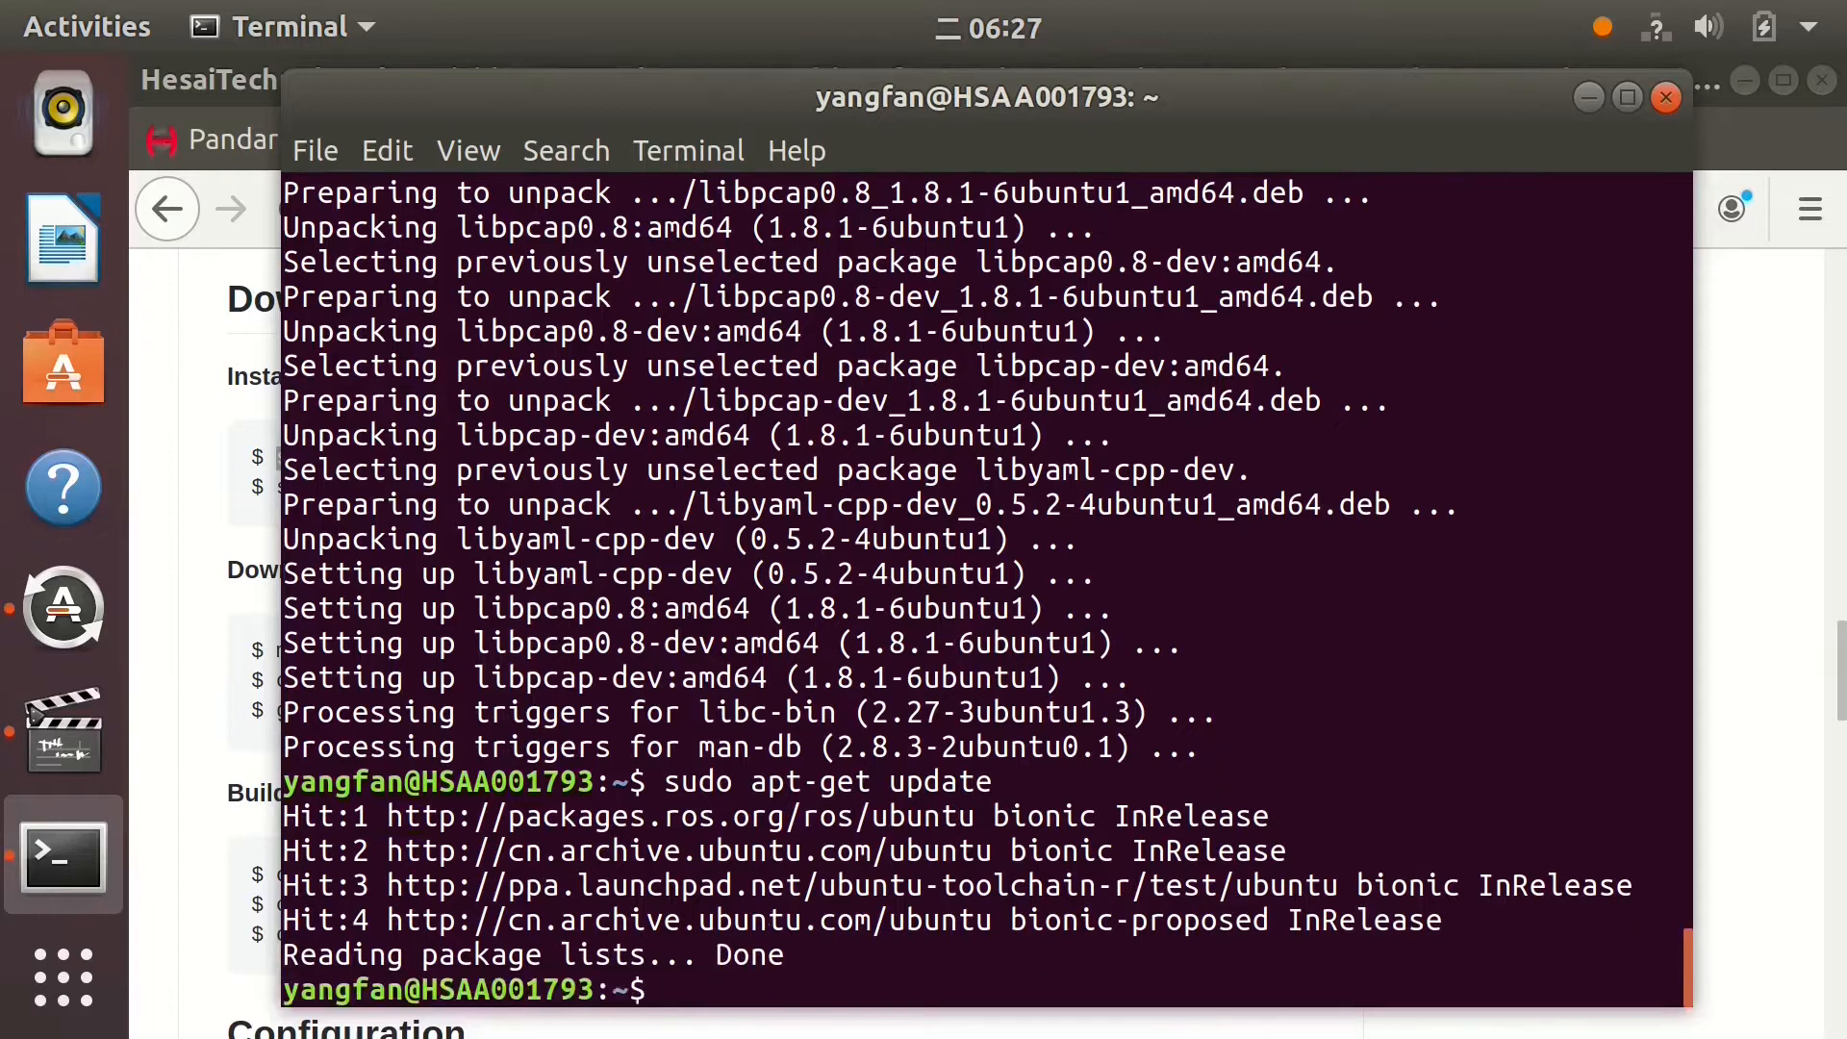
type("sudo apt-get install python-catkin-tools")
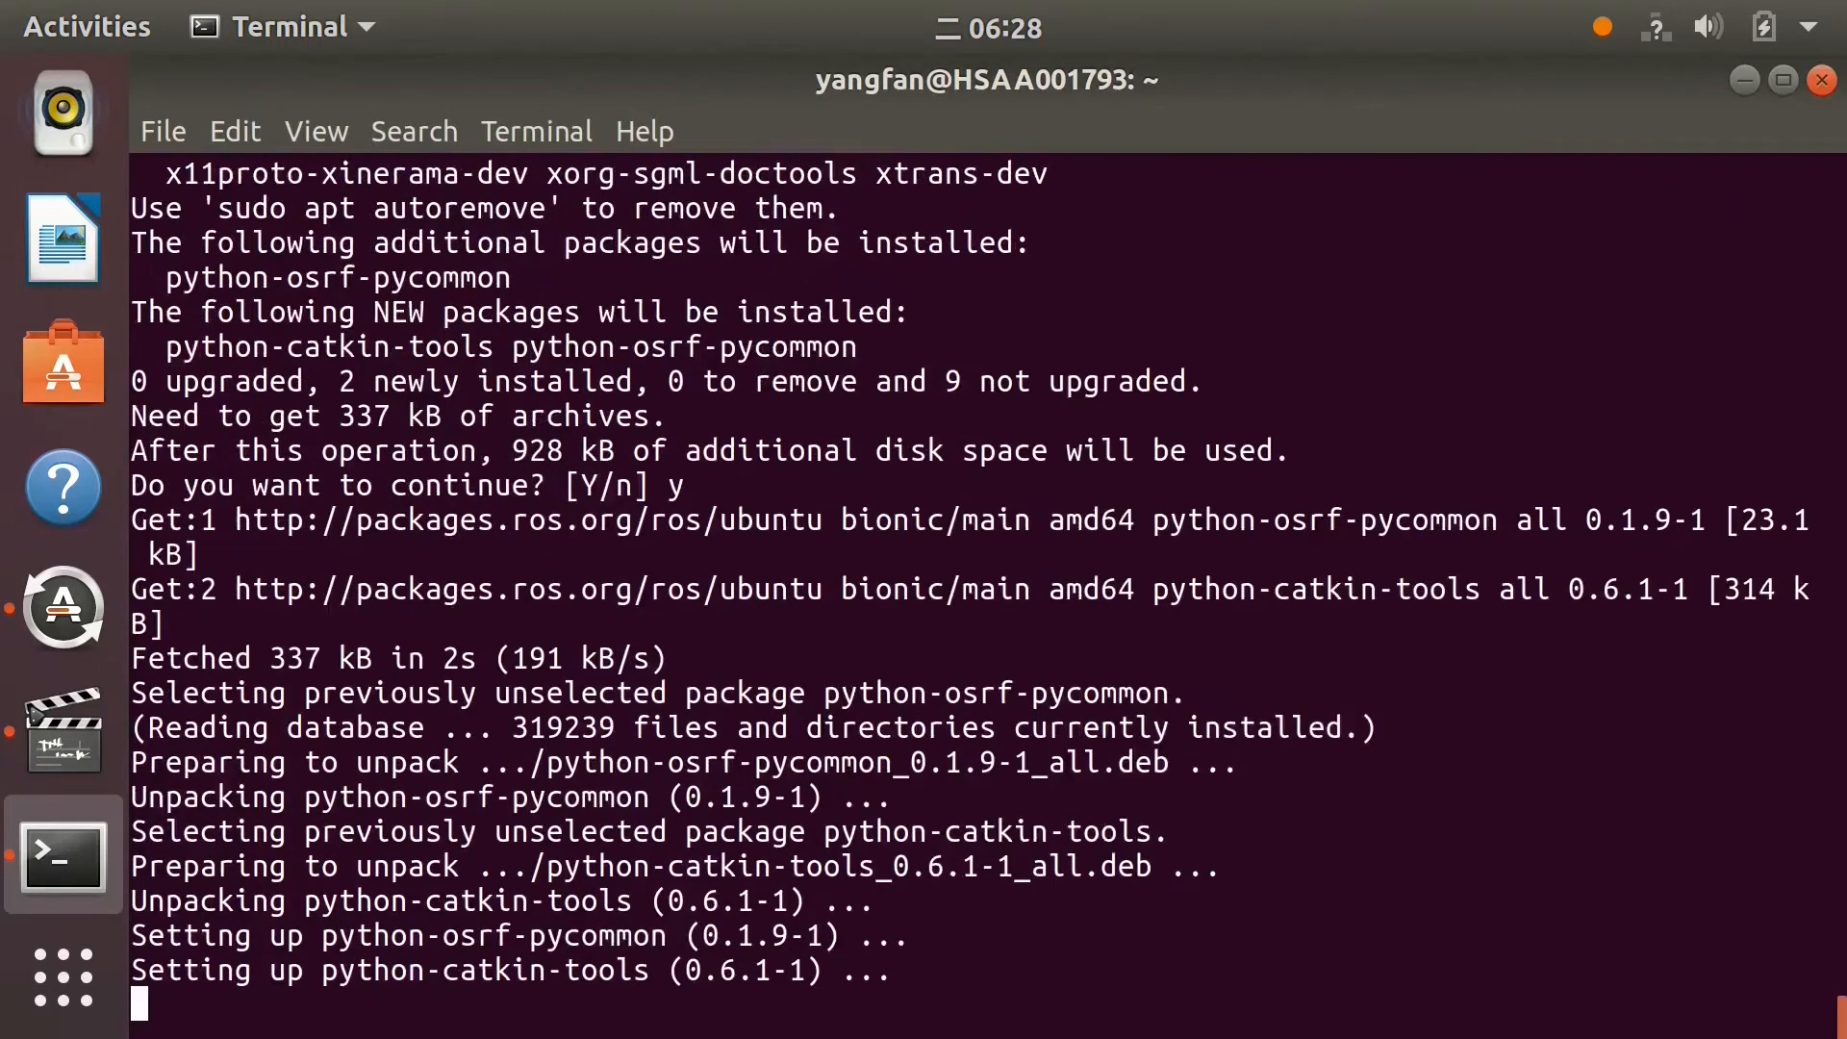
mouse_move(987, 578)
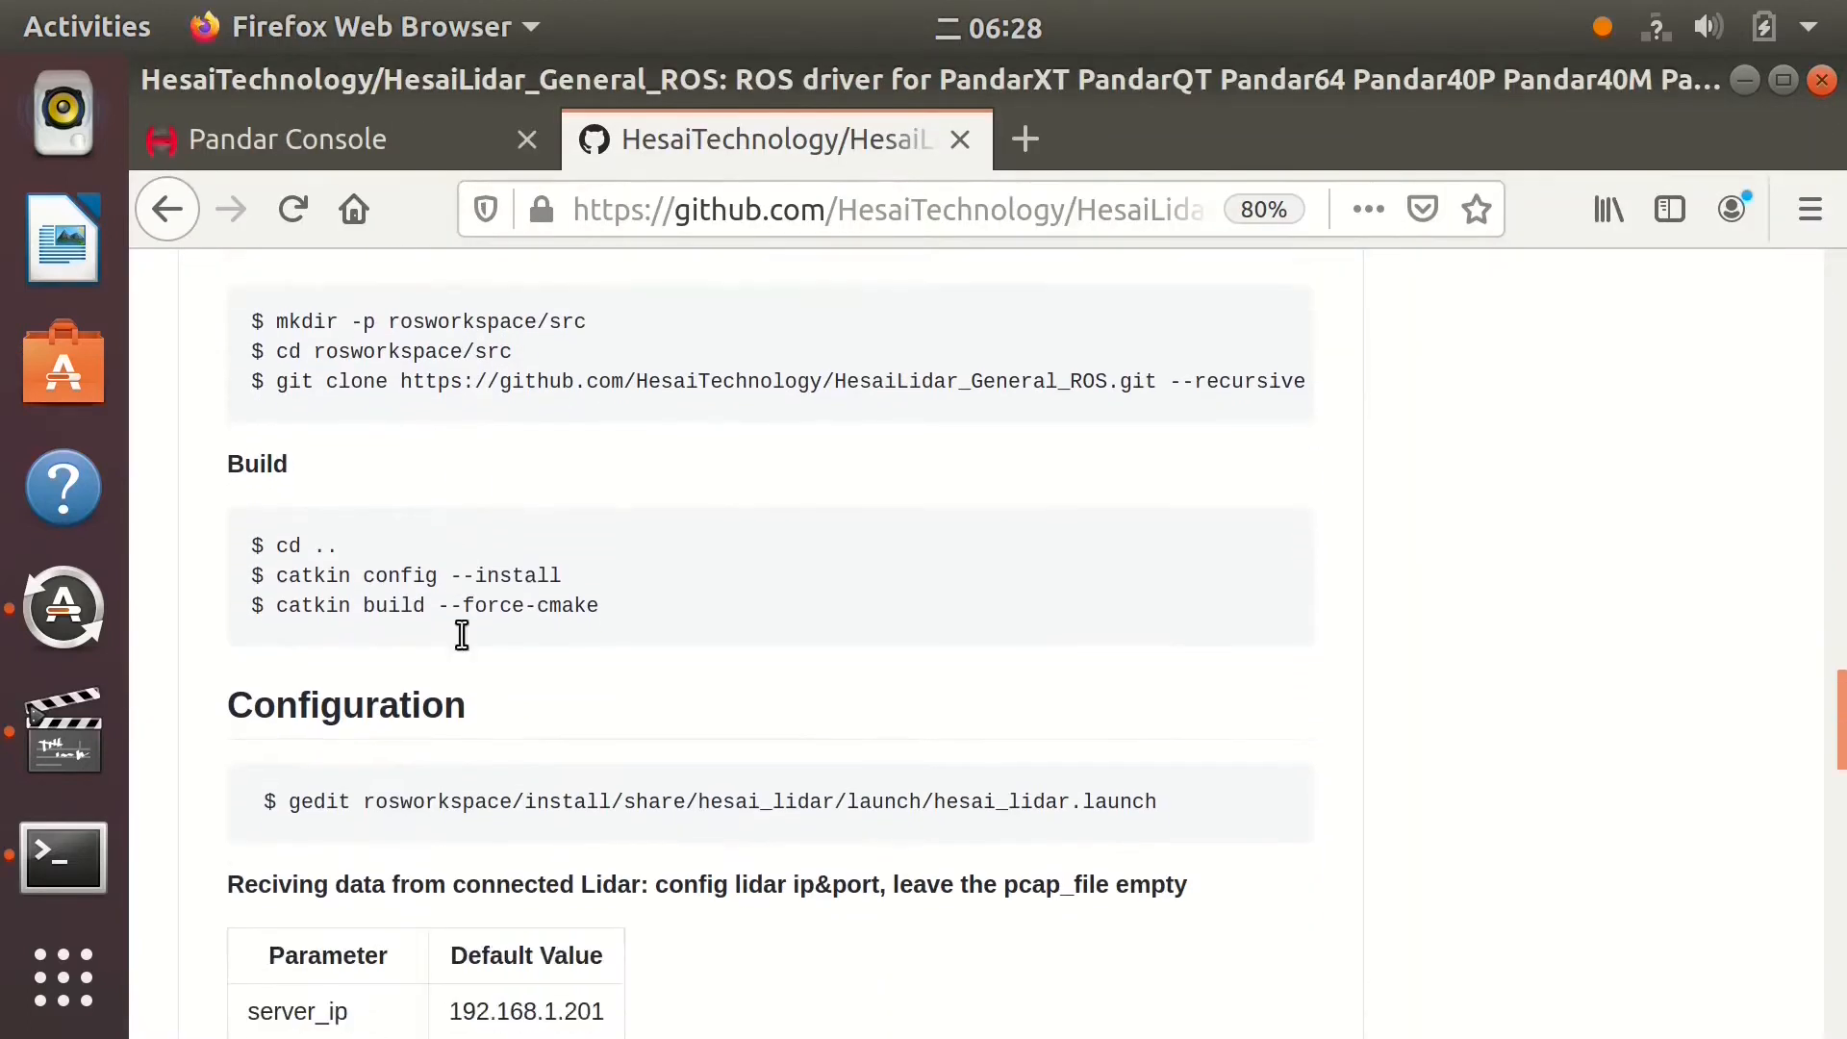
Create rosworkspace/src, clone HesaiLidar_General_ROS recursively into it, and return to rosworkspace
left_click(62, 854)
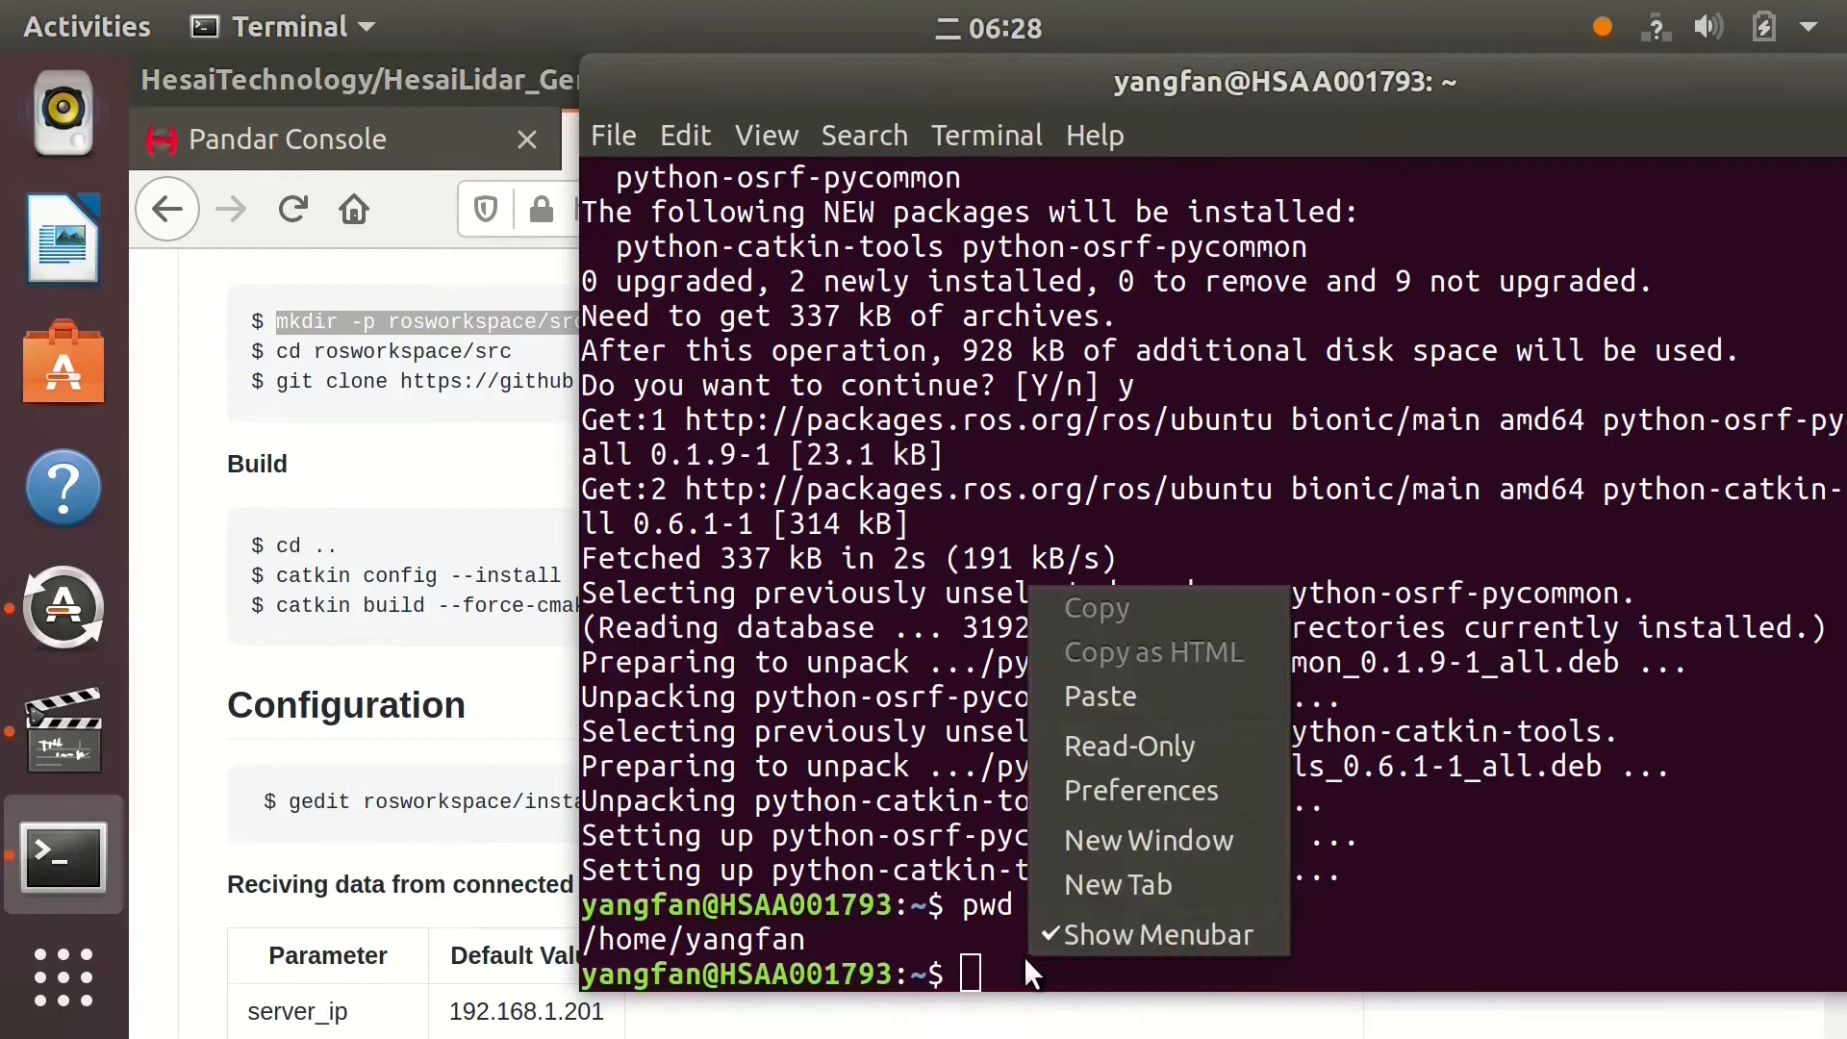
left_click(1097, 696)
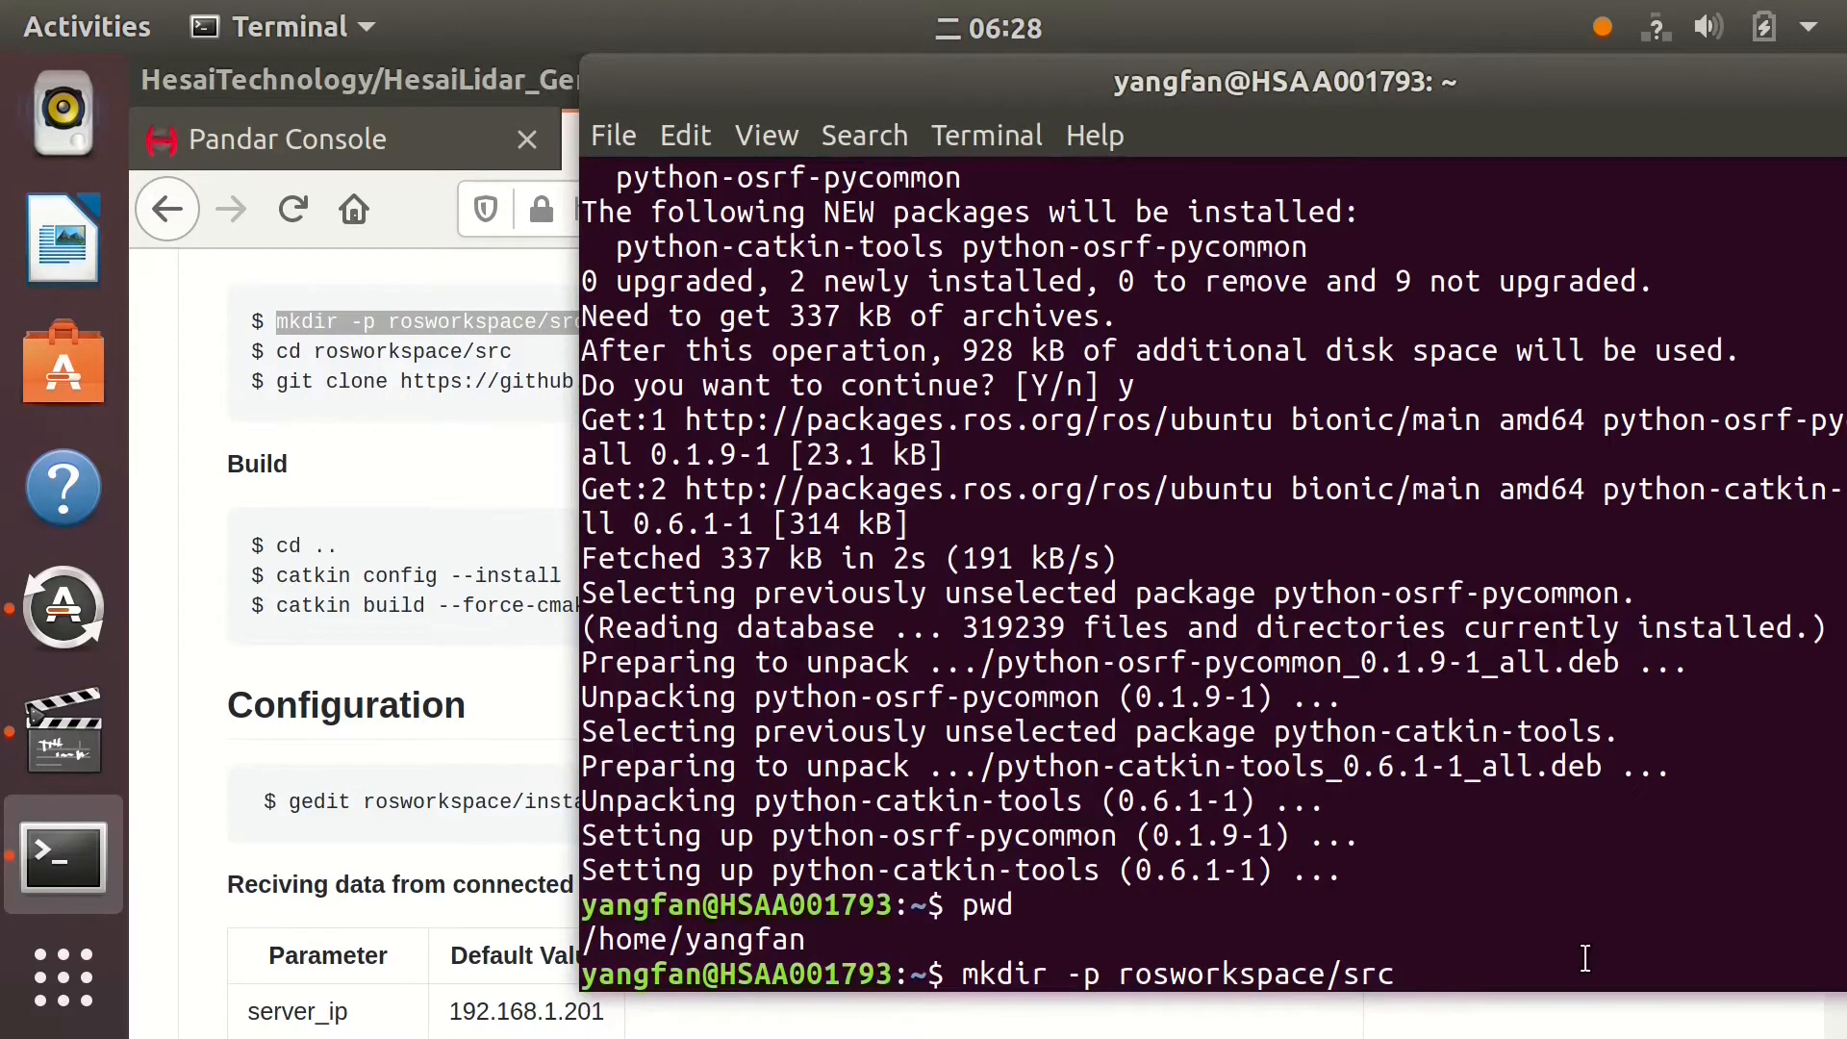
key("Return")
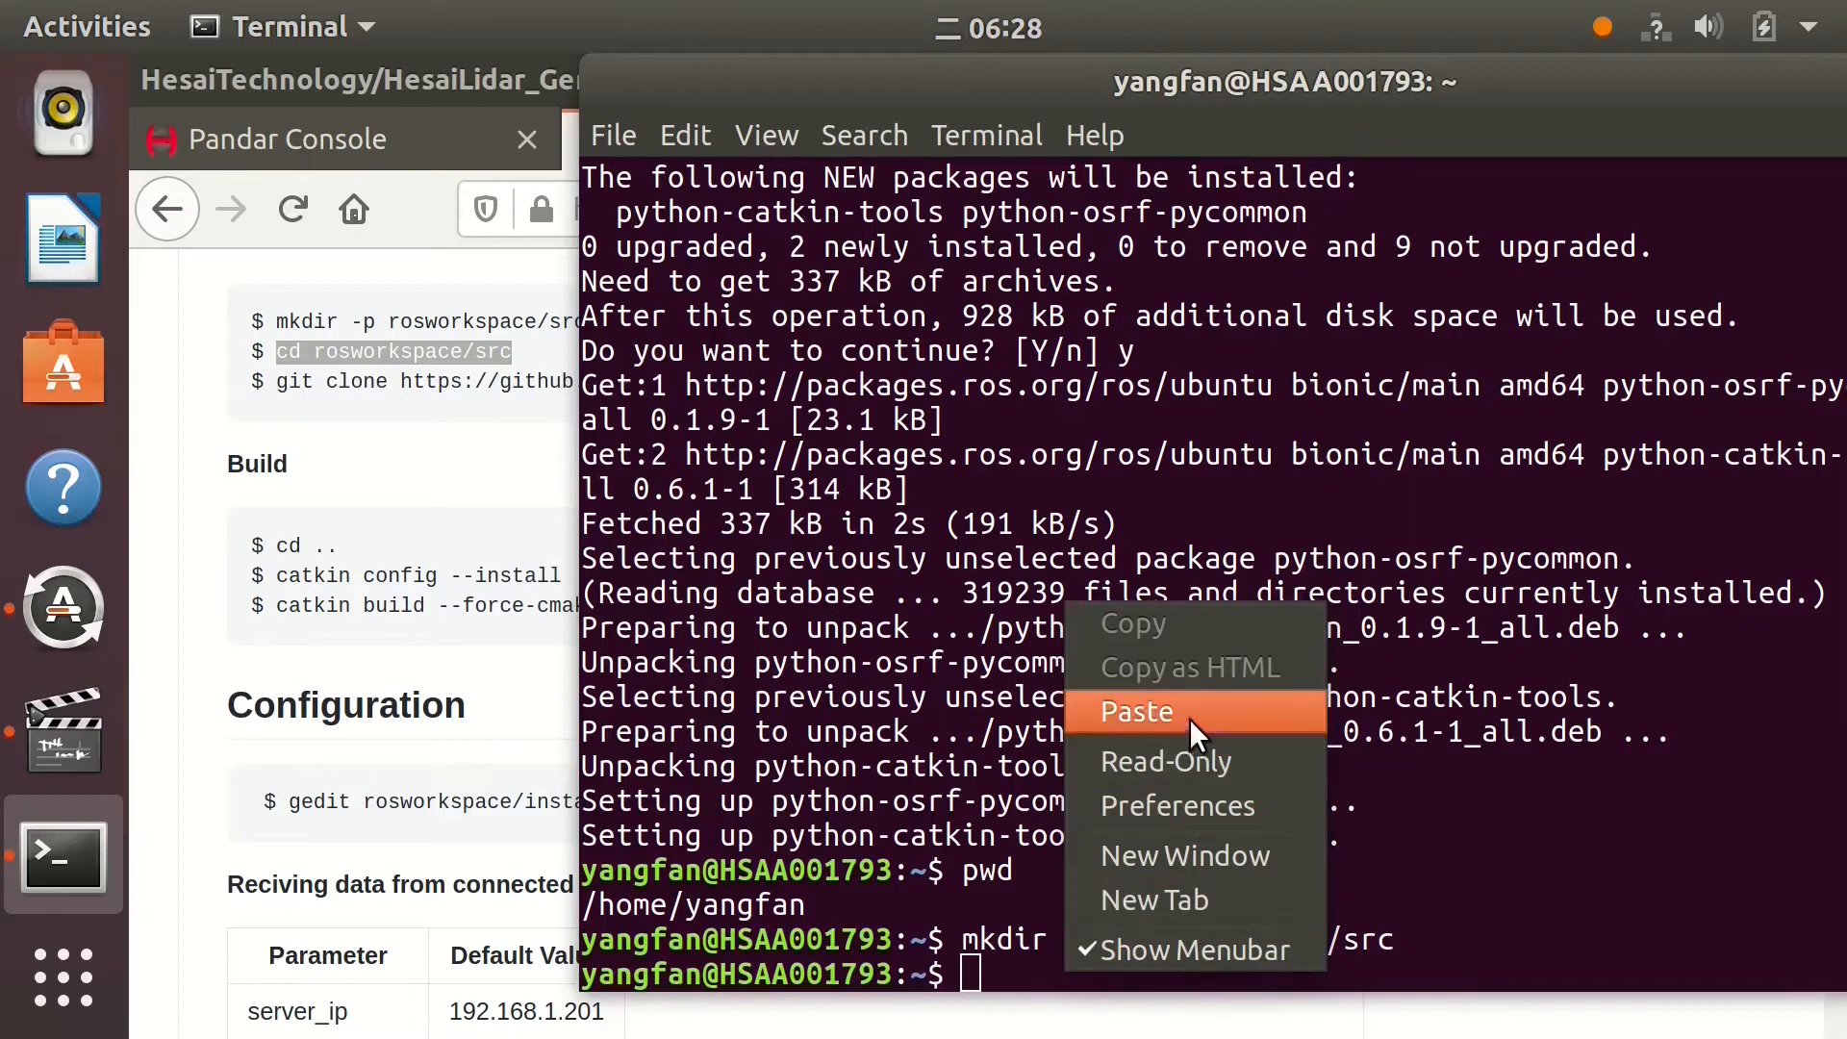
left_click(1135, 712)
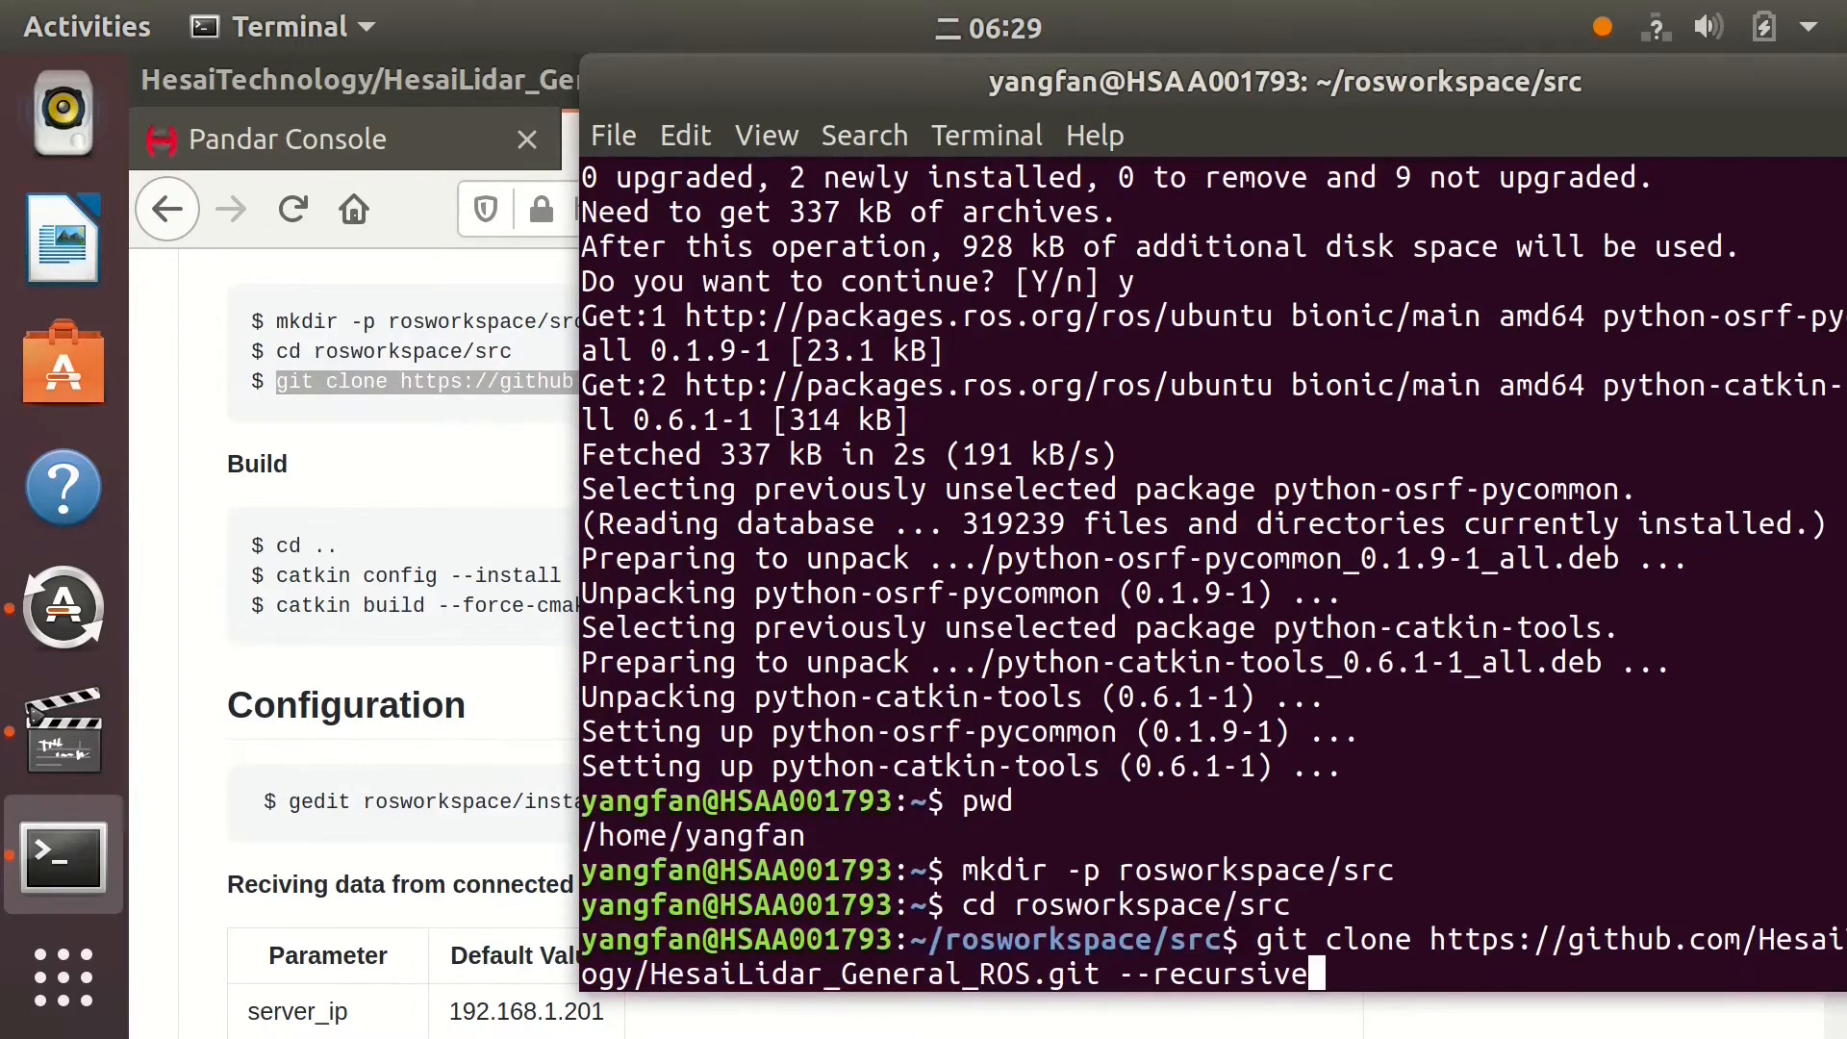
key("Return")
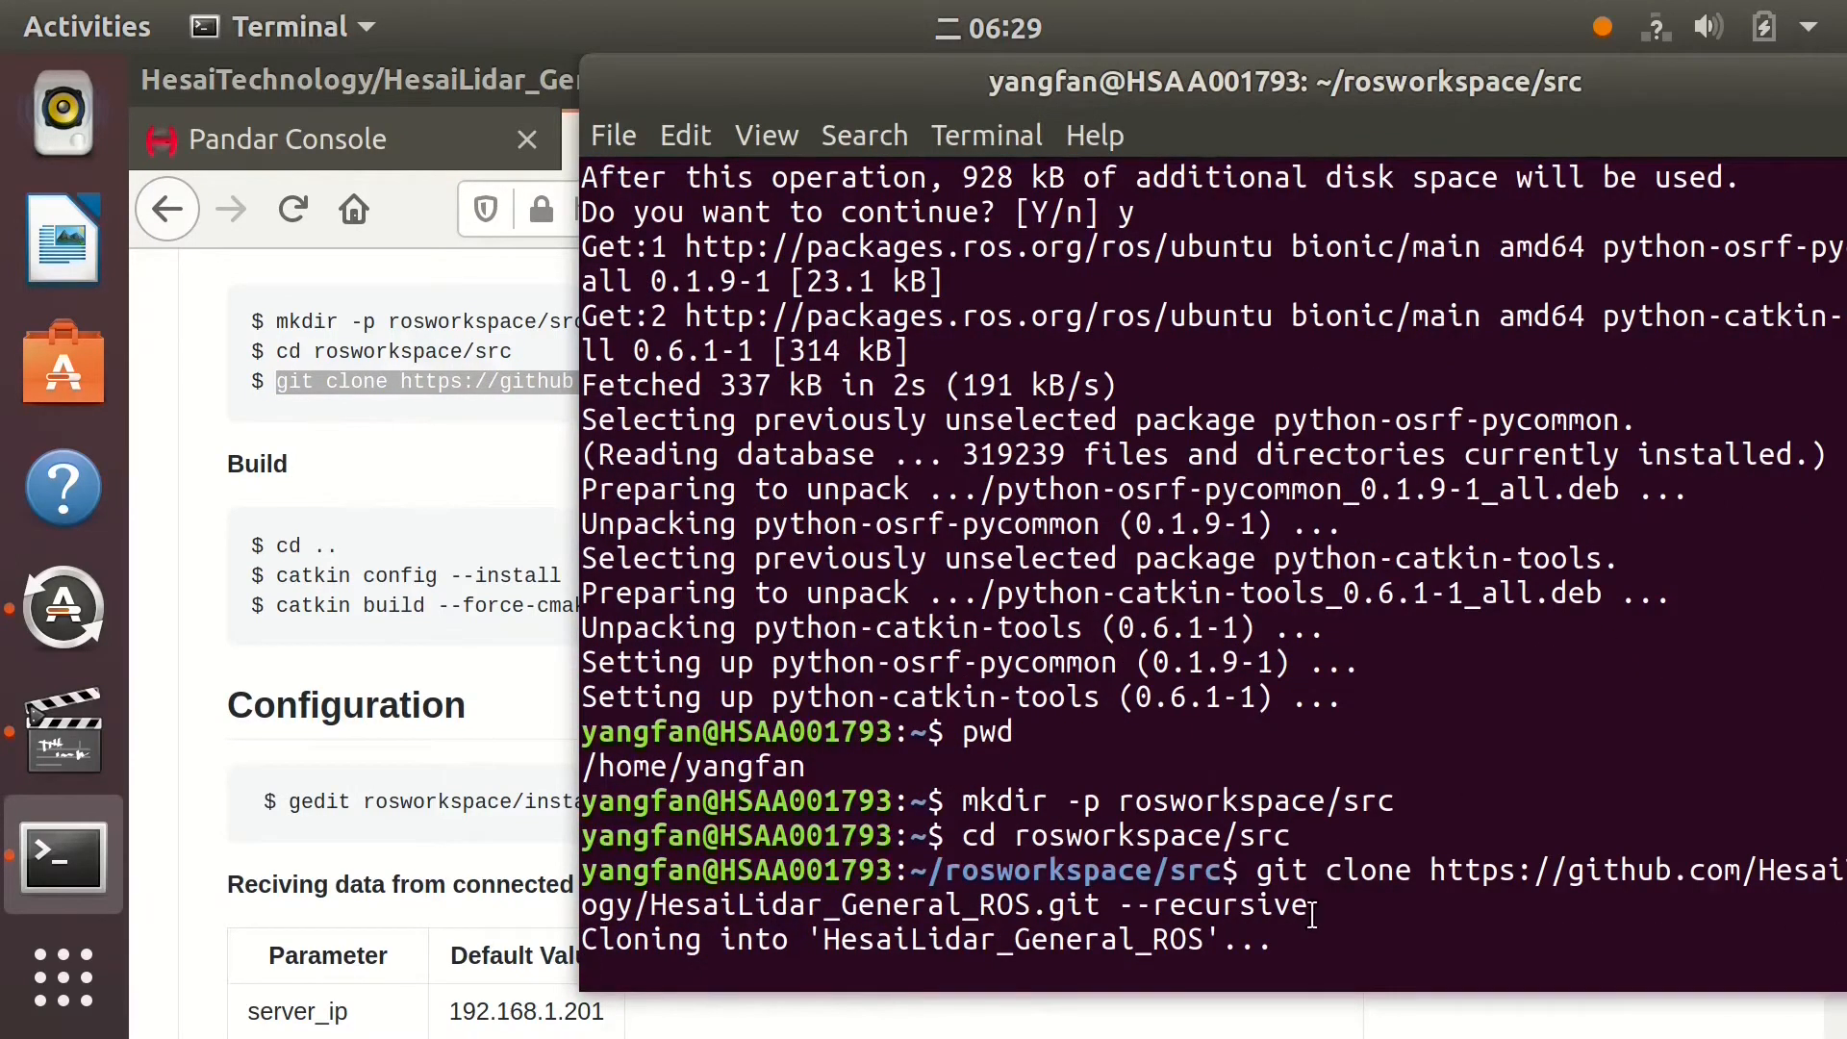
scroll("down", 3)
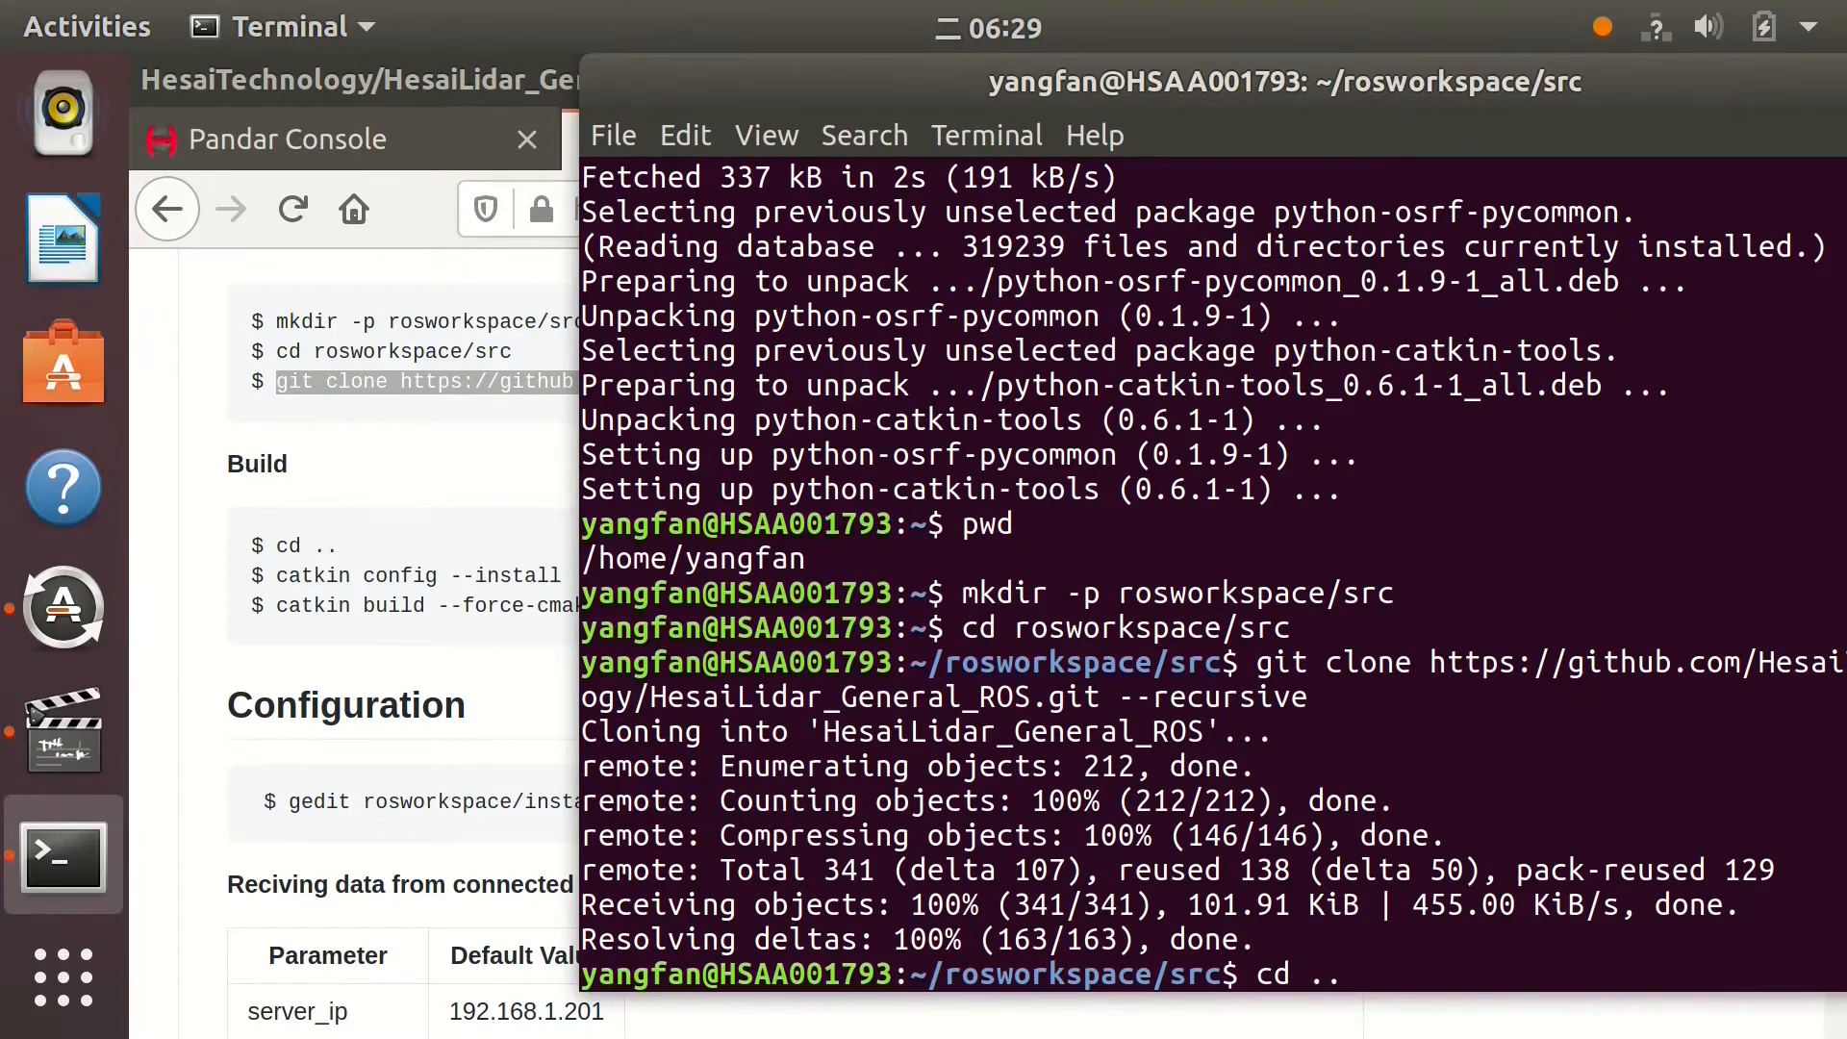
key("Return")
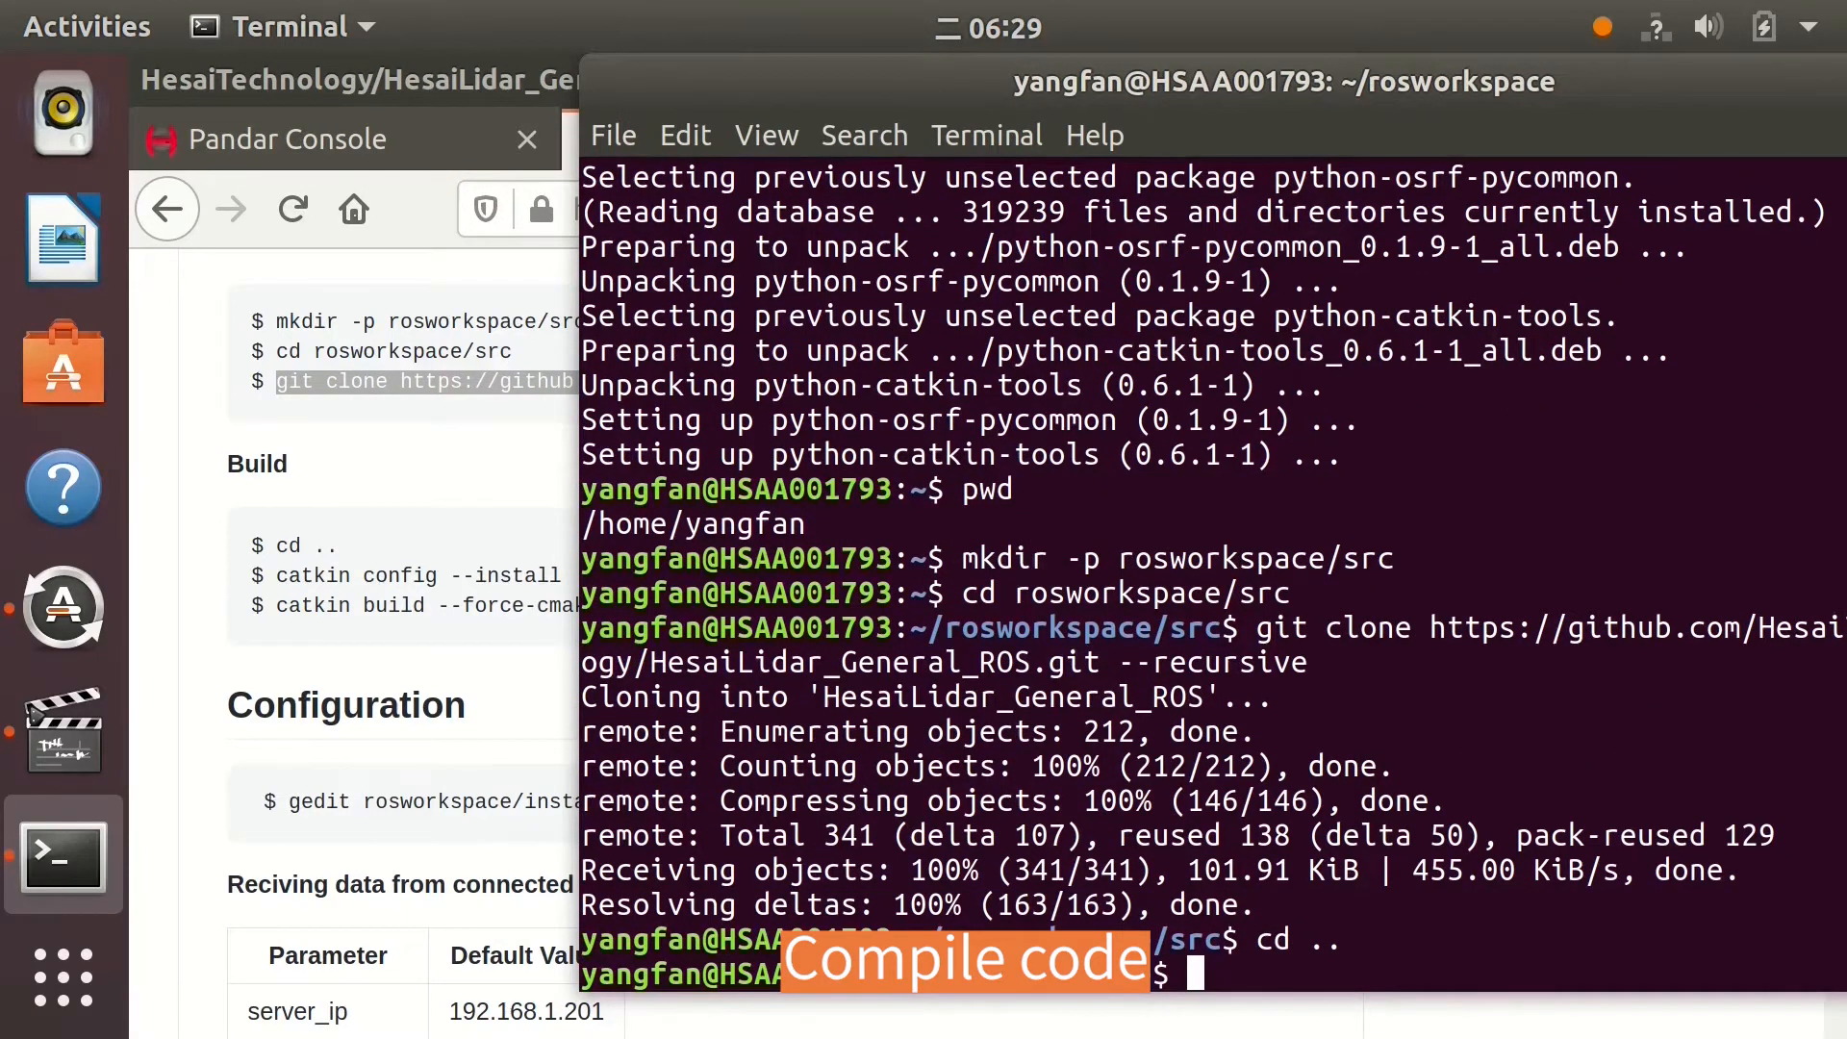
Run catkin config --install in the rosworkspace folder
type("catkin")
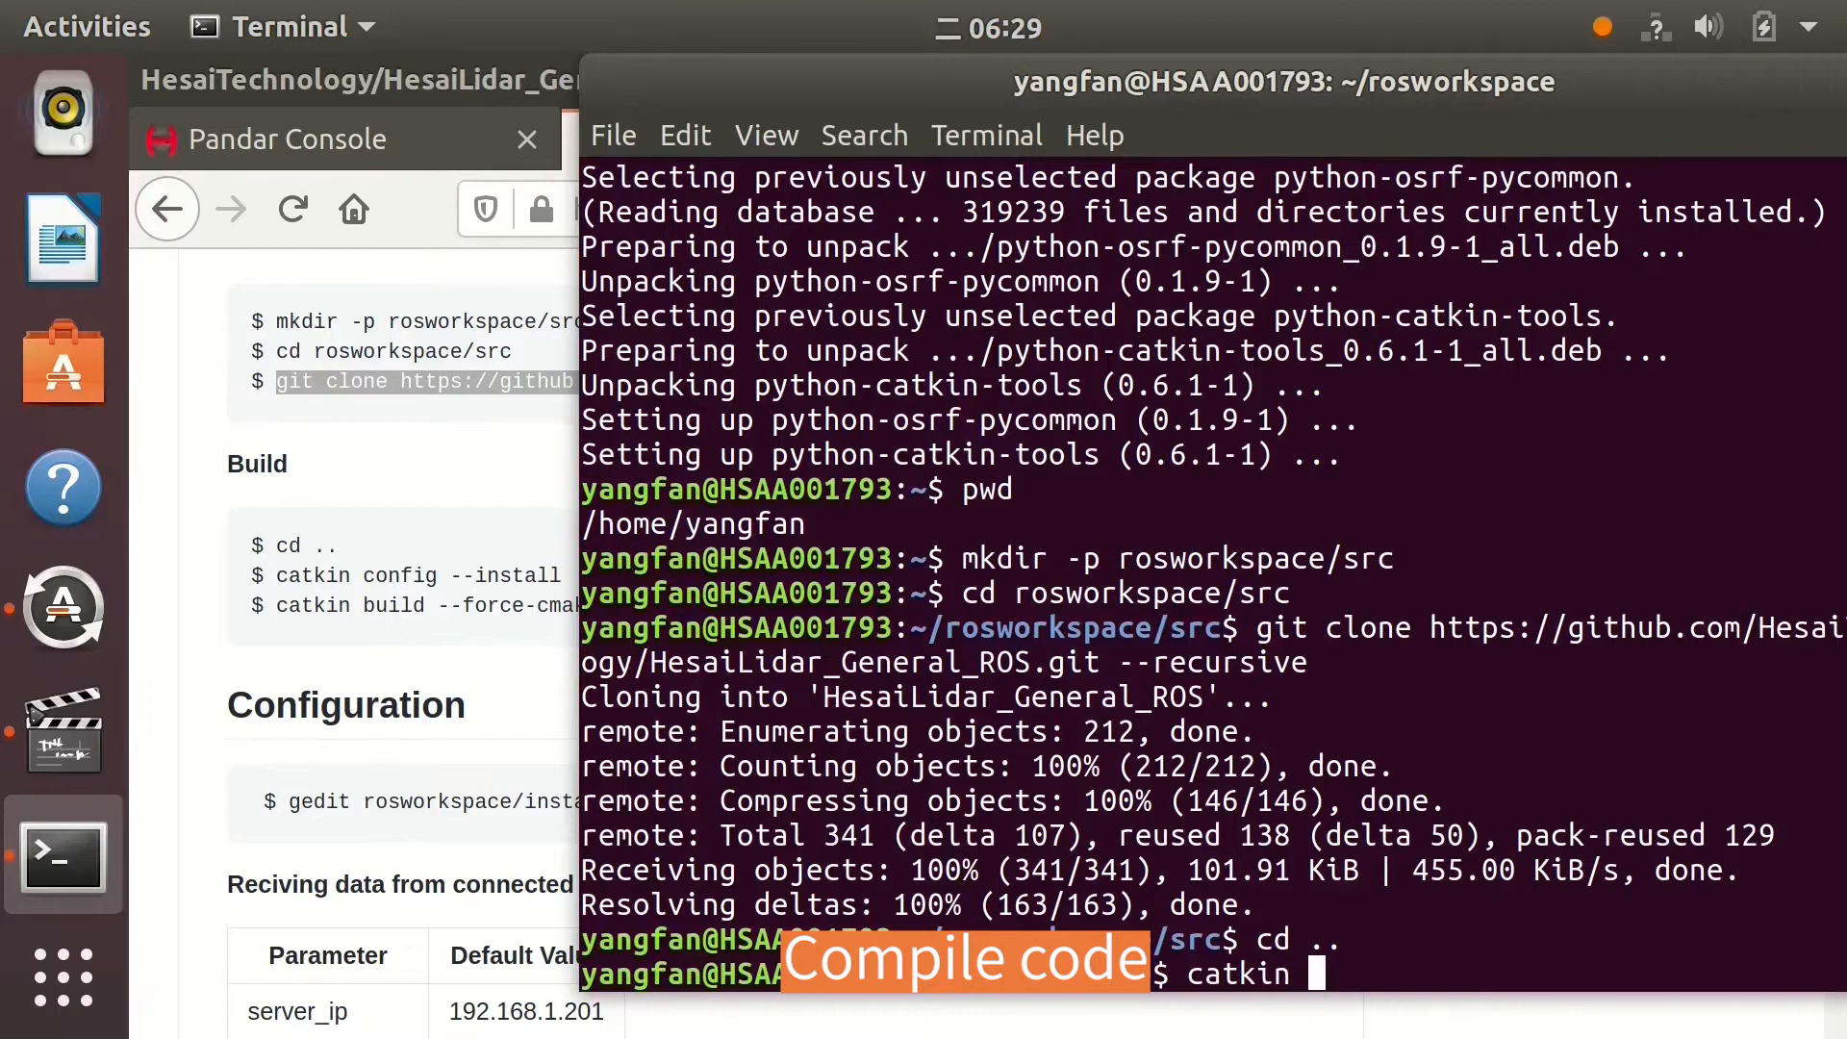
type("config --in")
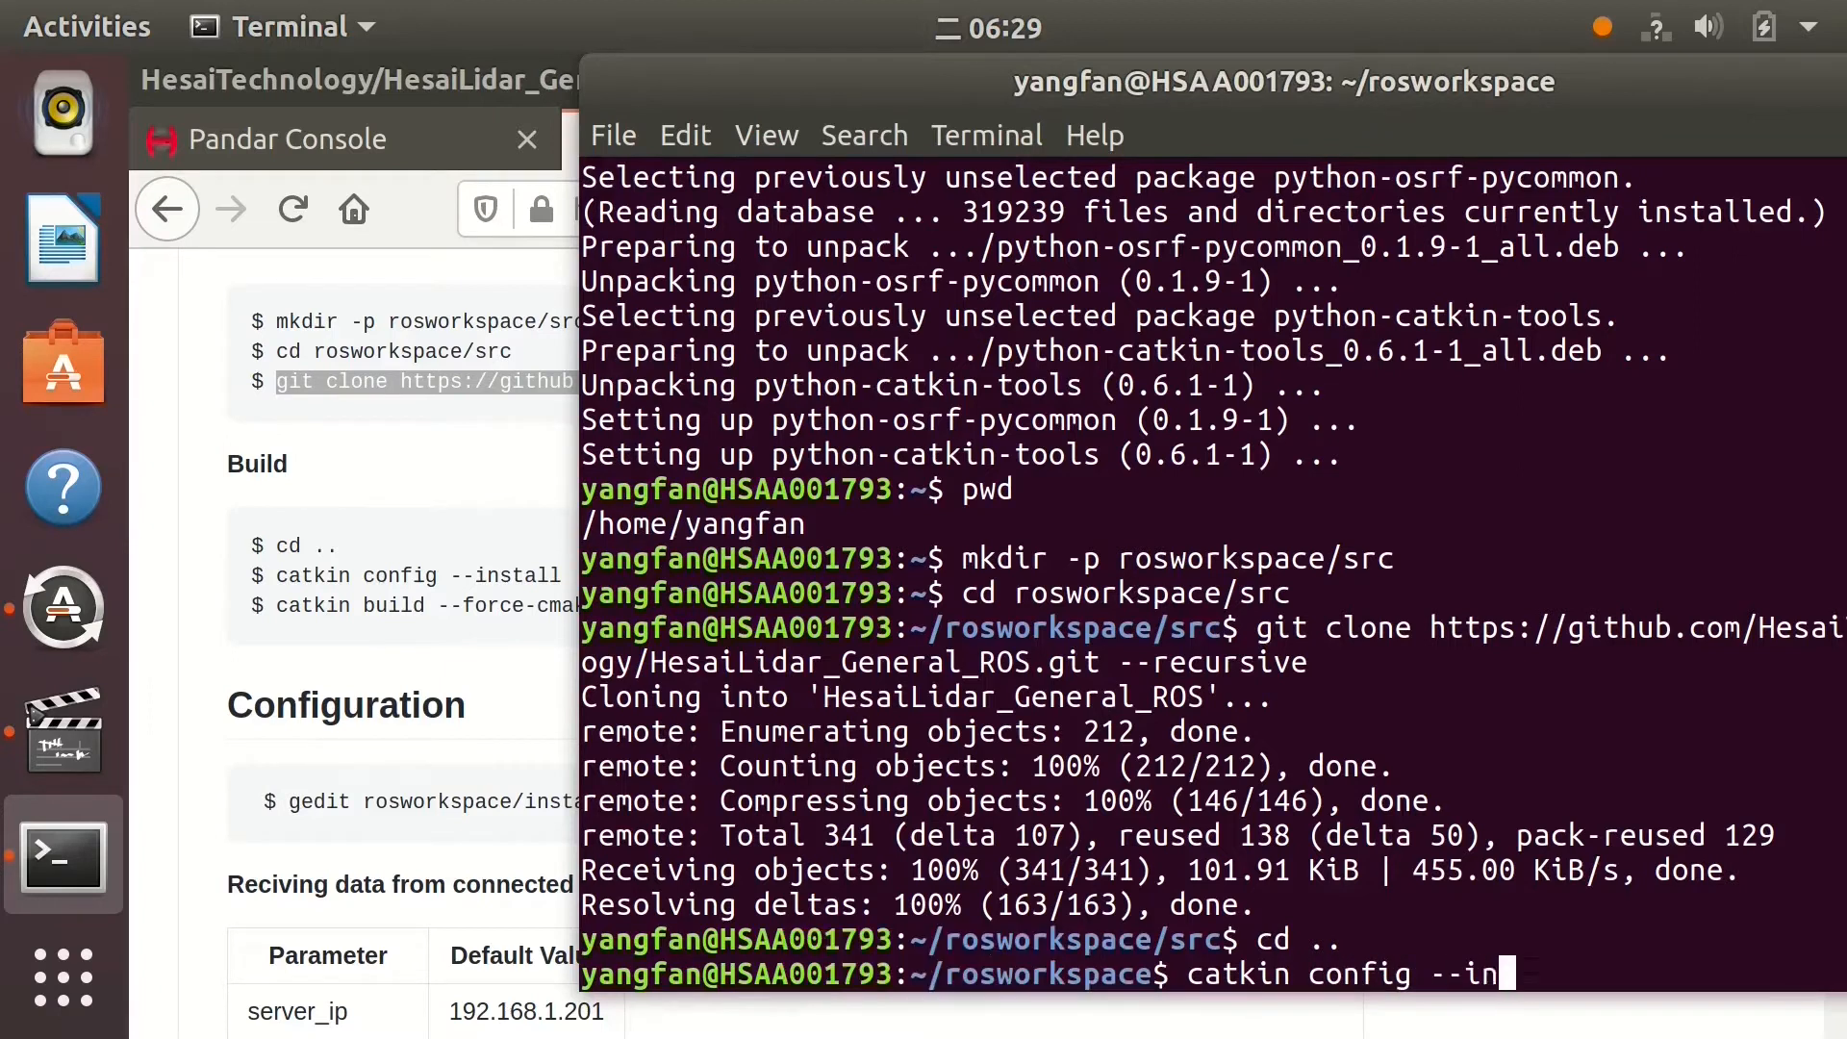
type("stall")
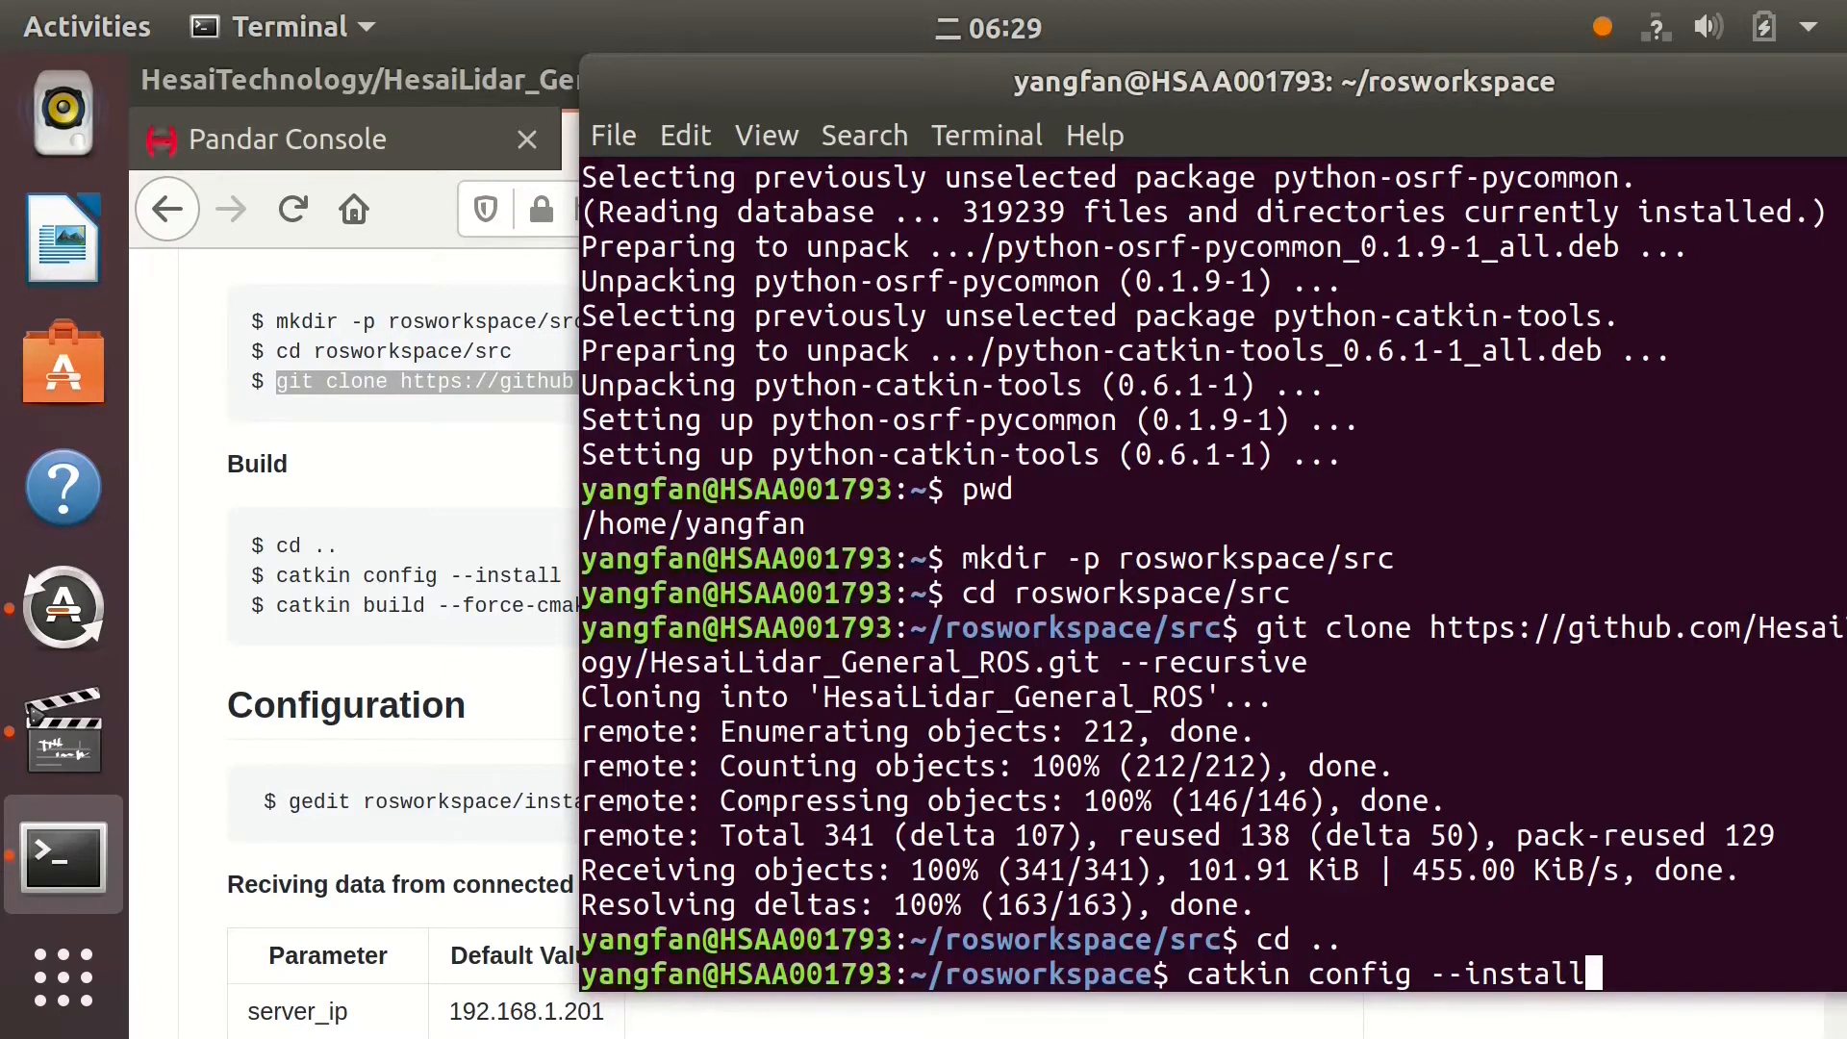
key("Return")
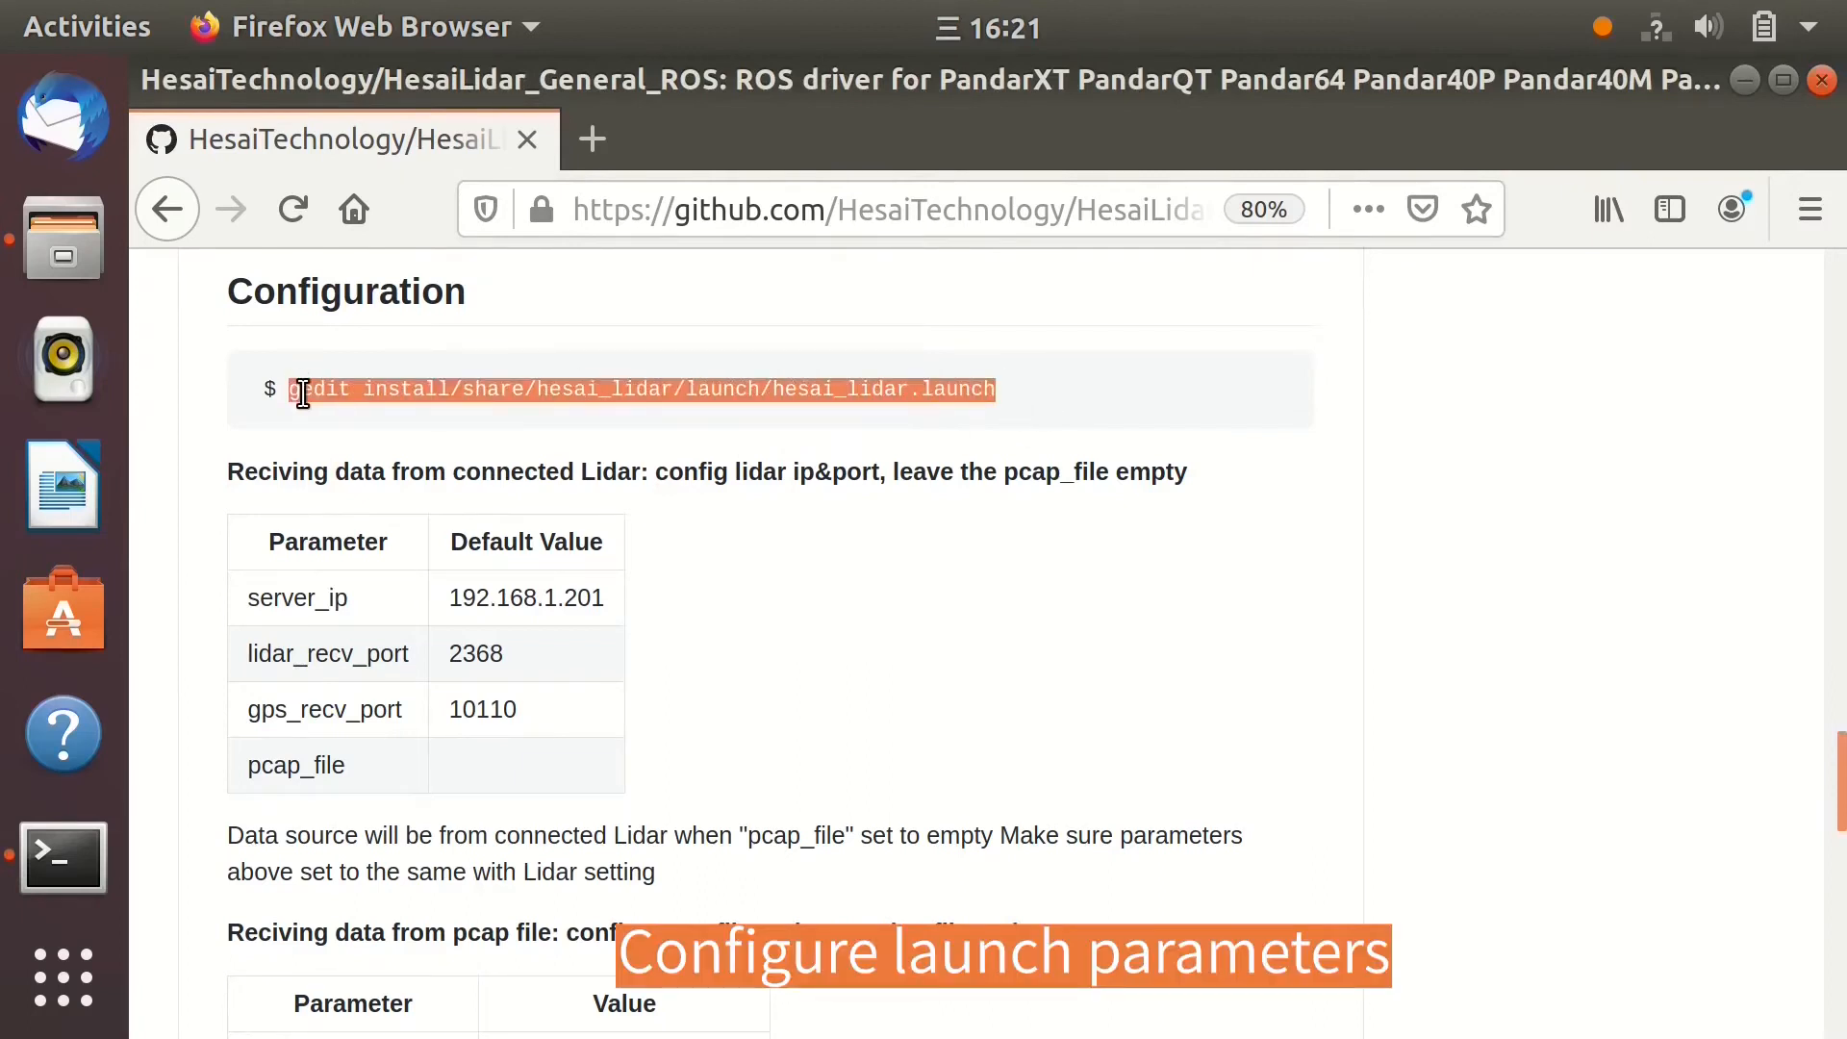
Open hesai_lidar.launch in gedit and highlight pcap_file, server_ip and lidar_recv_port
left_click(62, 858)
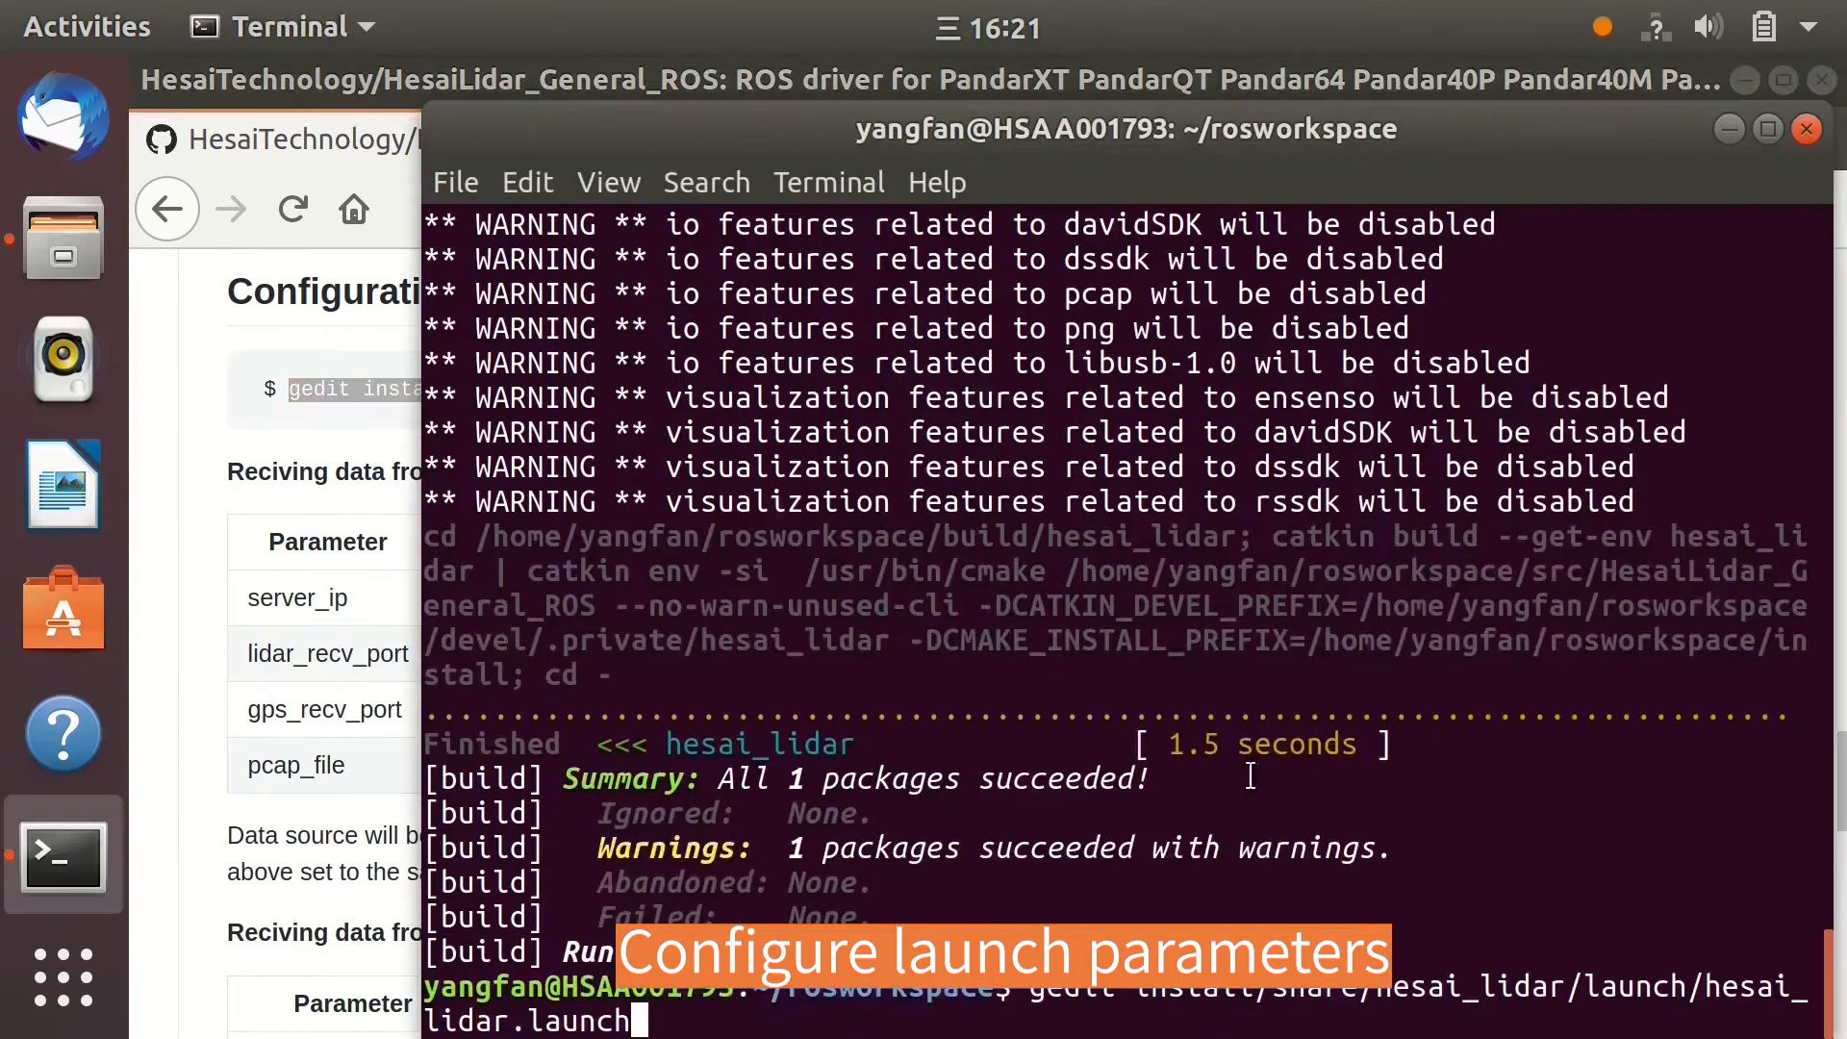
key("Return")
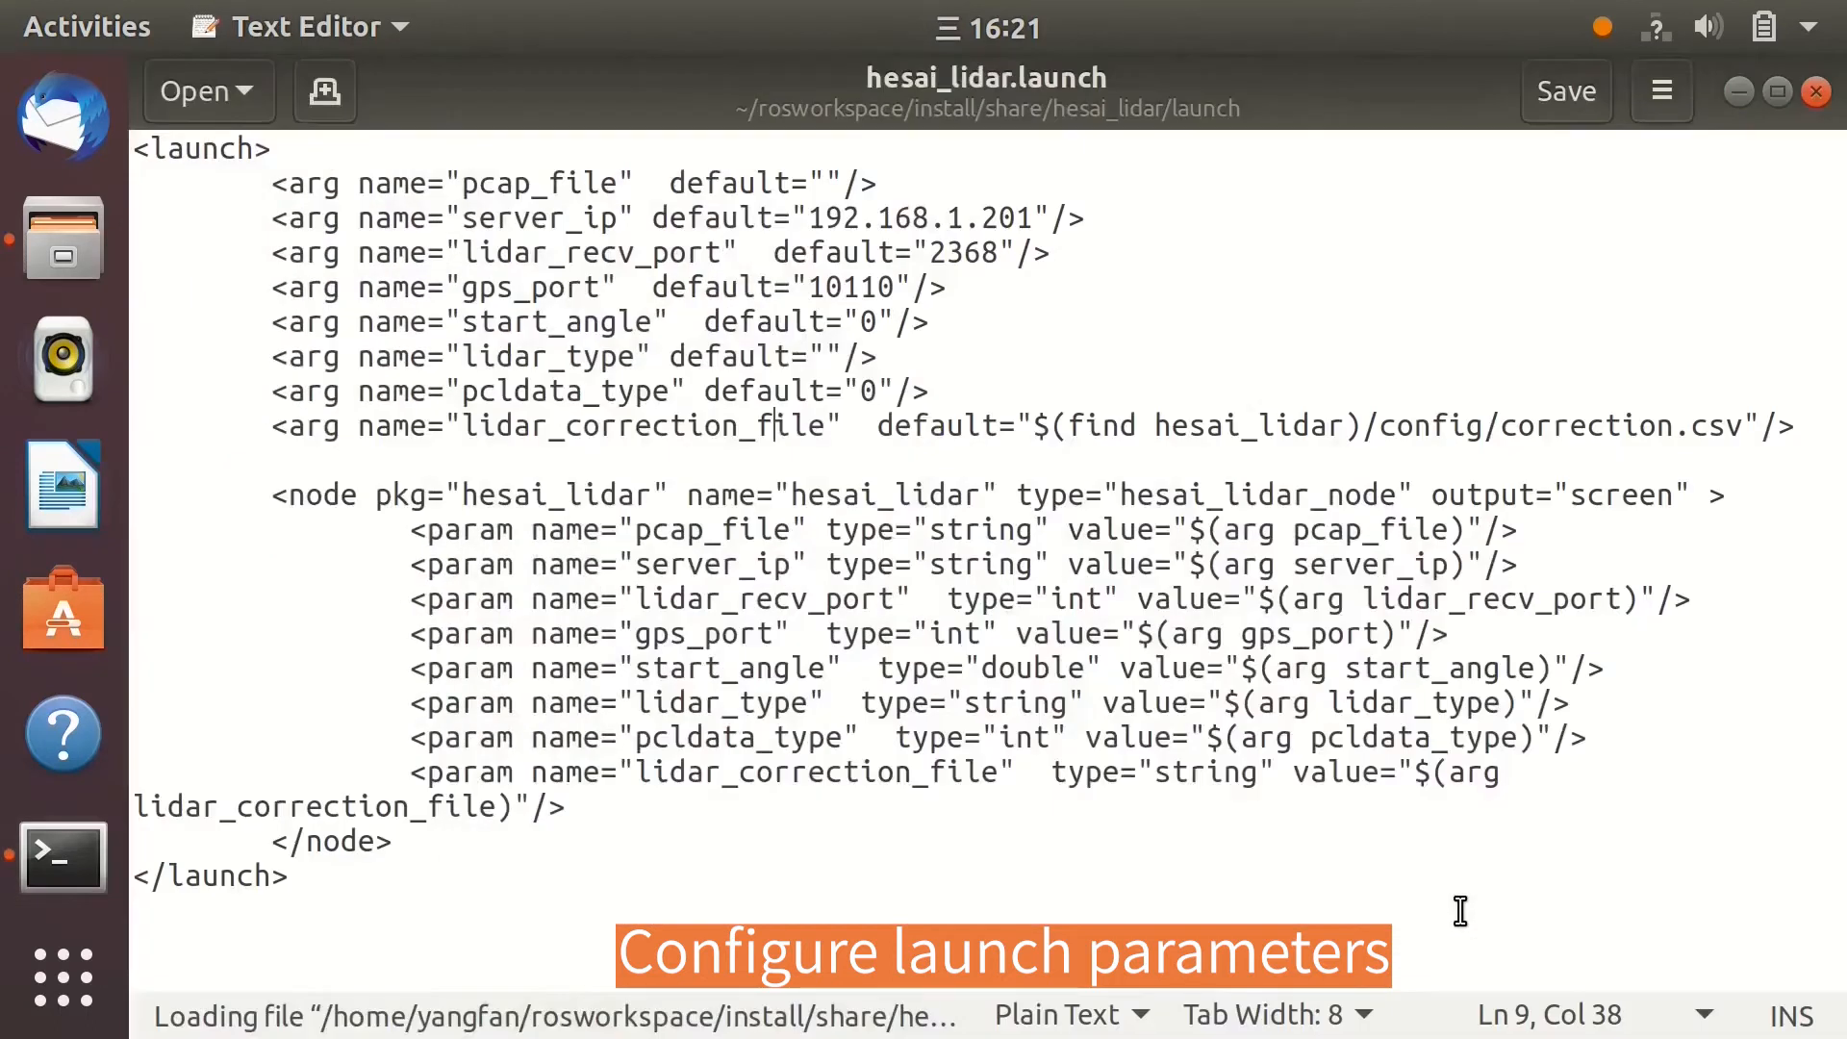
double_click(514, 183)
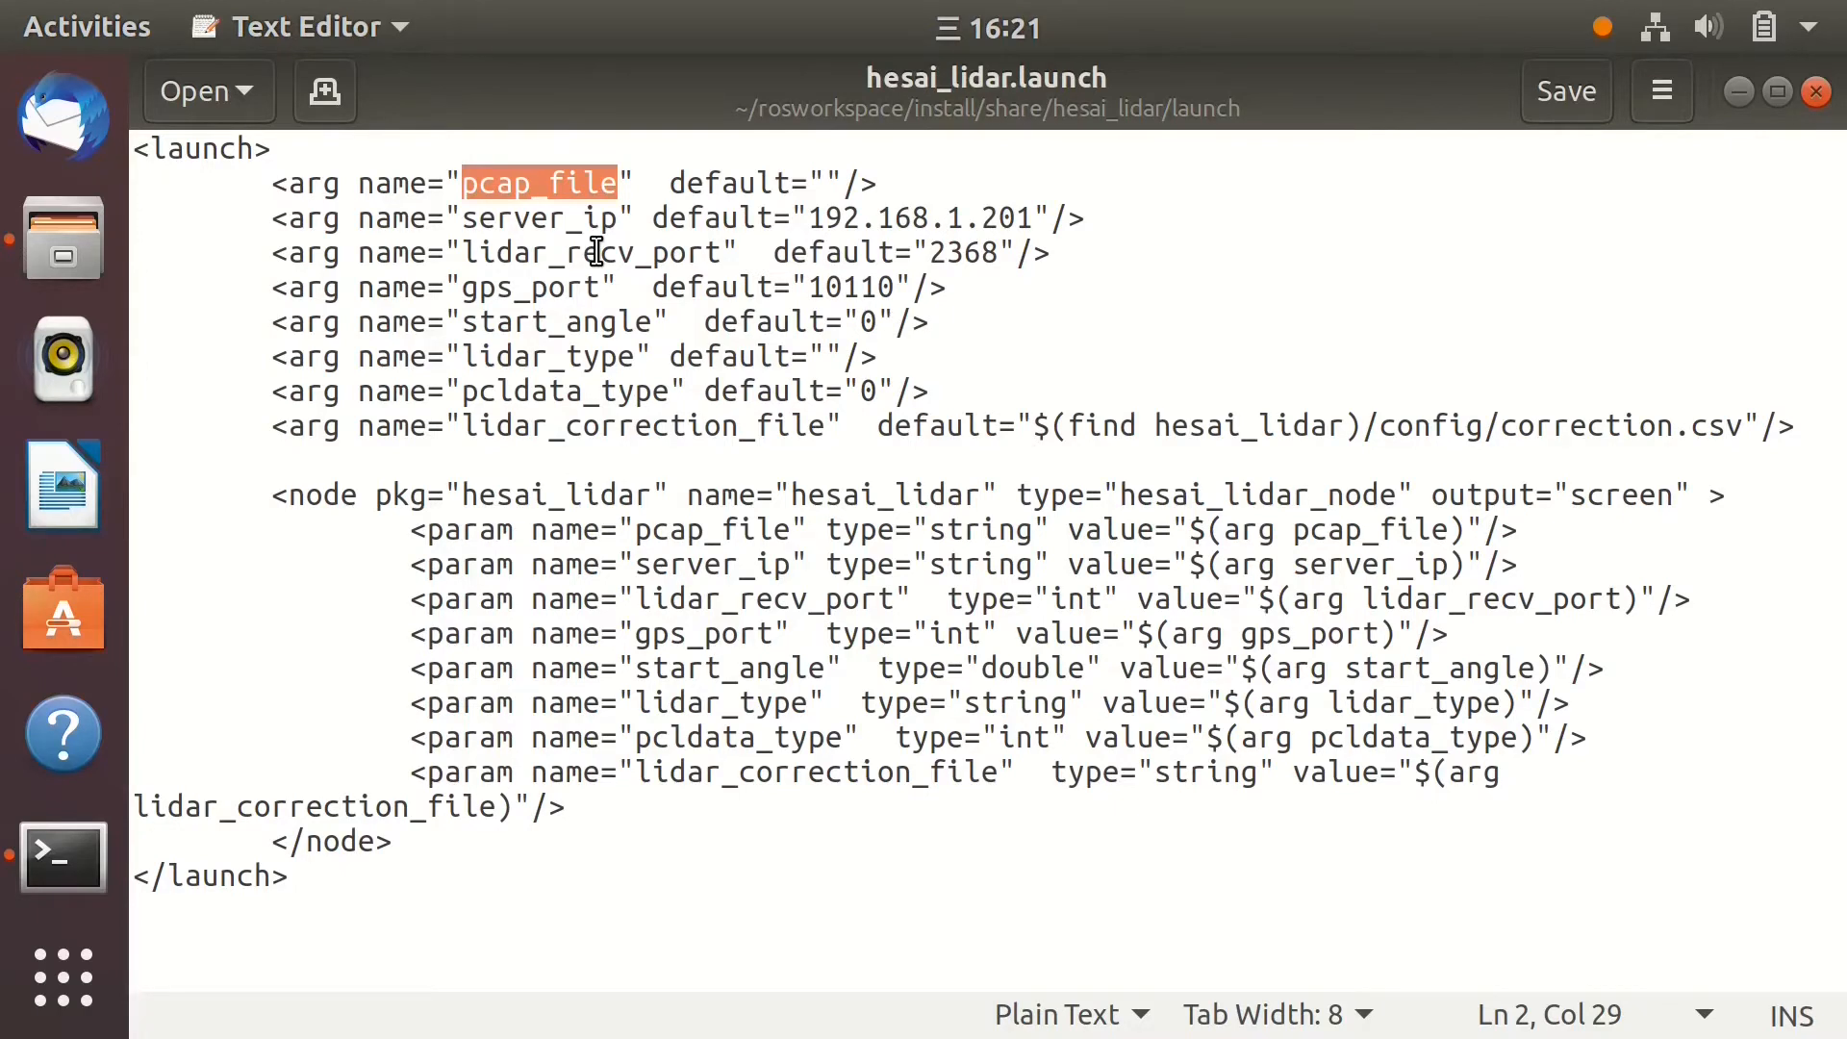
double_click(514, 216)
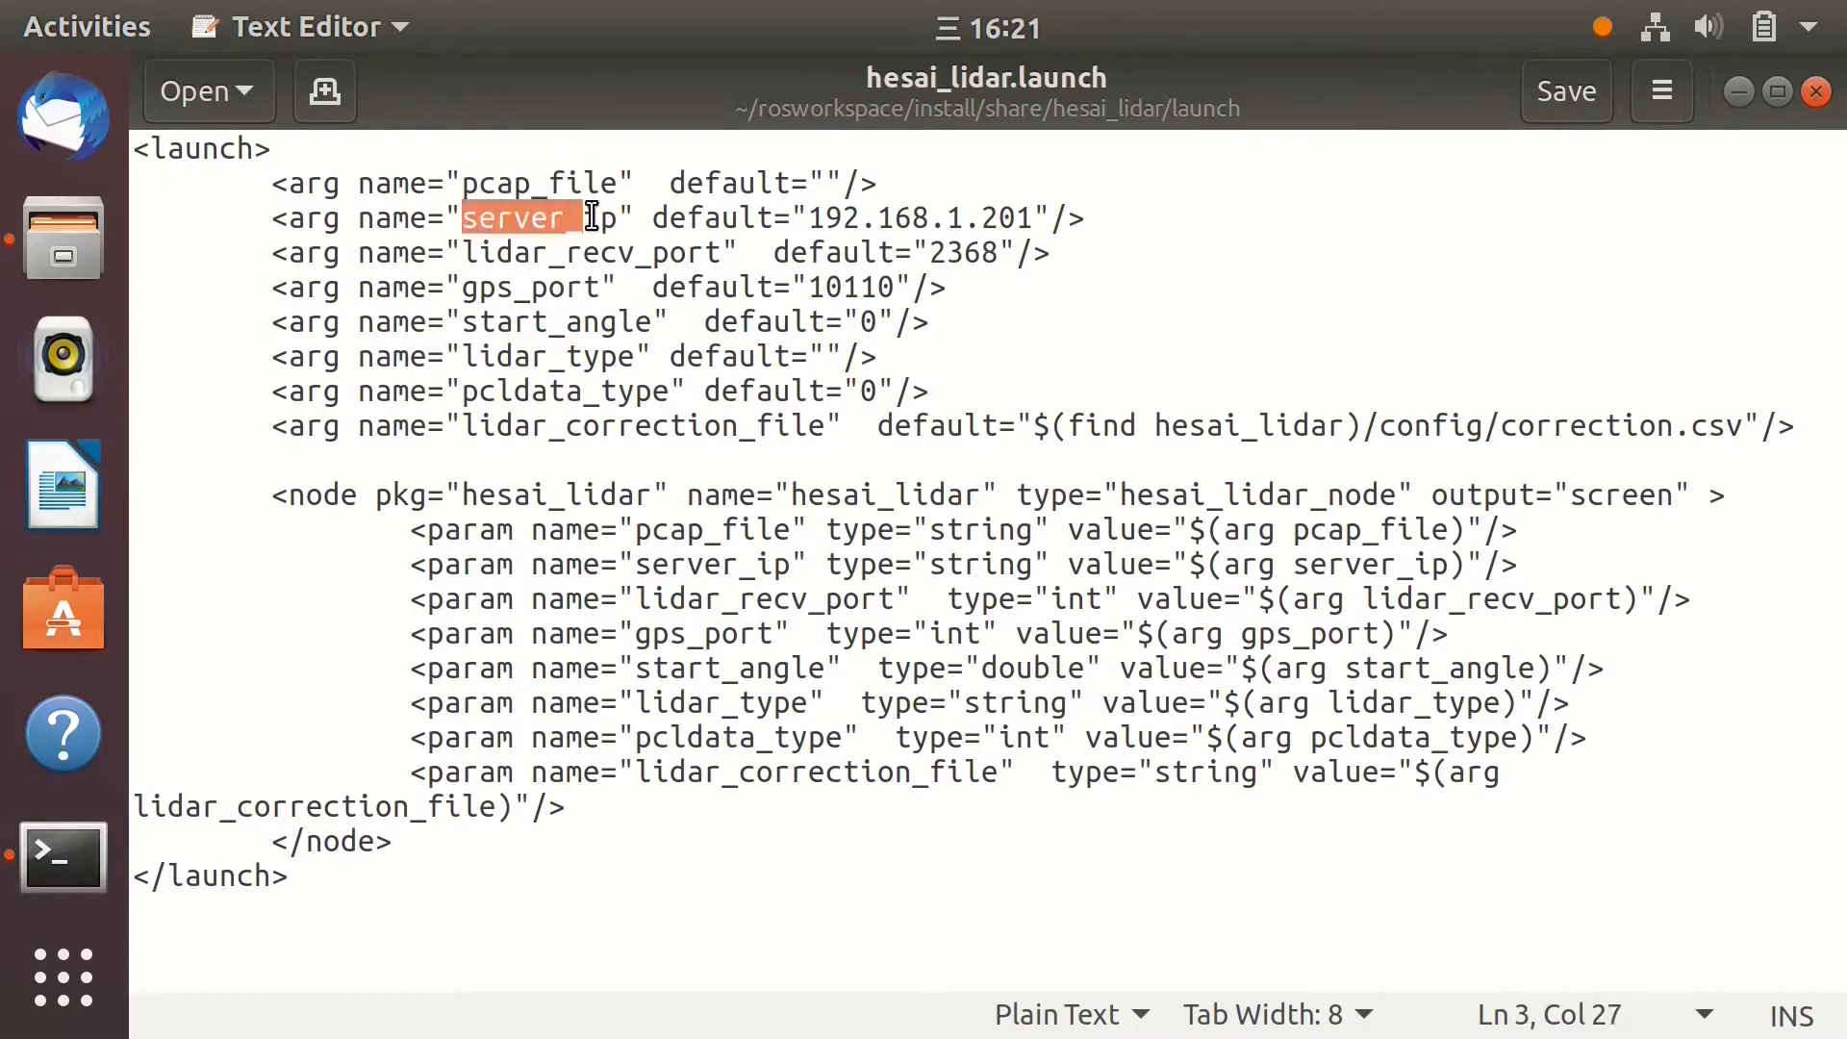
double_click(589, 253)
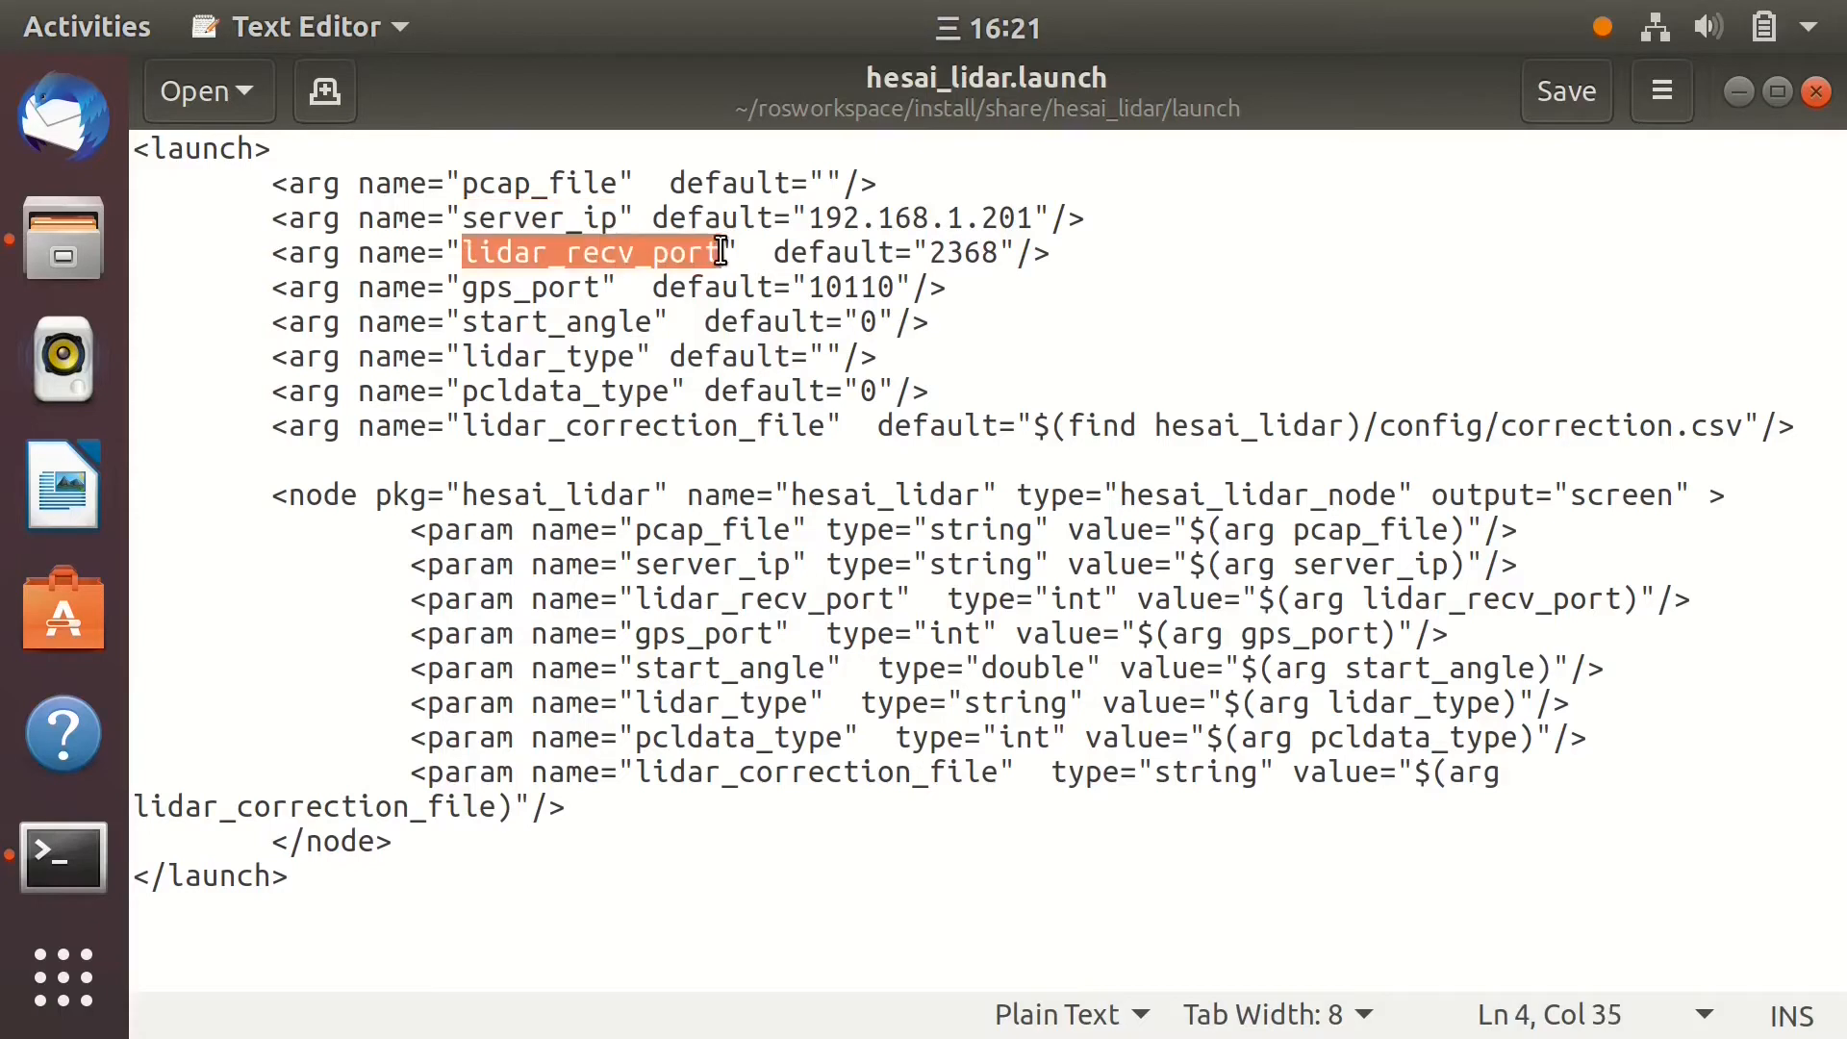
left_click(469, 287)
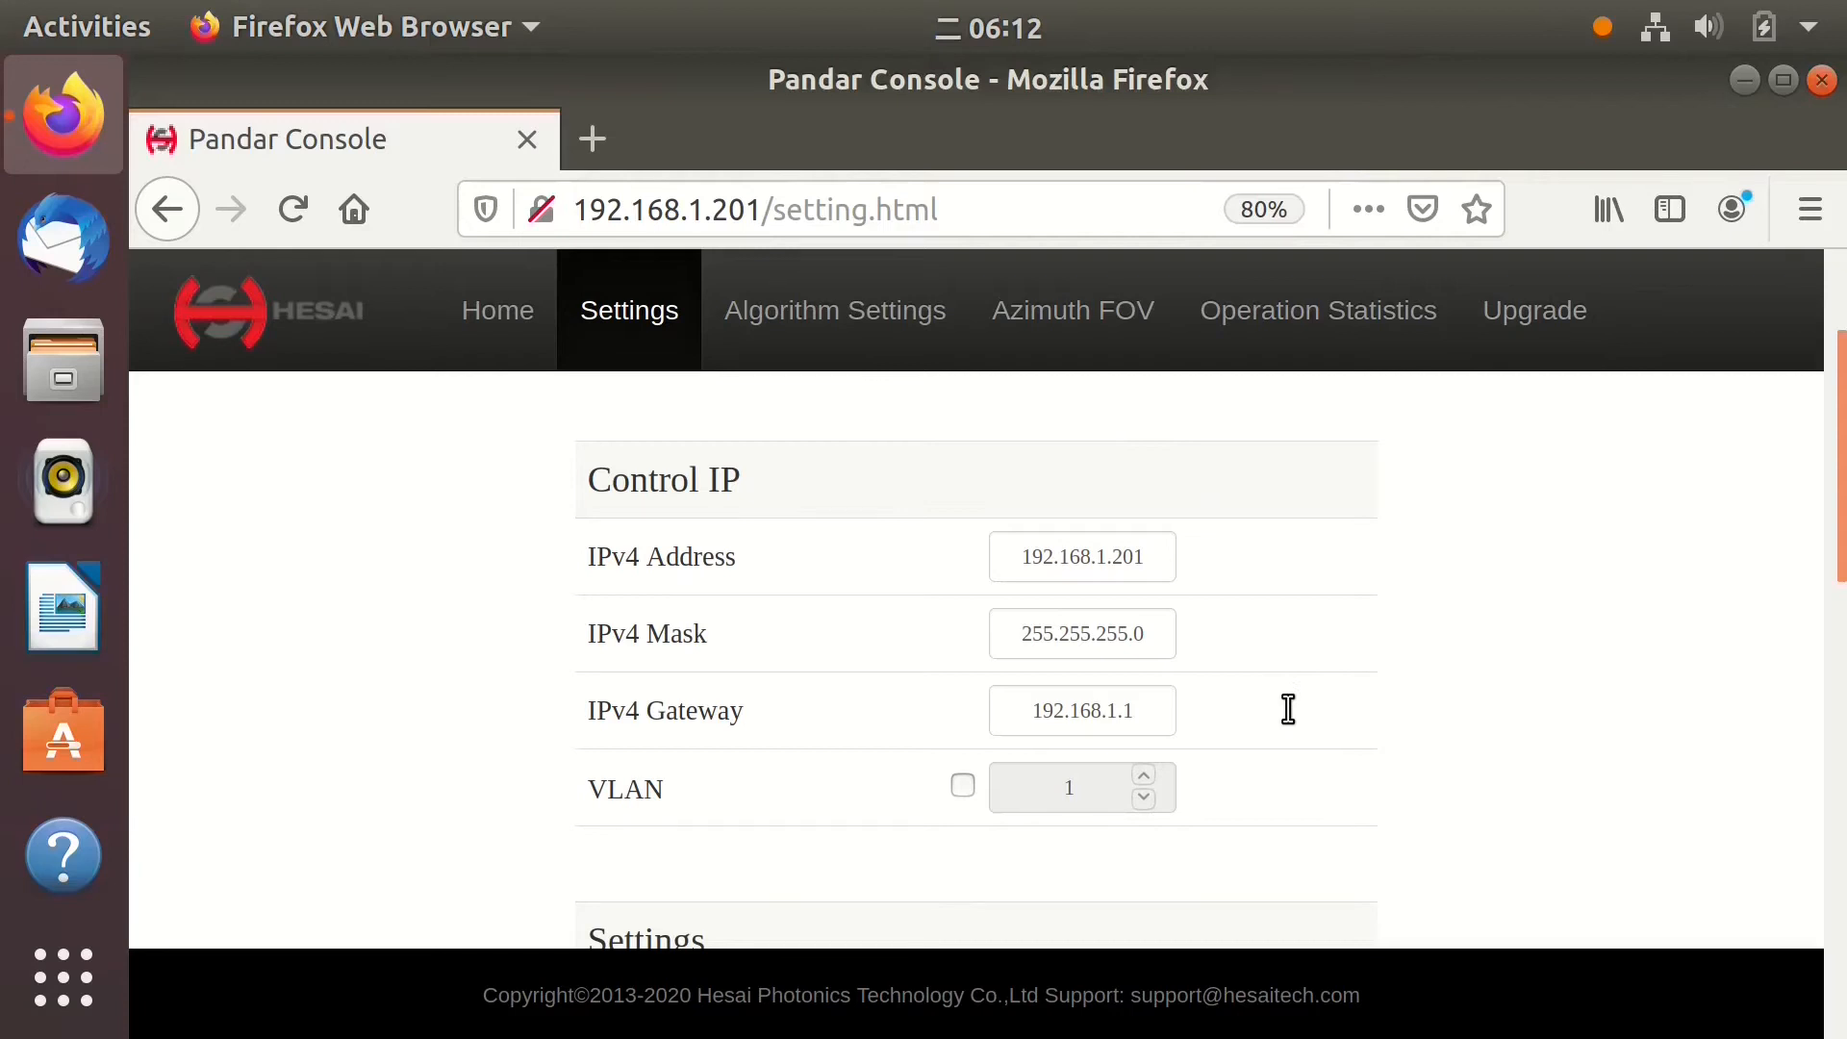
Check Pandar Console's Control IP 192.168.1.201 and destination 255.255.255.255, port 2368
left_click(1080, 556)
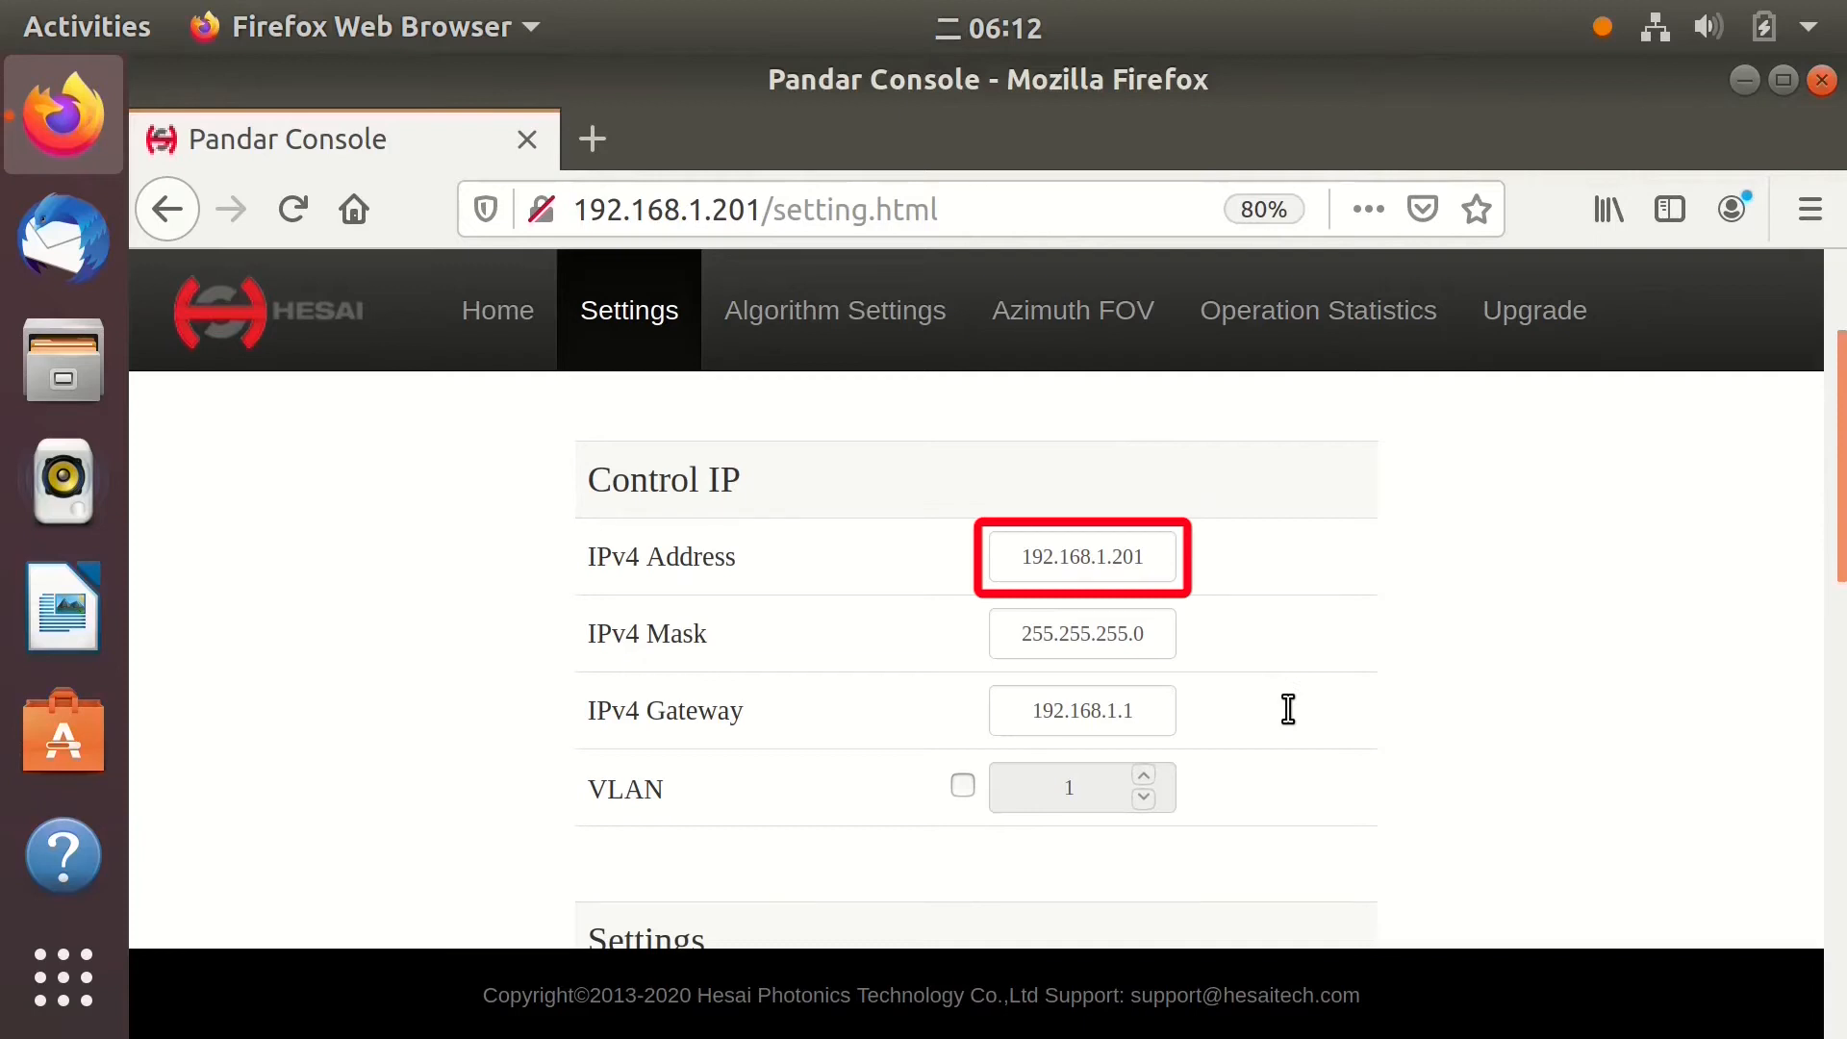
scroll("down", 3)
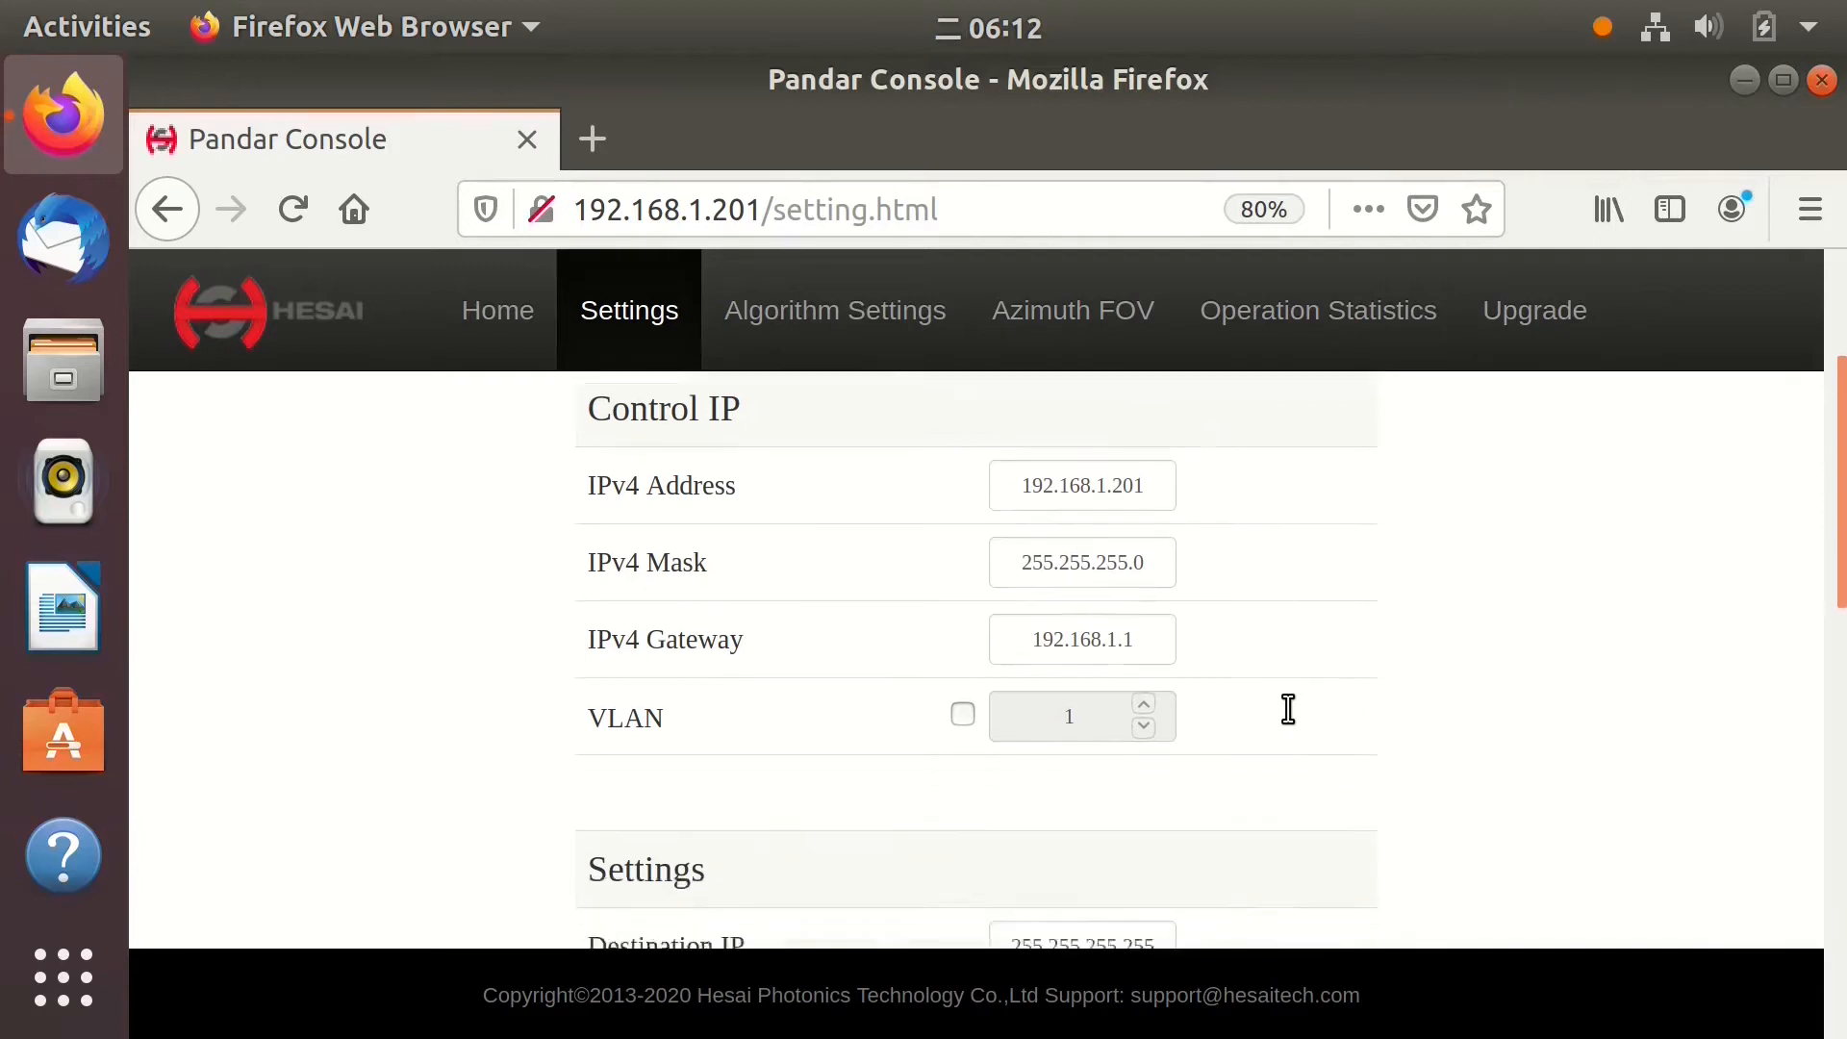
scroll("down", 3)
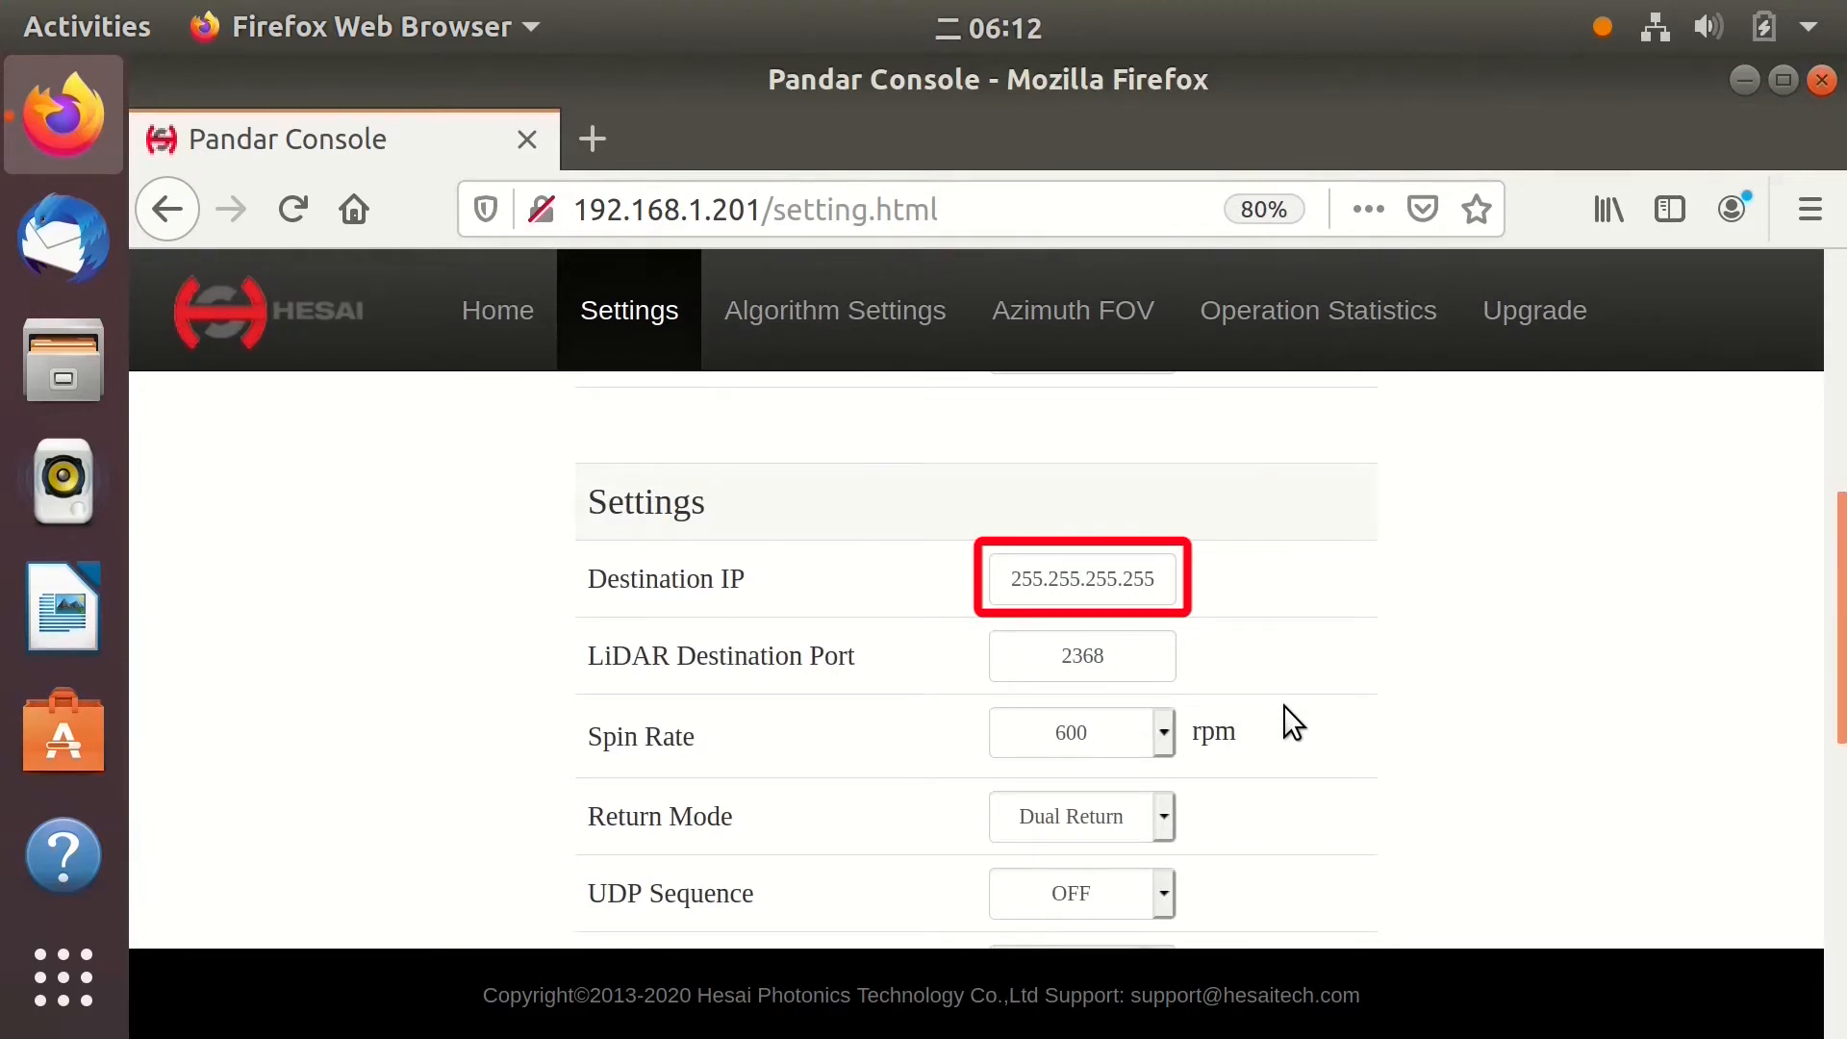
scroll("down", 3)
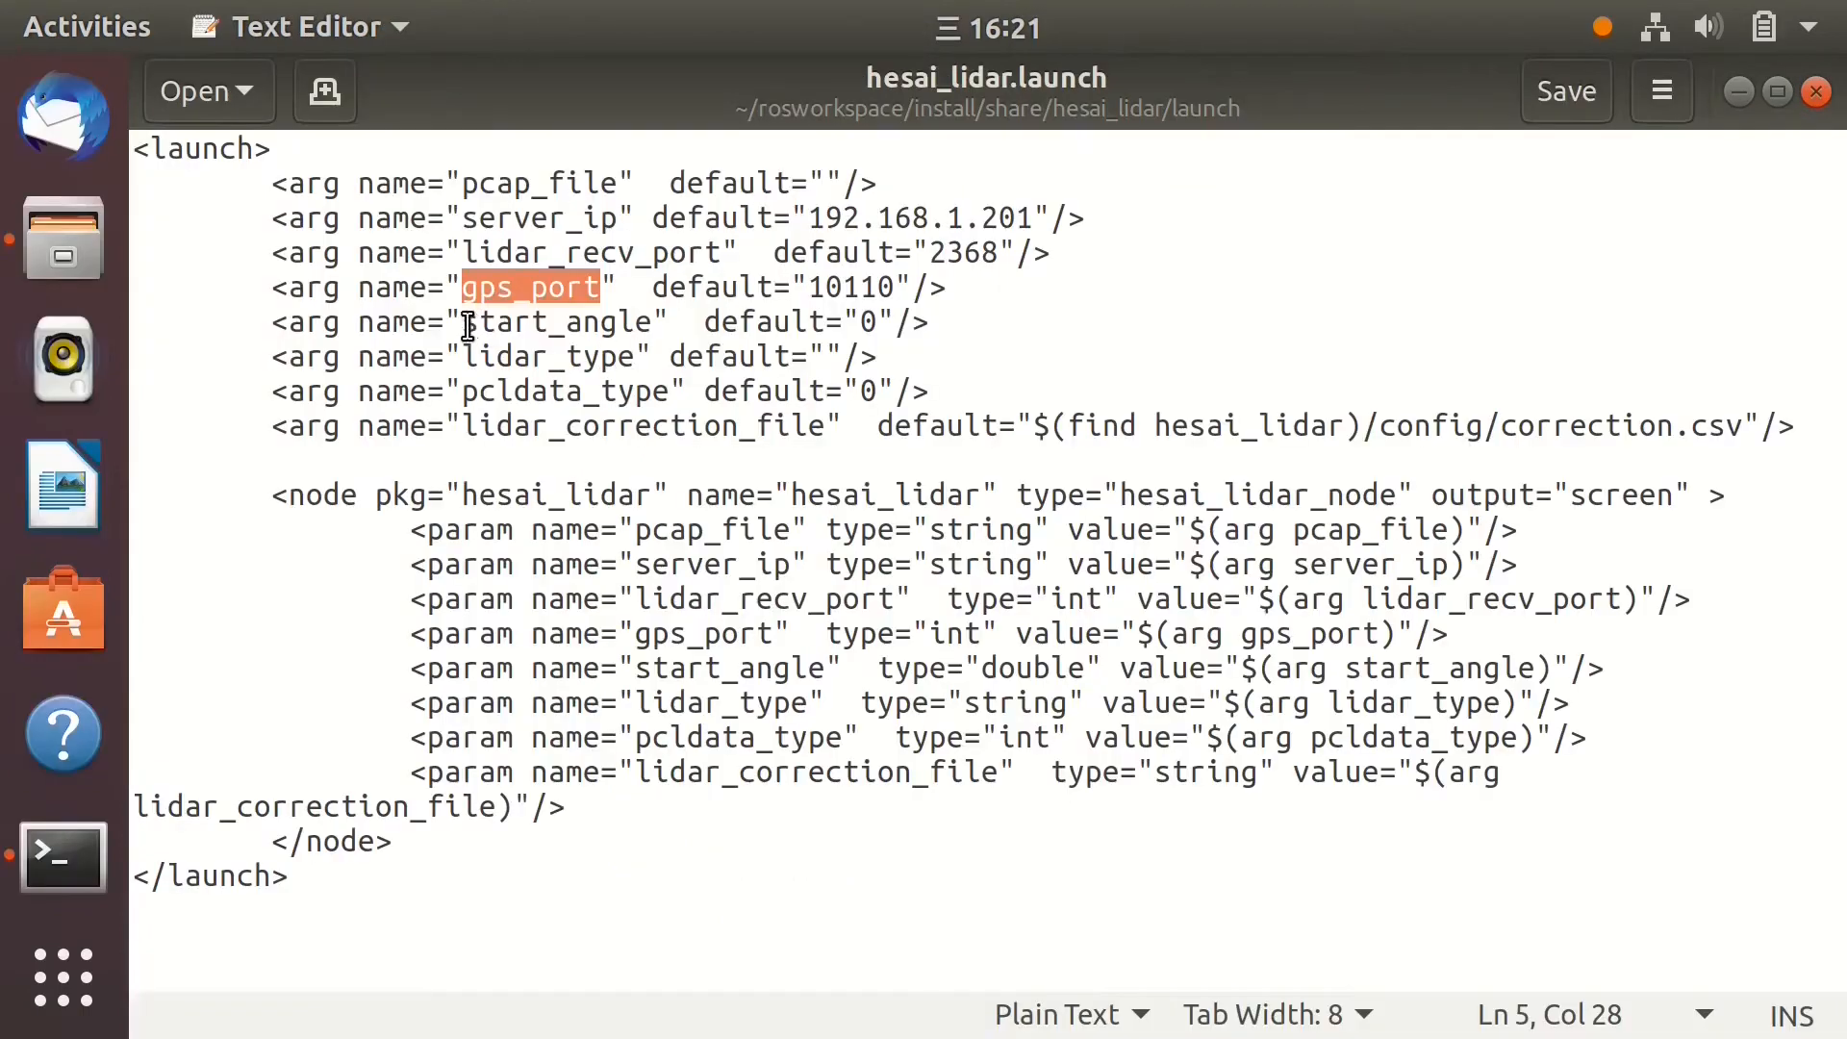
Highlight the gps_port, start_angle, lidar_type and pcldata_type arguments in hesai_lidar.launch
double_click(555, 321)
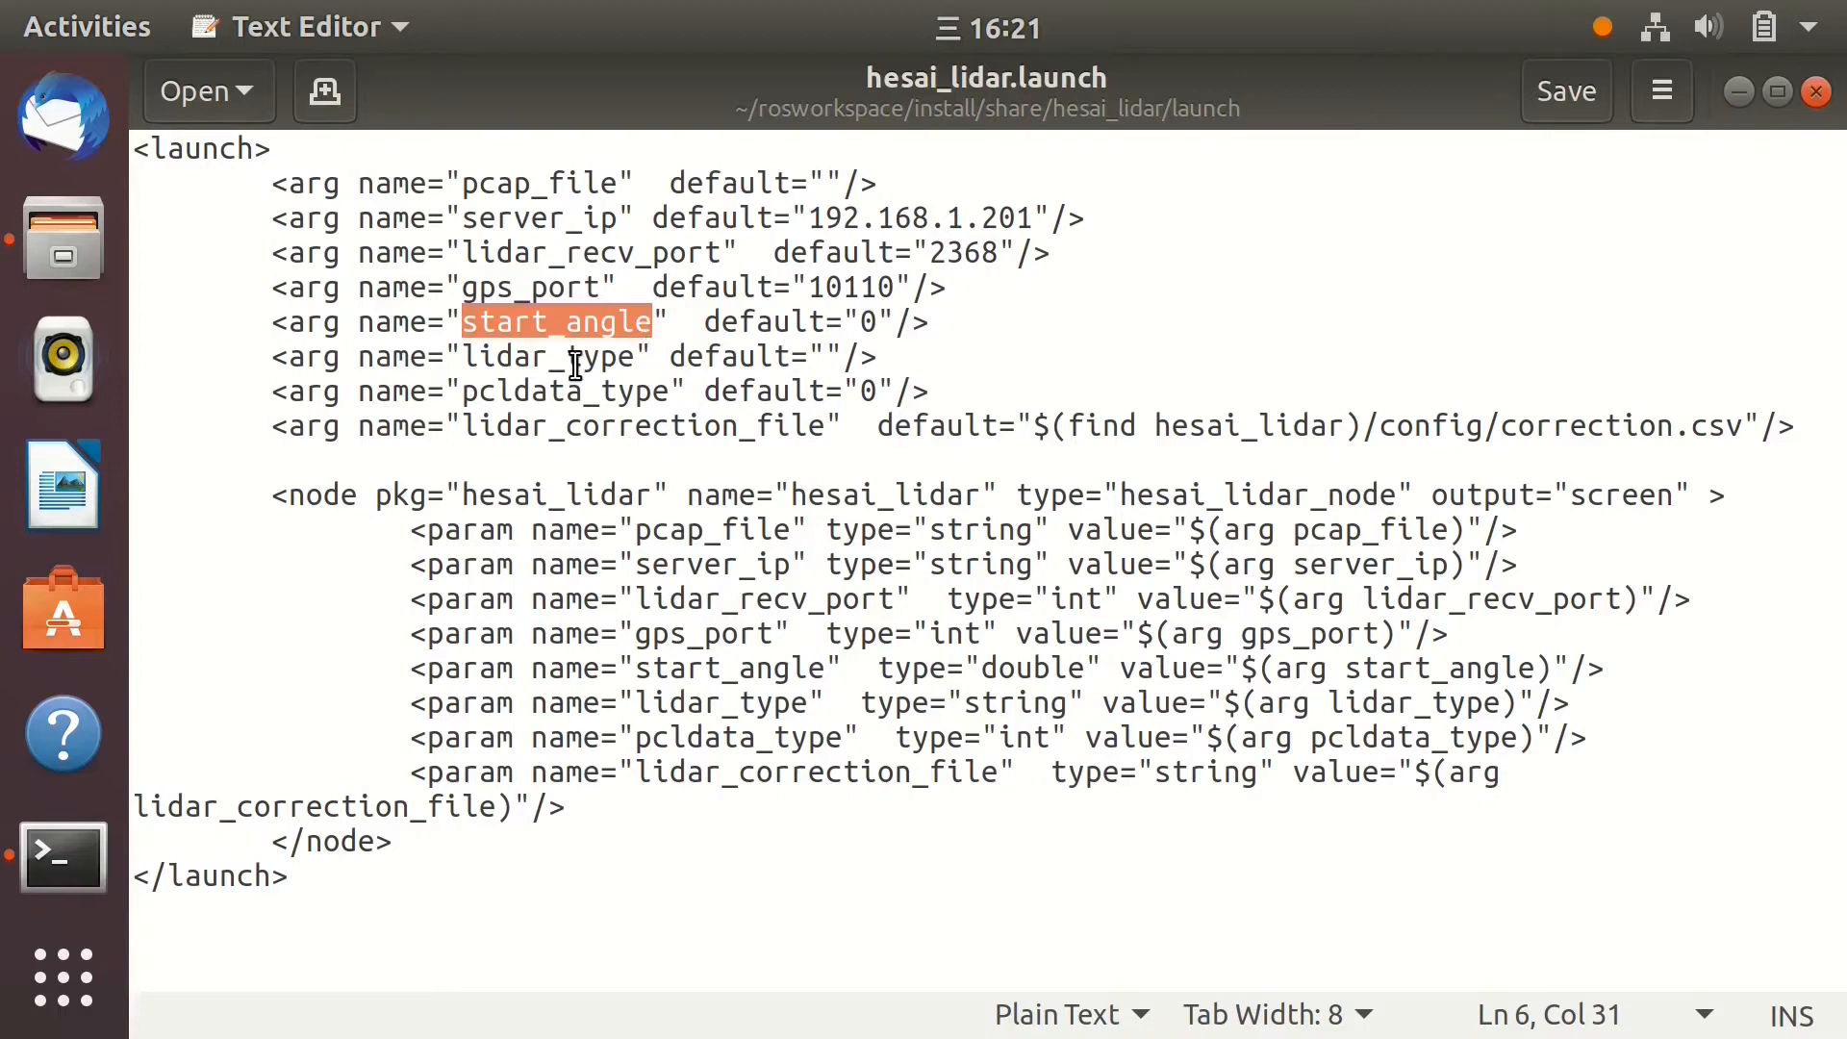
double_click(546, 357)
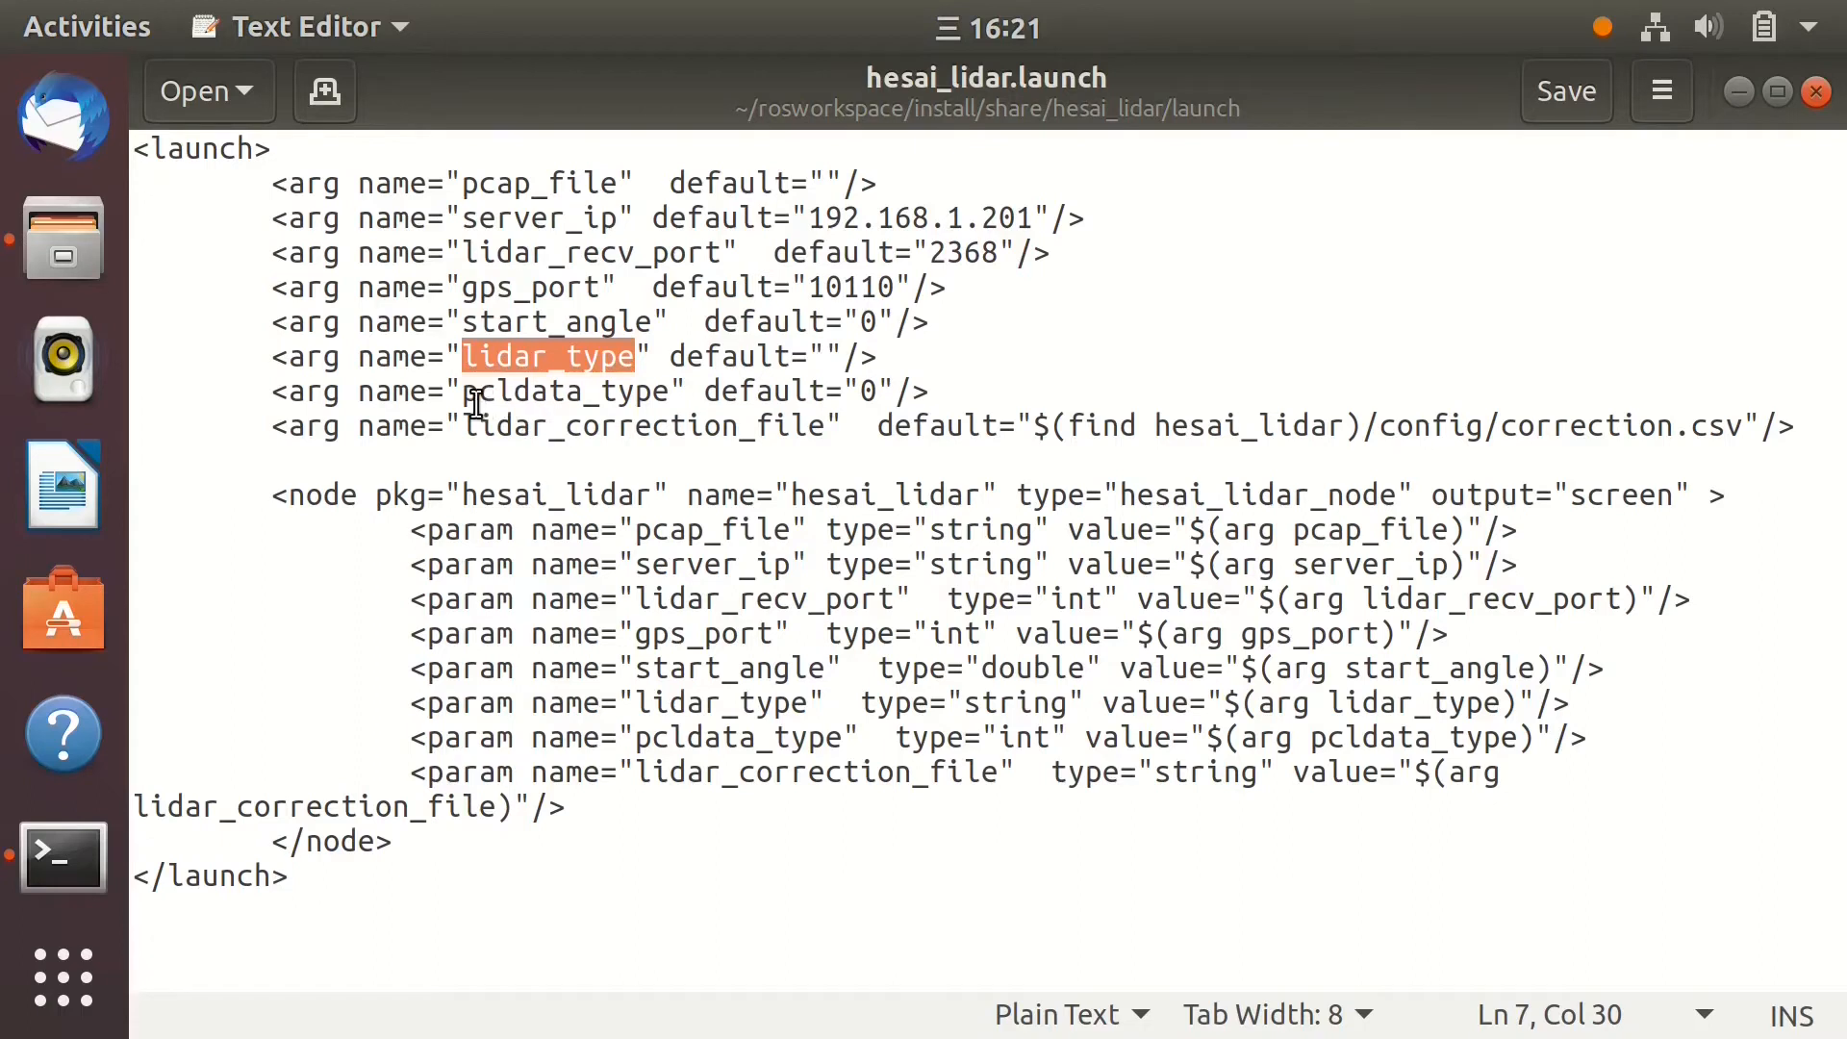
double_click(563, 392)
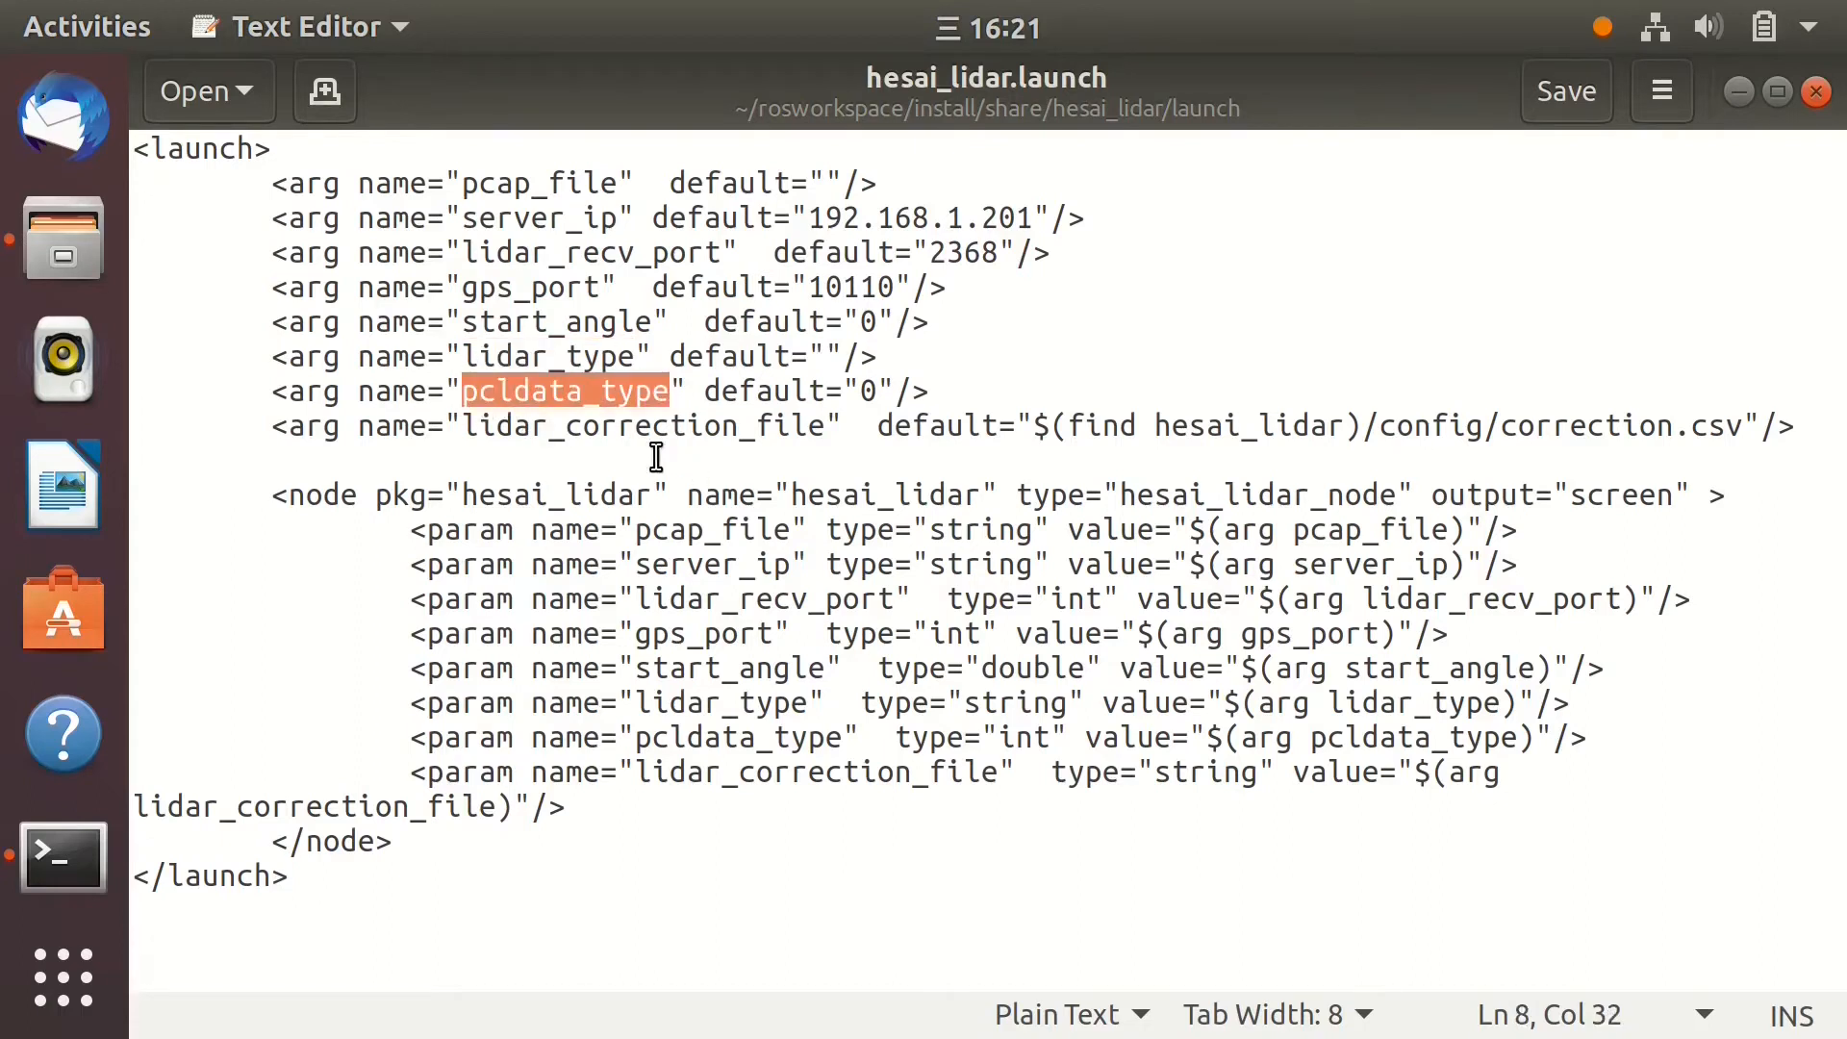
double_click(648, 426)
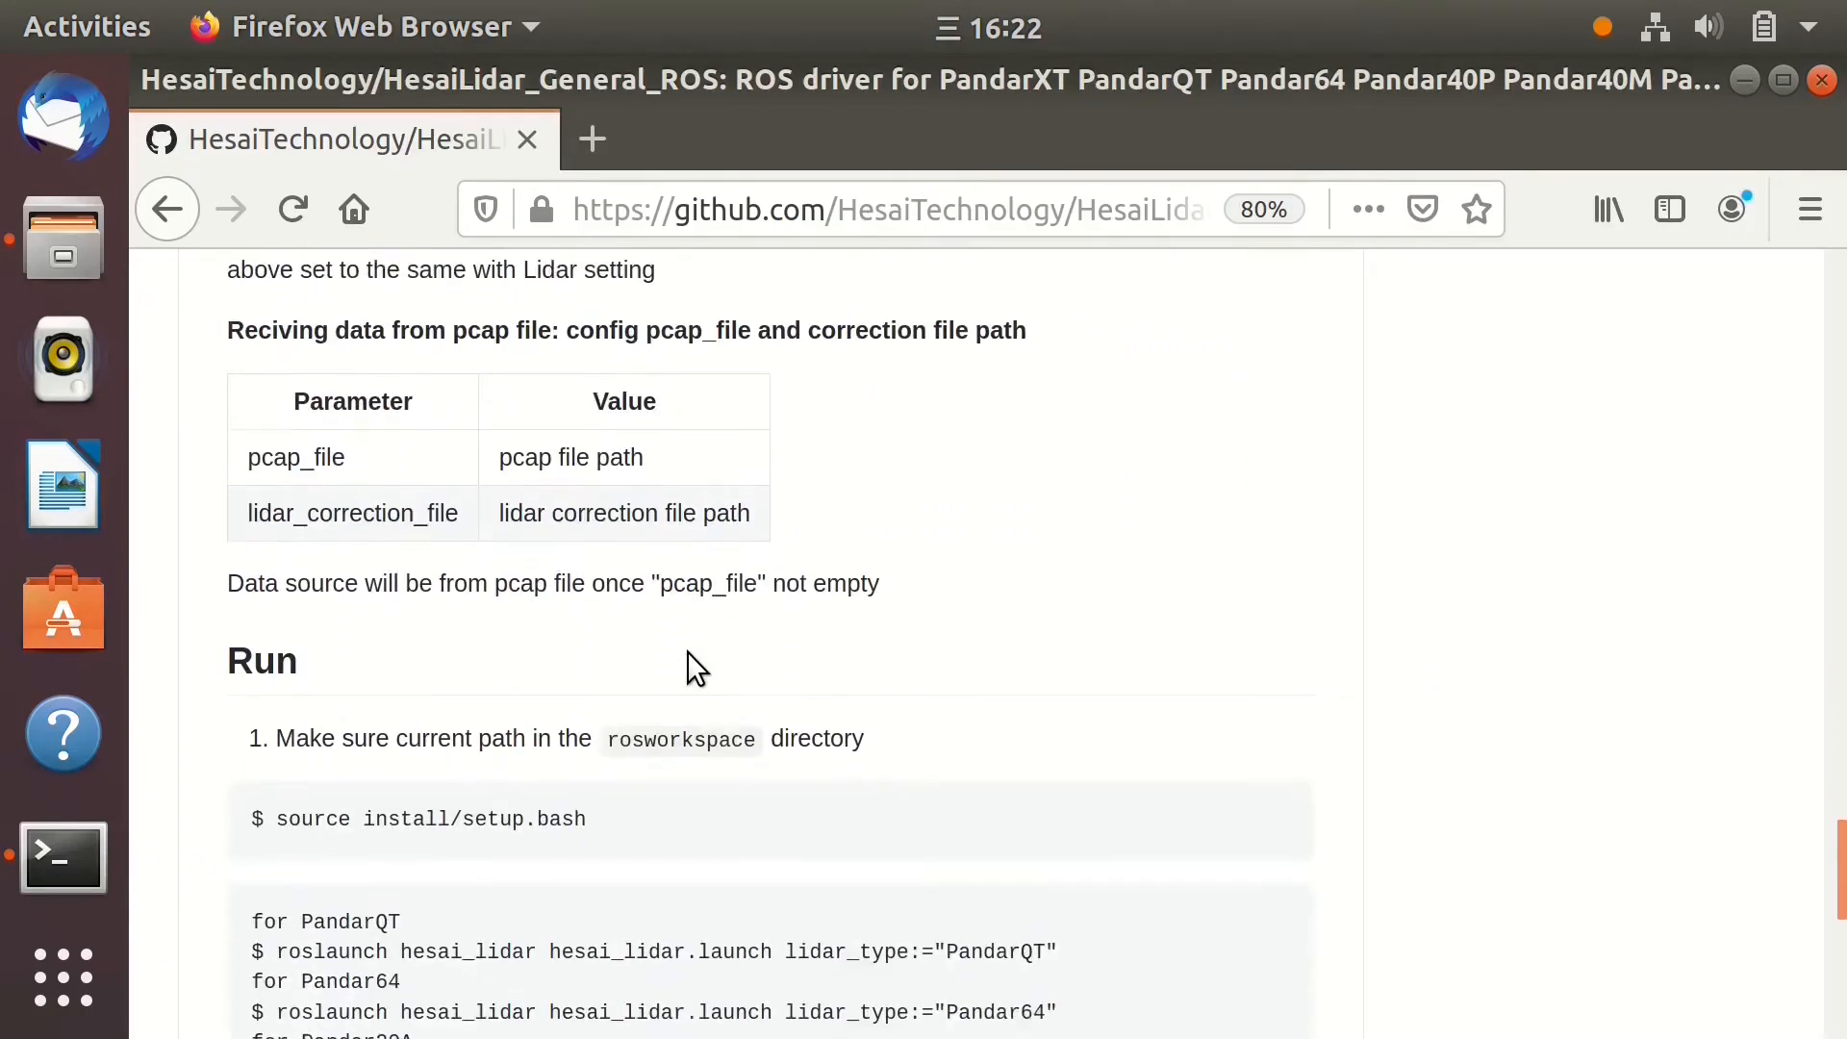
Scroll the README to the Run section's roslaunch commands for each Pandar model
scroll("down", 3)
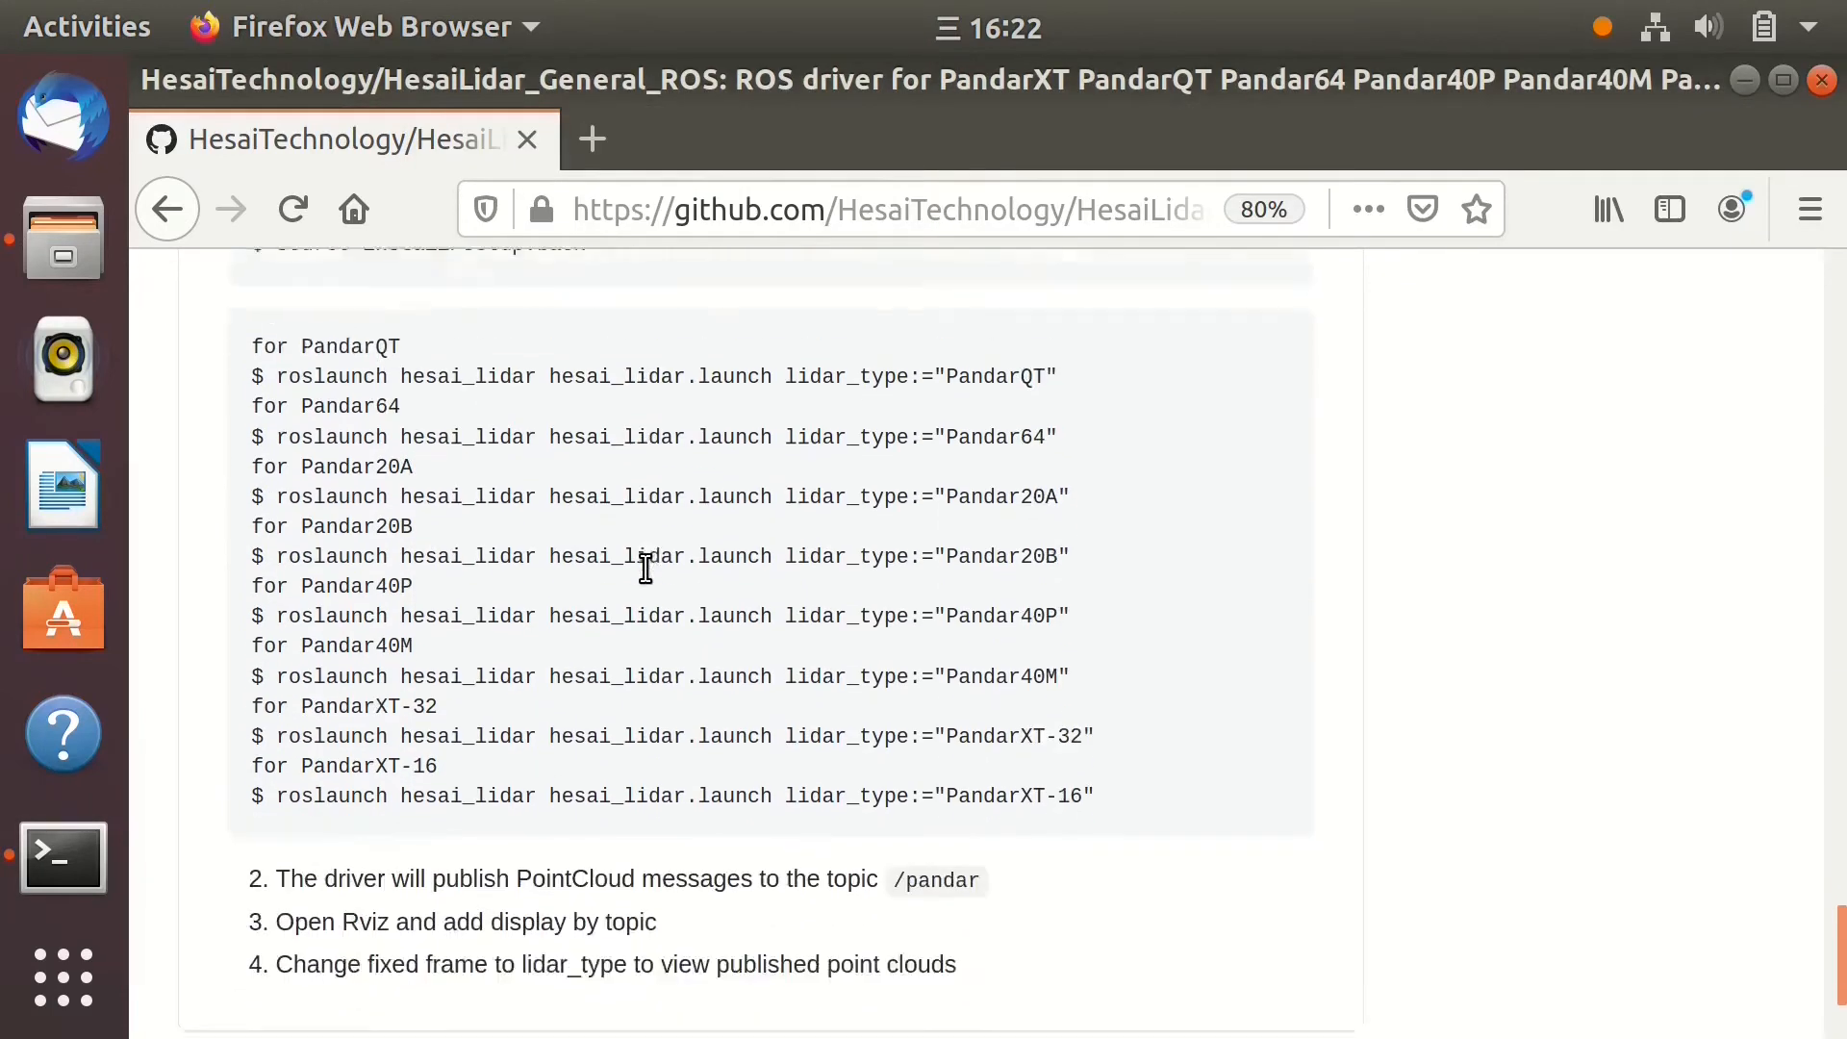
scroll("up", 3)
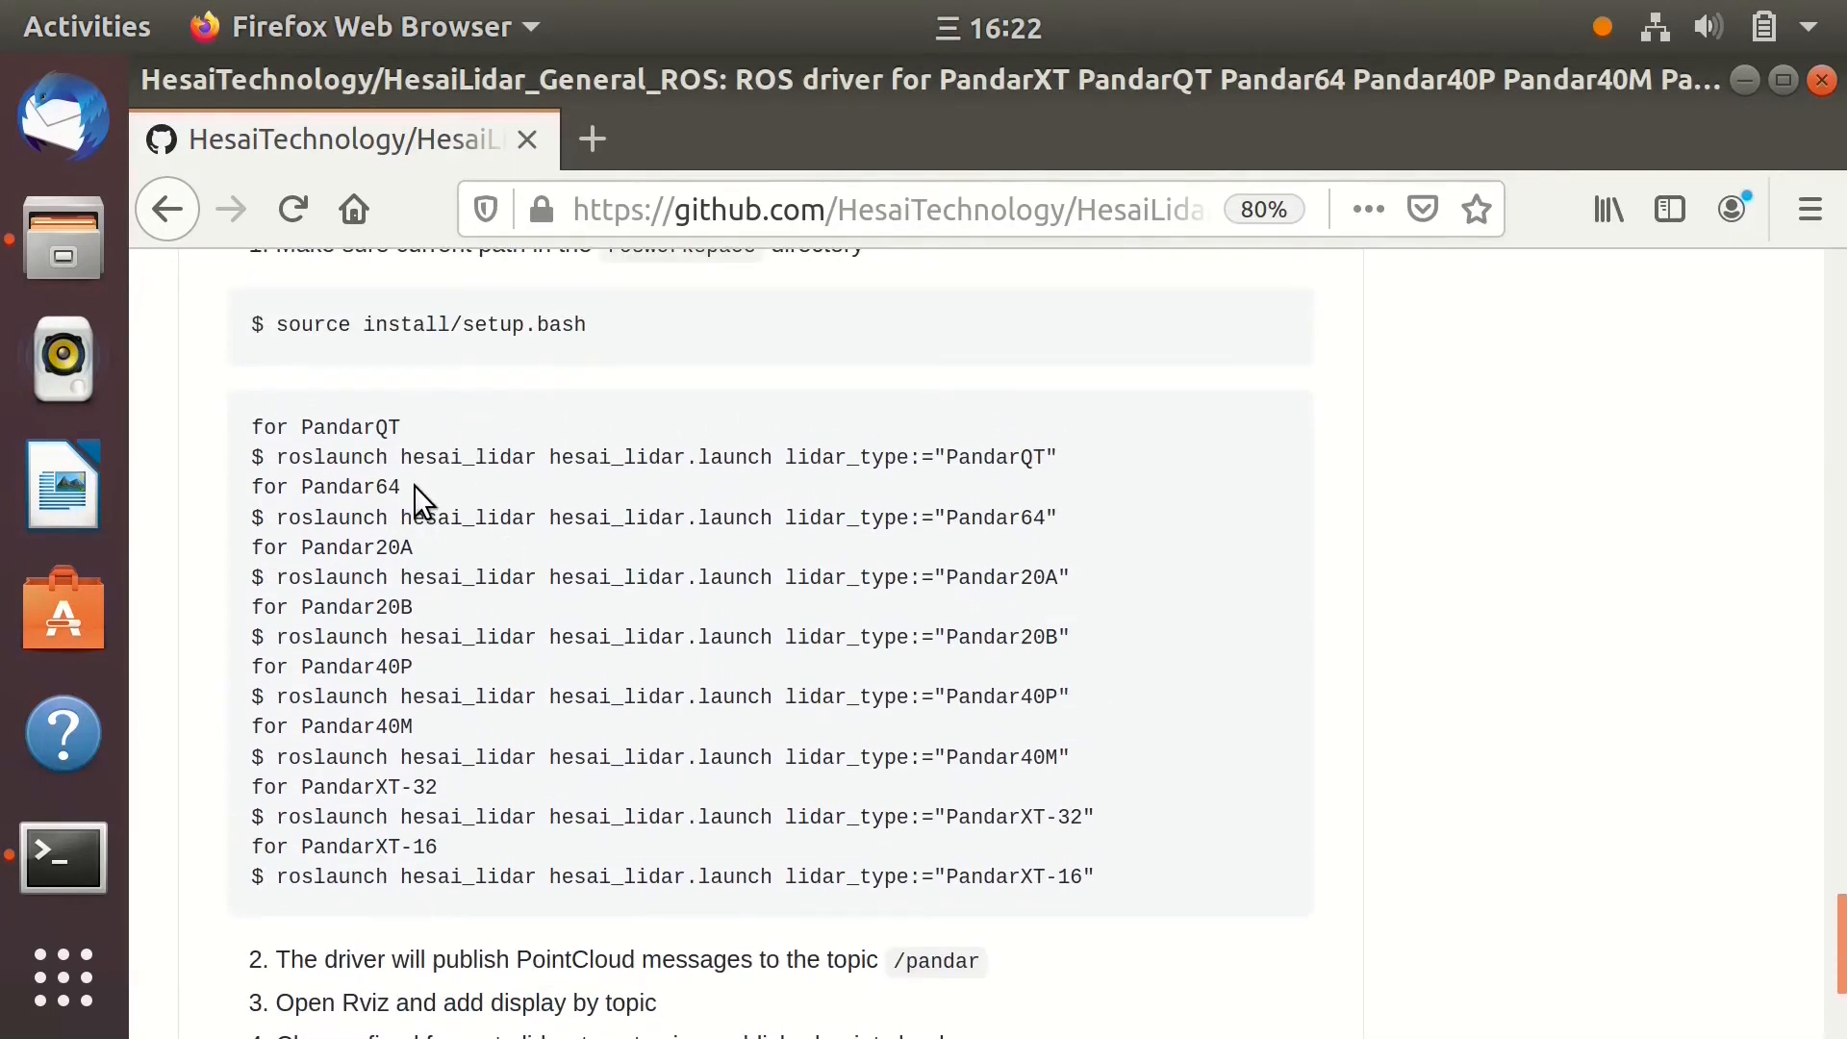
mouse_move(319, 520)
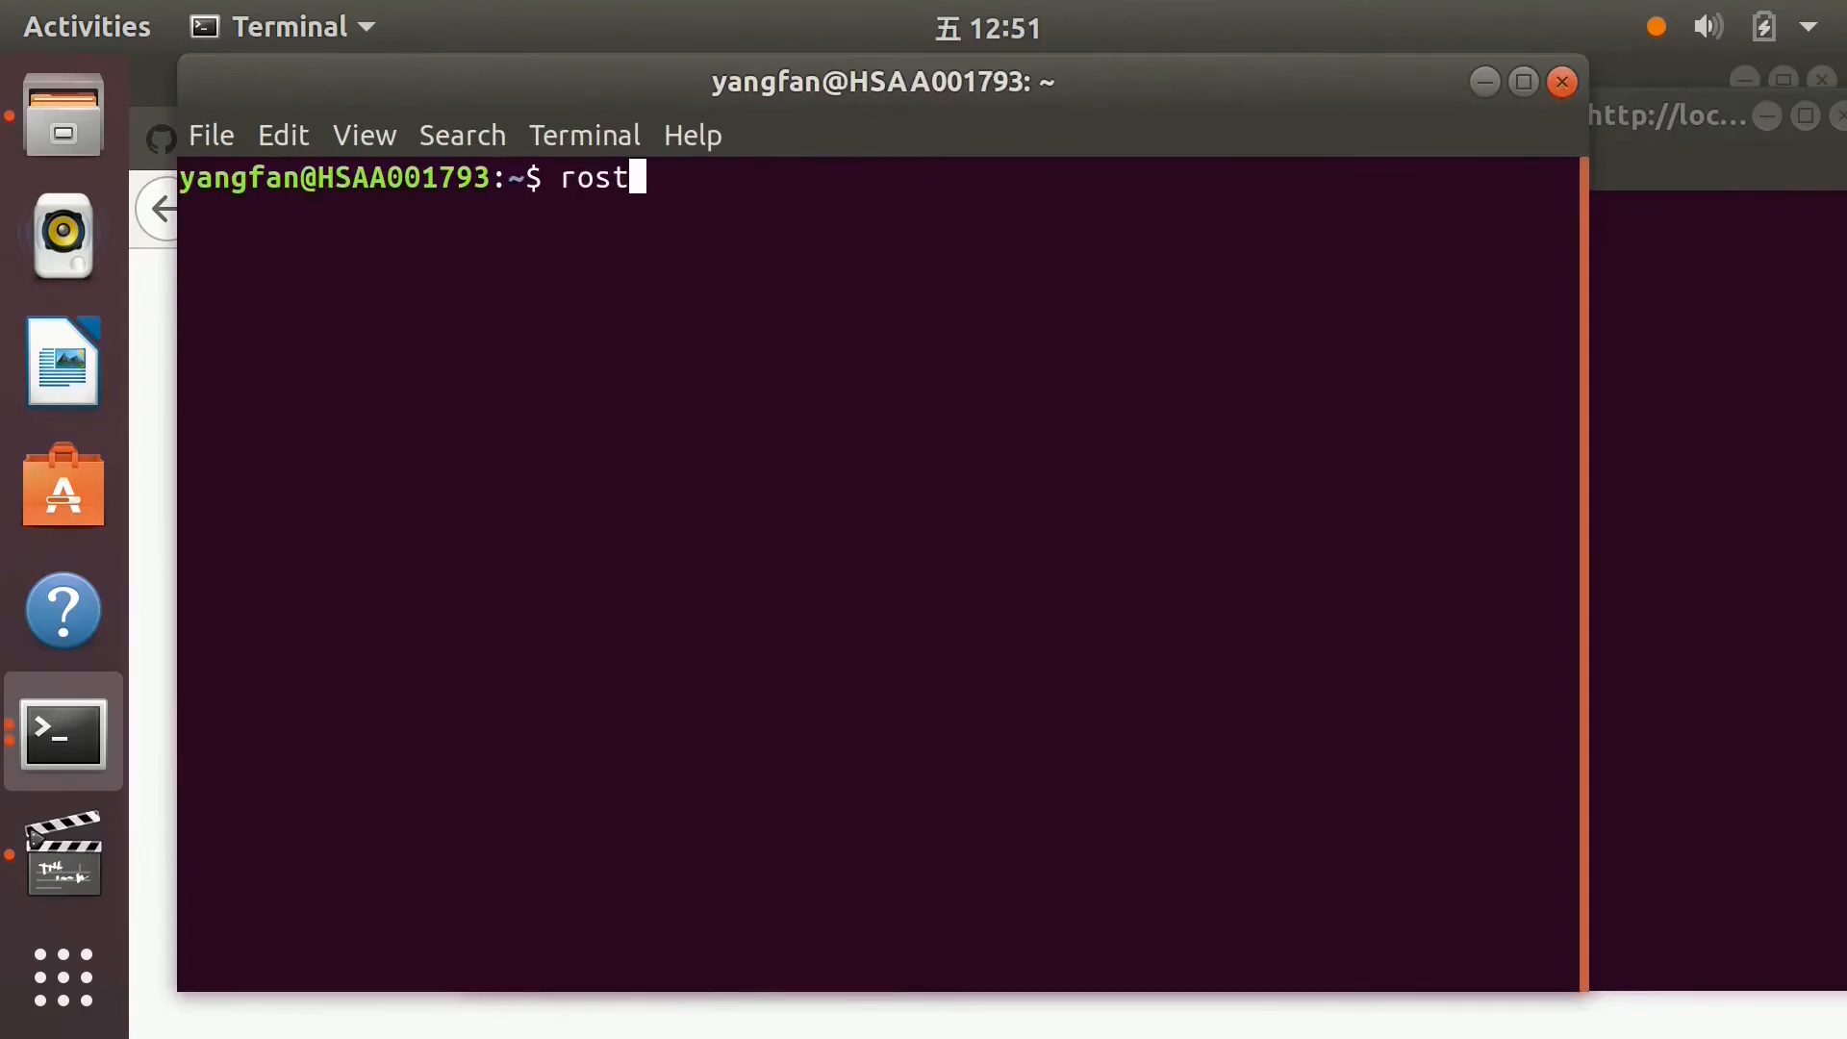
List the ROS topics with rostopic list and copy the /pandar topic name
type("opic list")
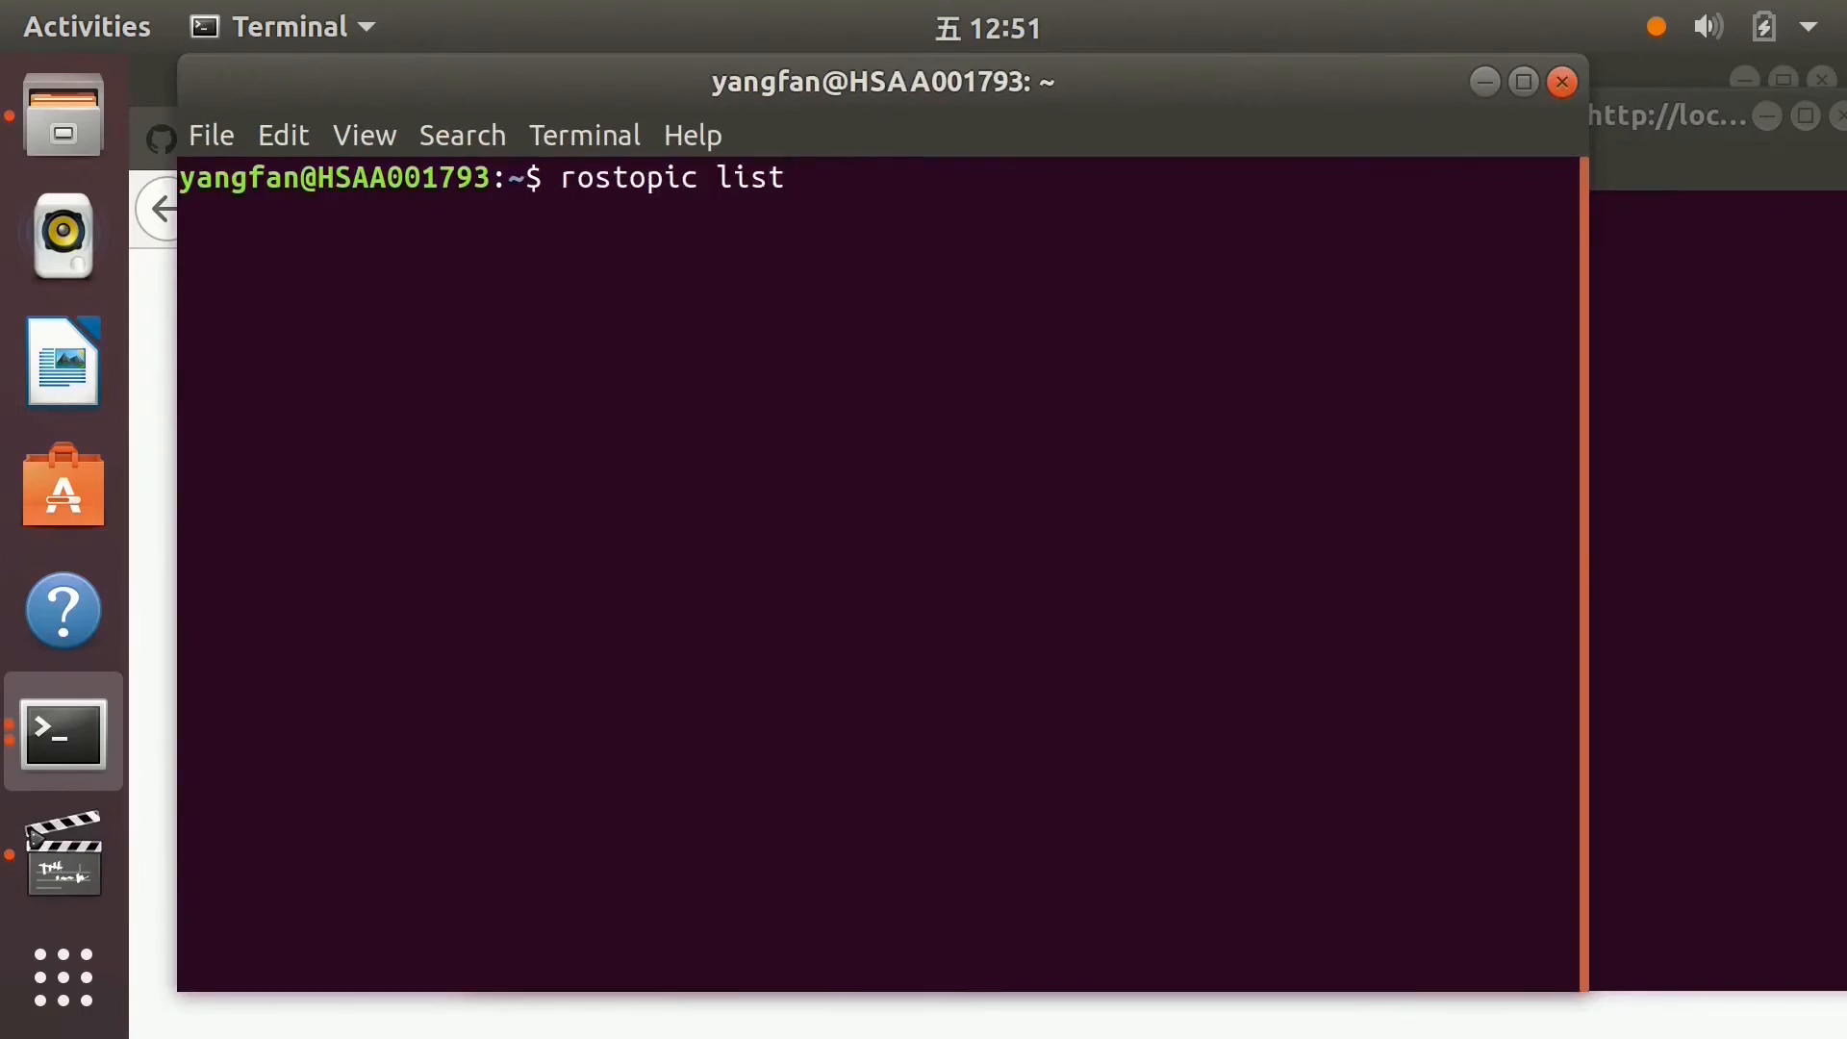
key("Return")
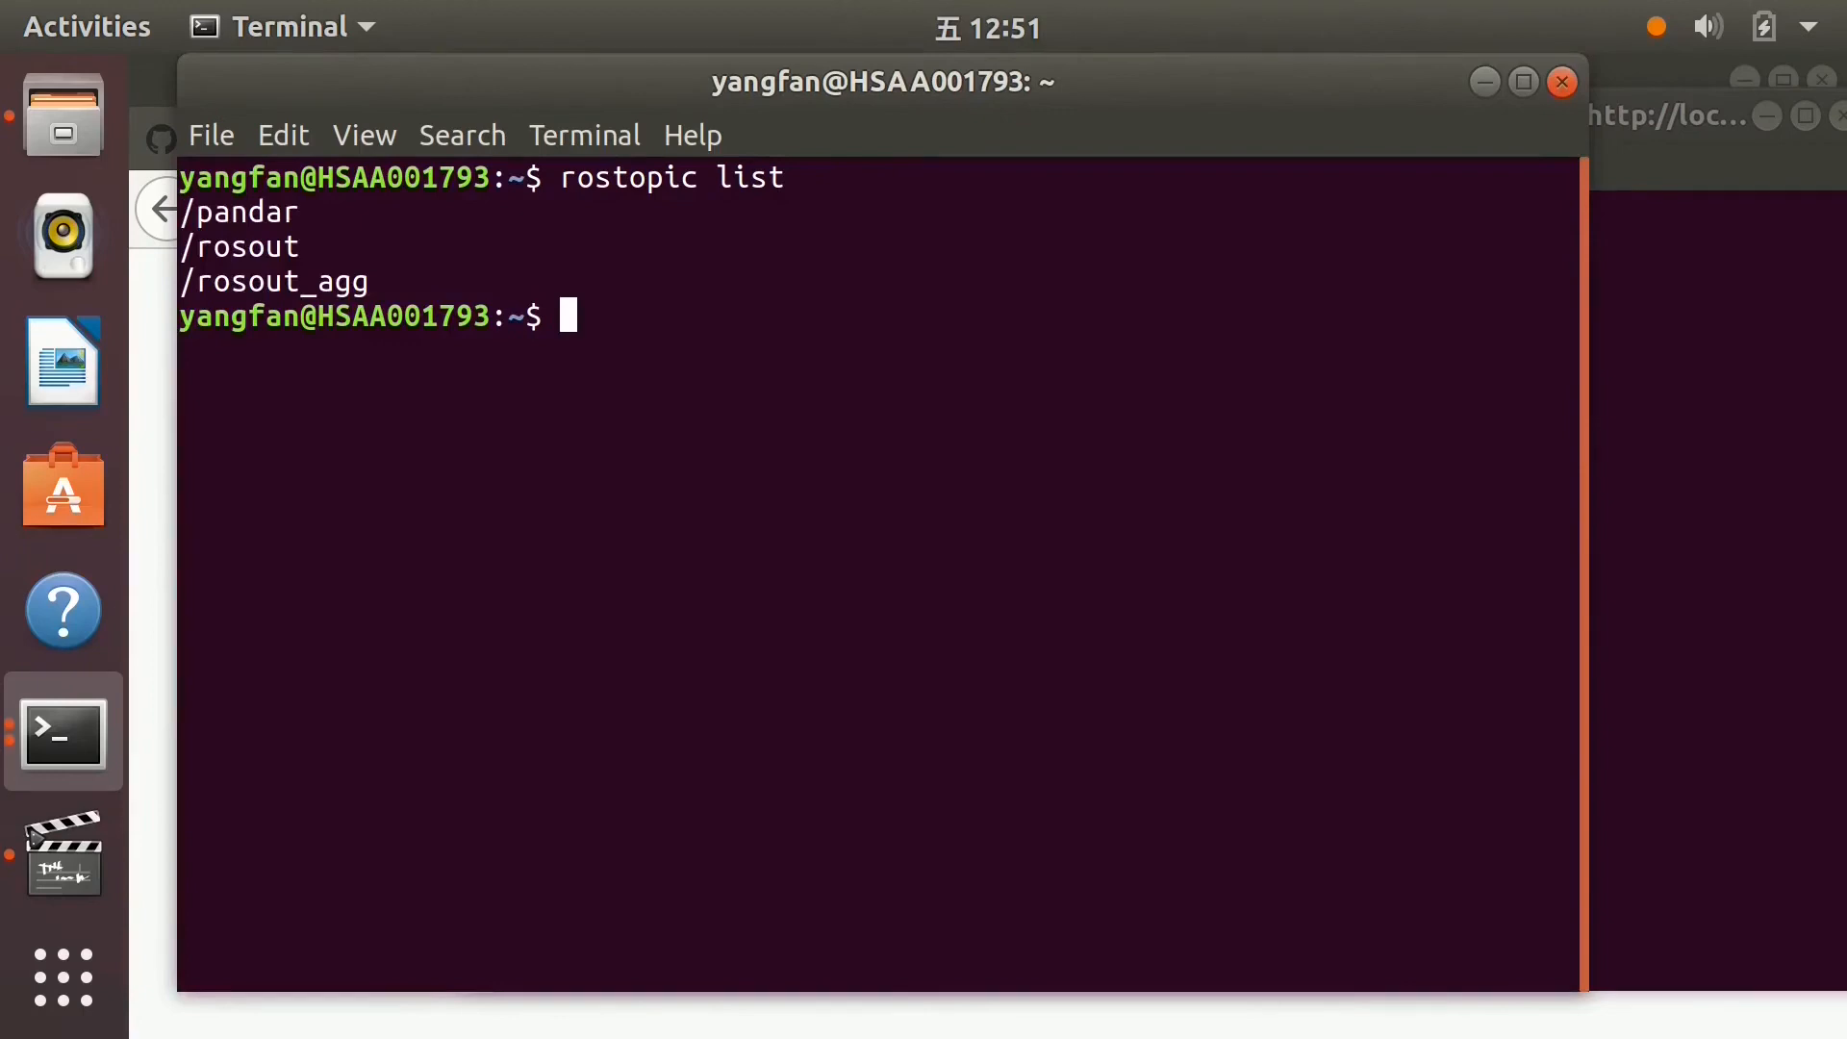
double_click(242, 211)
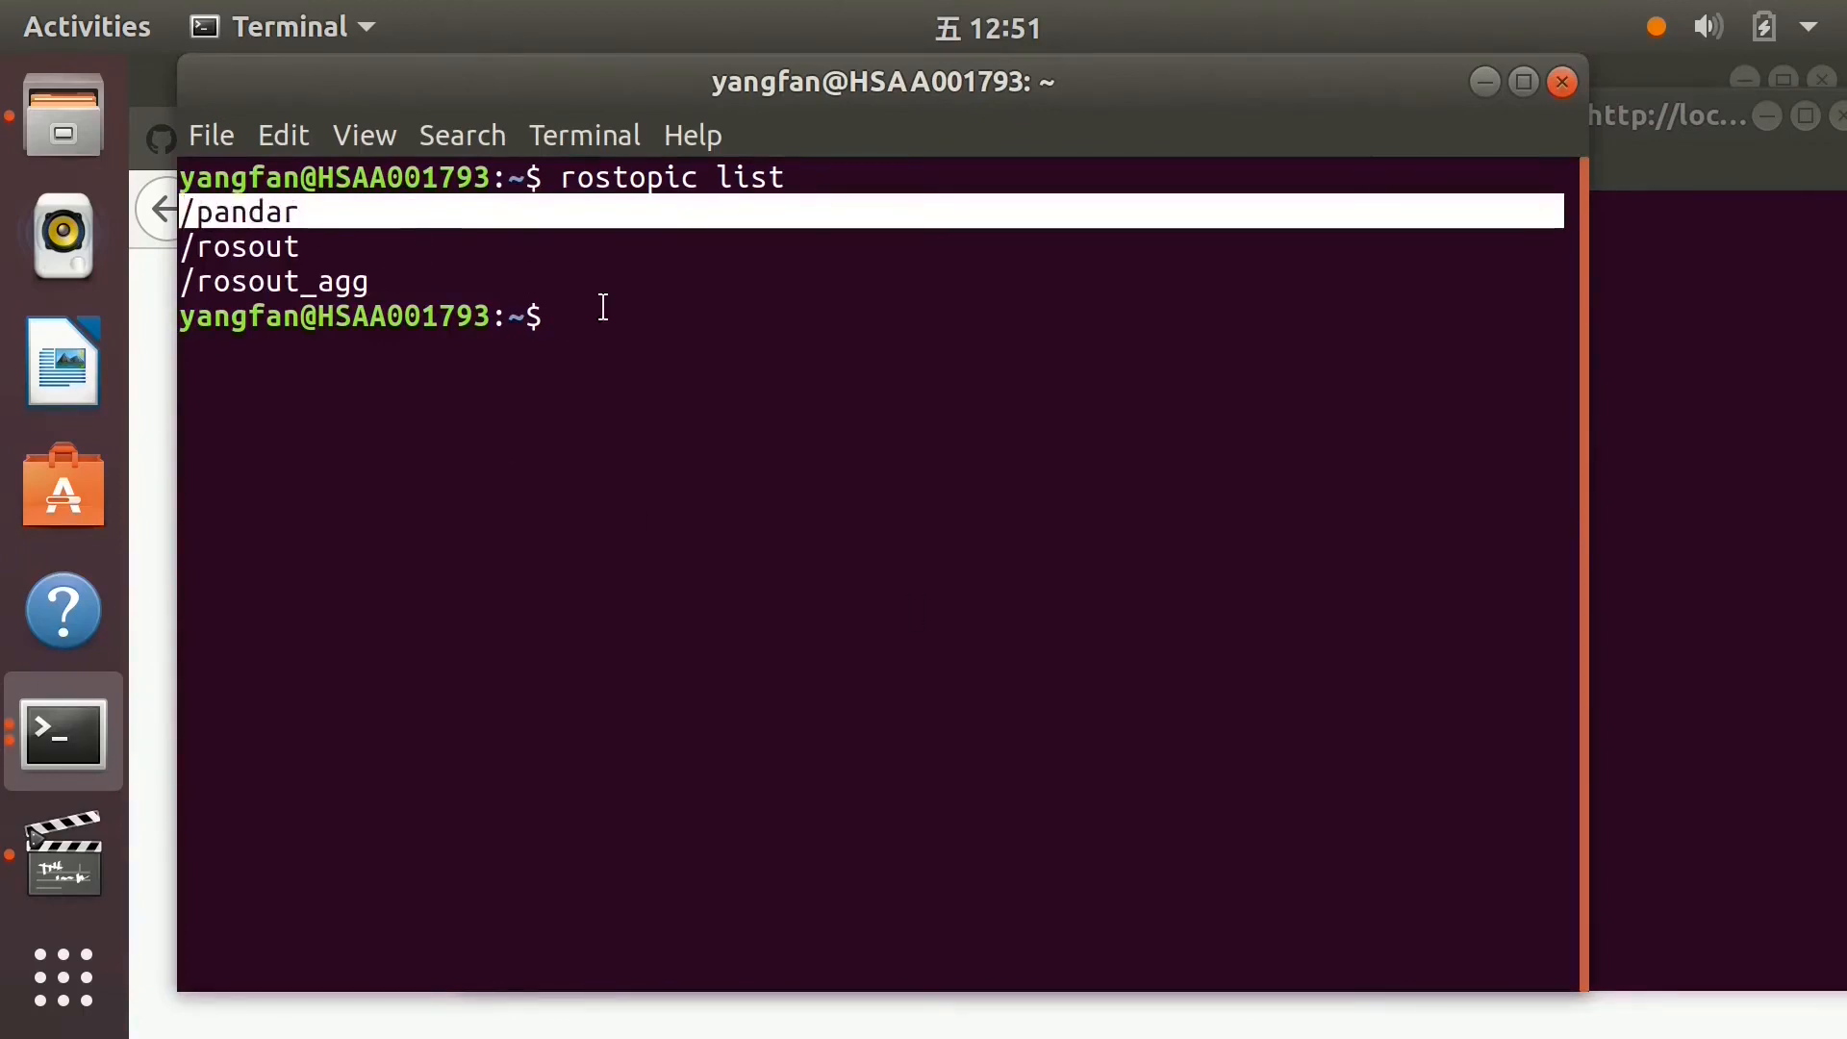
Echo /pandar to show Pandar64 point-cloud messages, then launch rviz
type("rostopic echo /pandar")
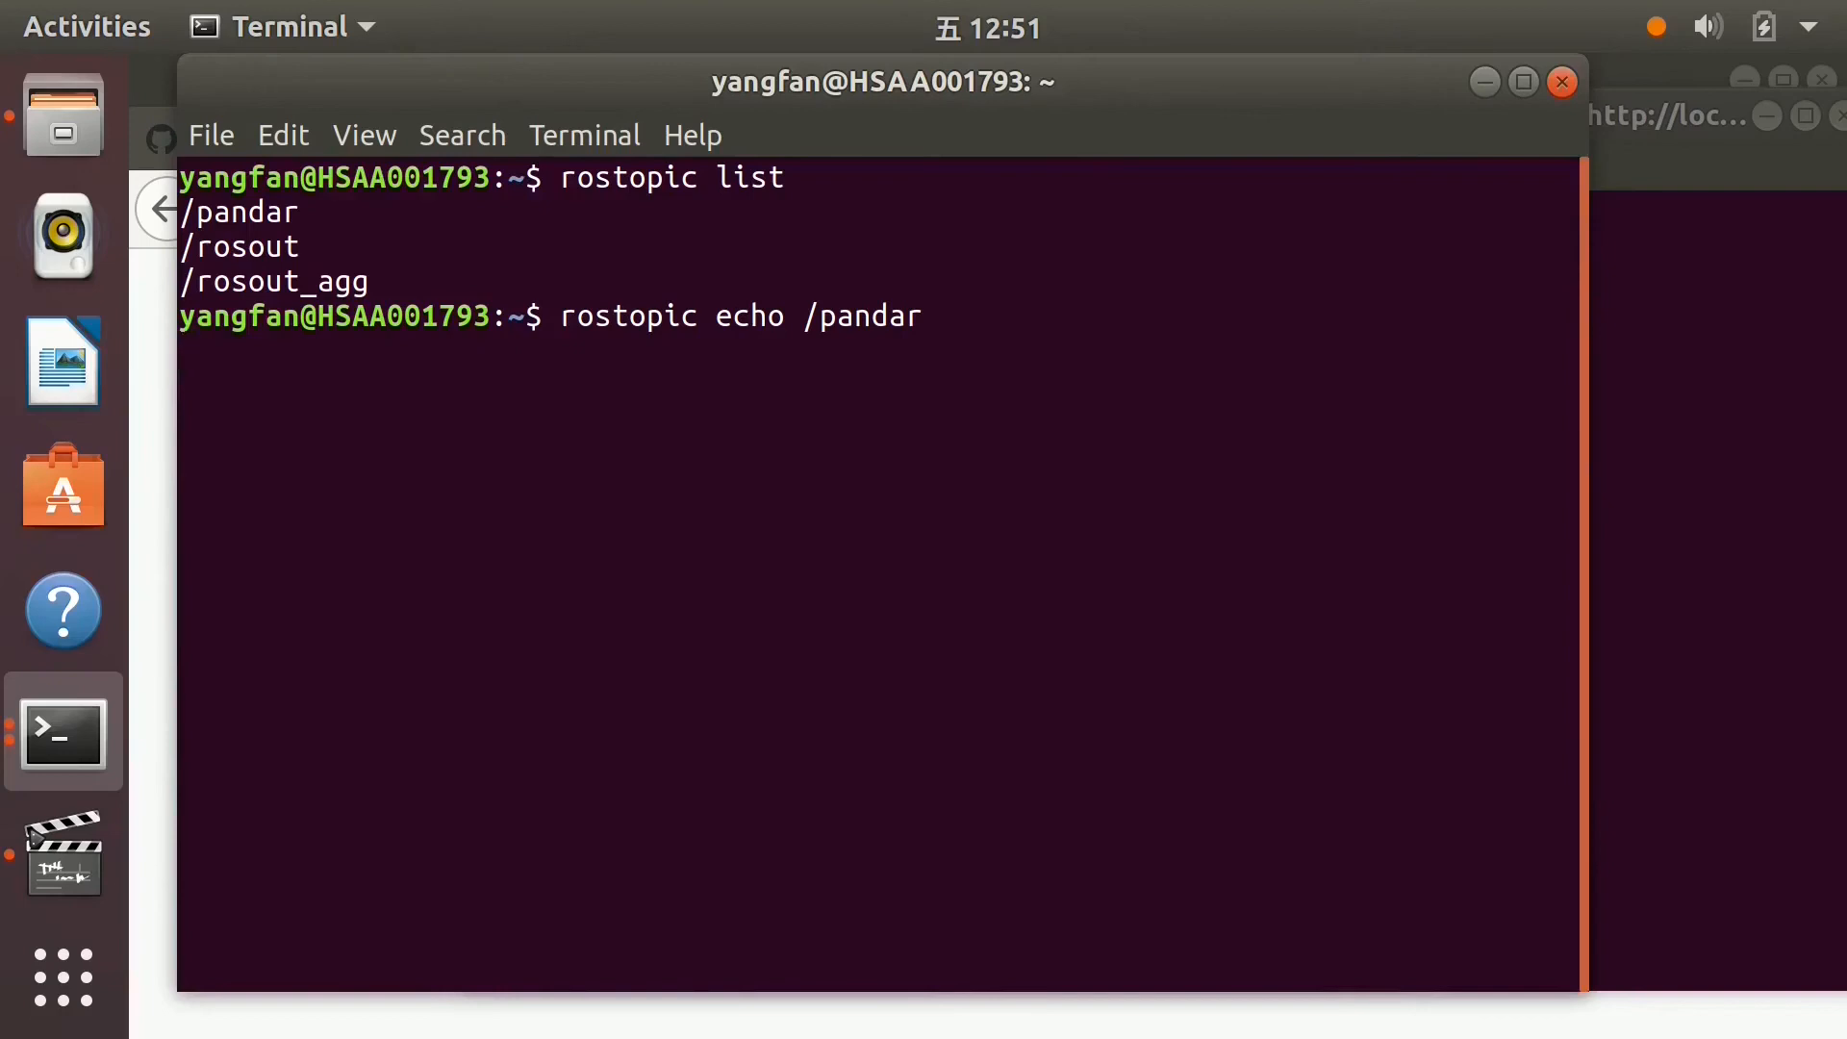
key("Return")
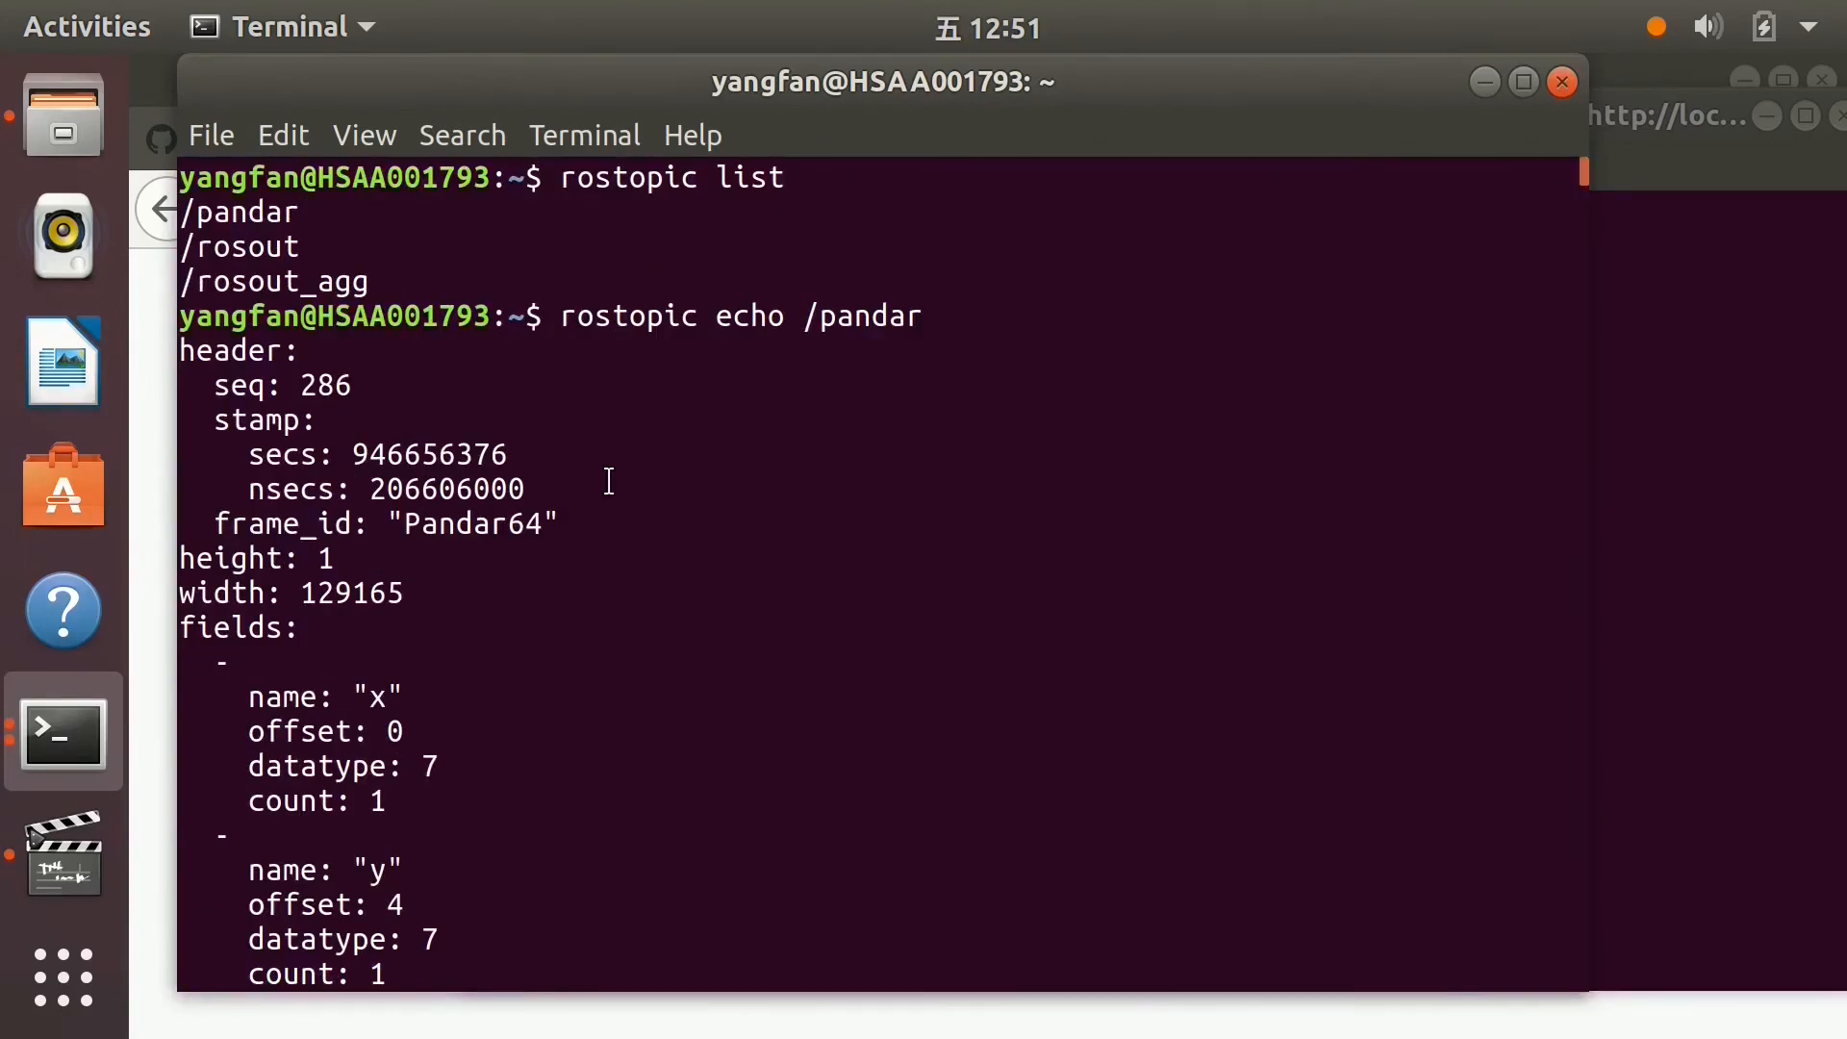
double_click(478, 523)
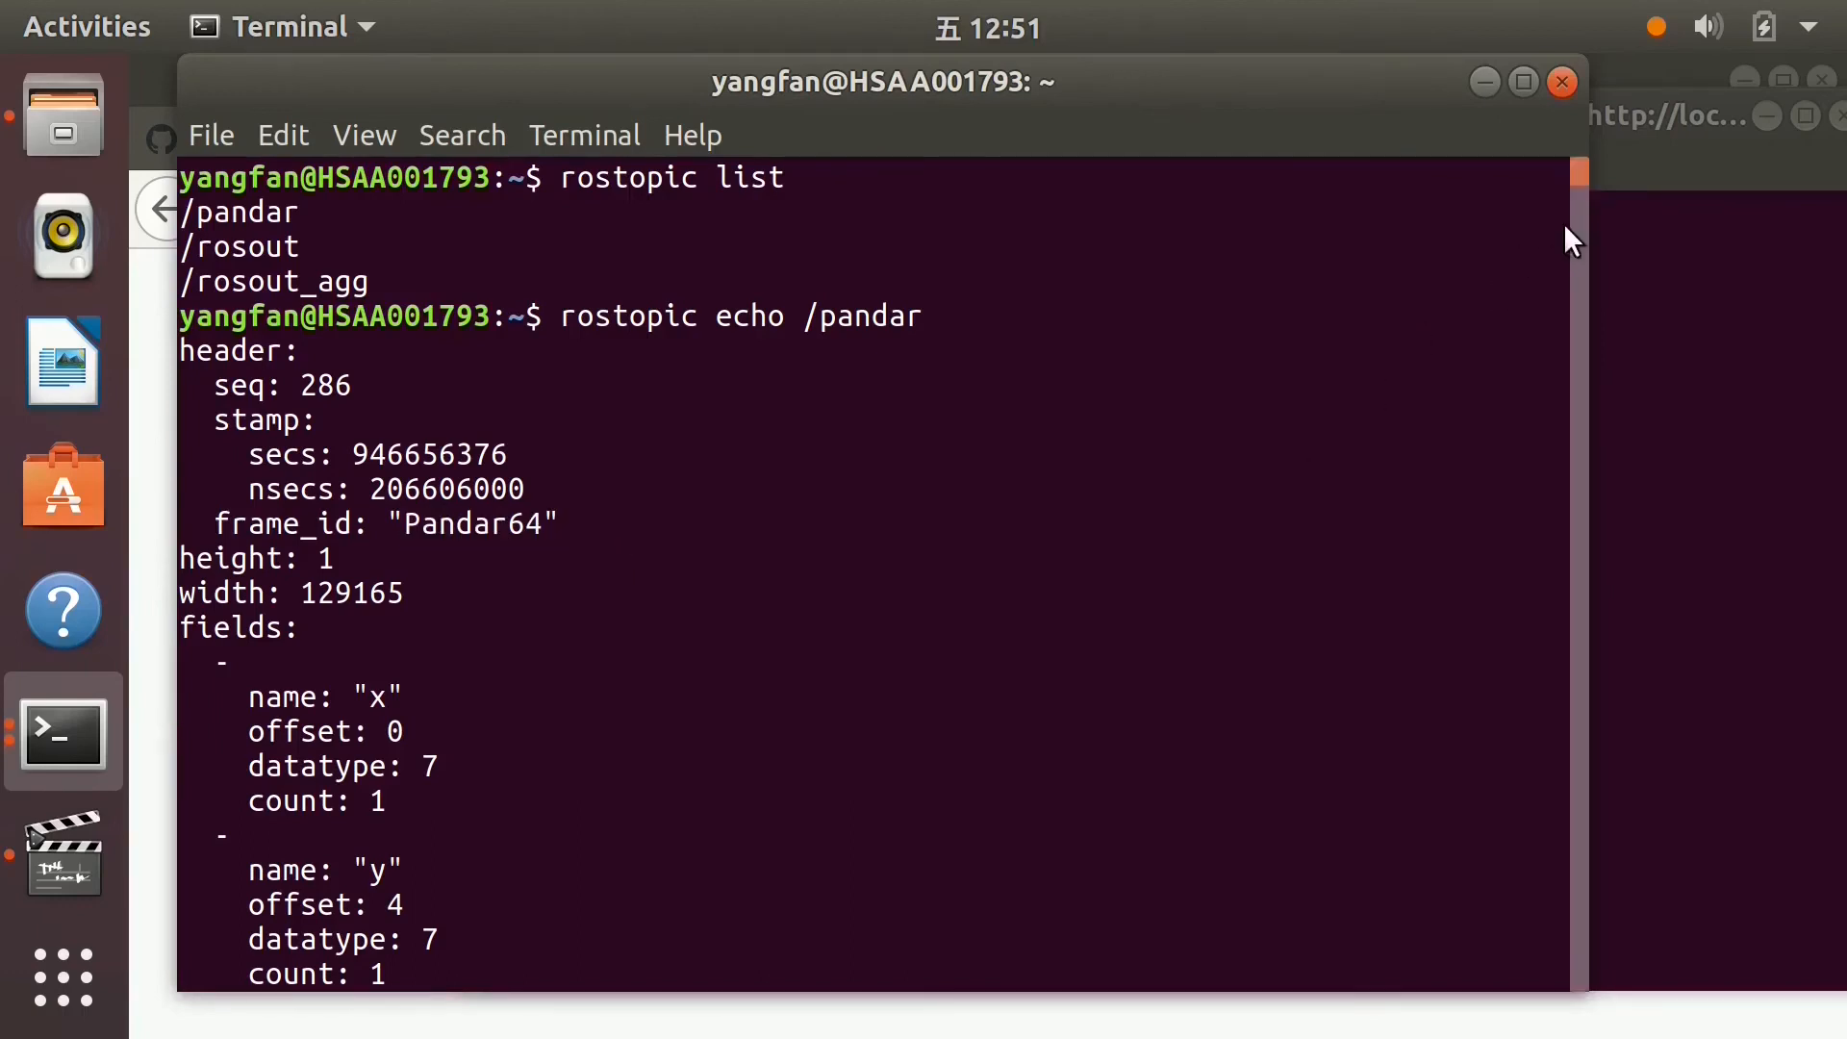
scroll("down", 3)
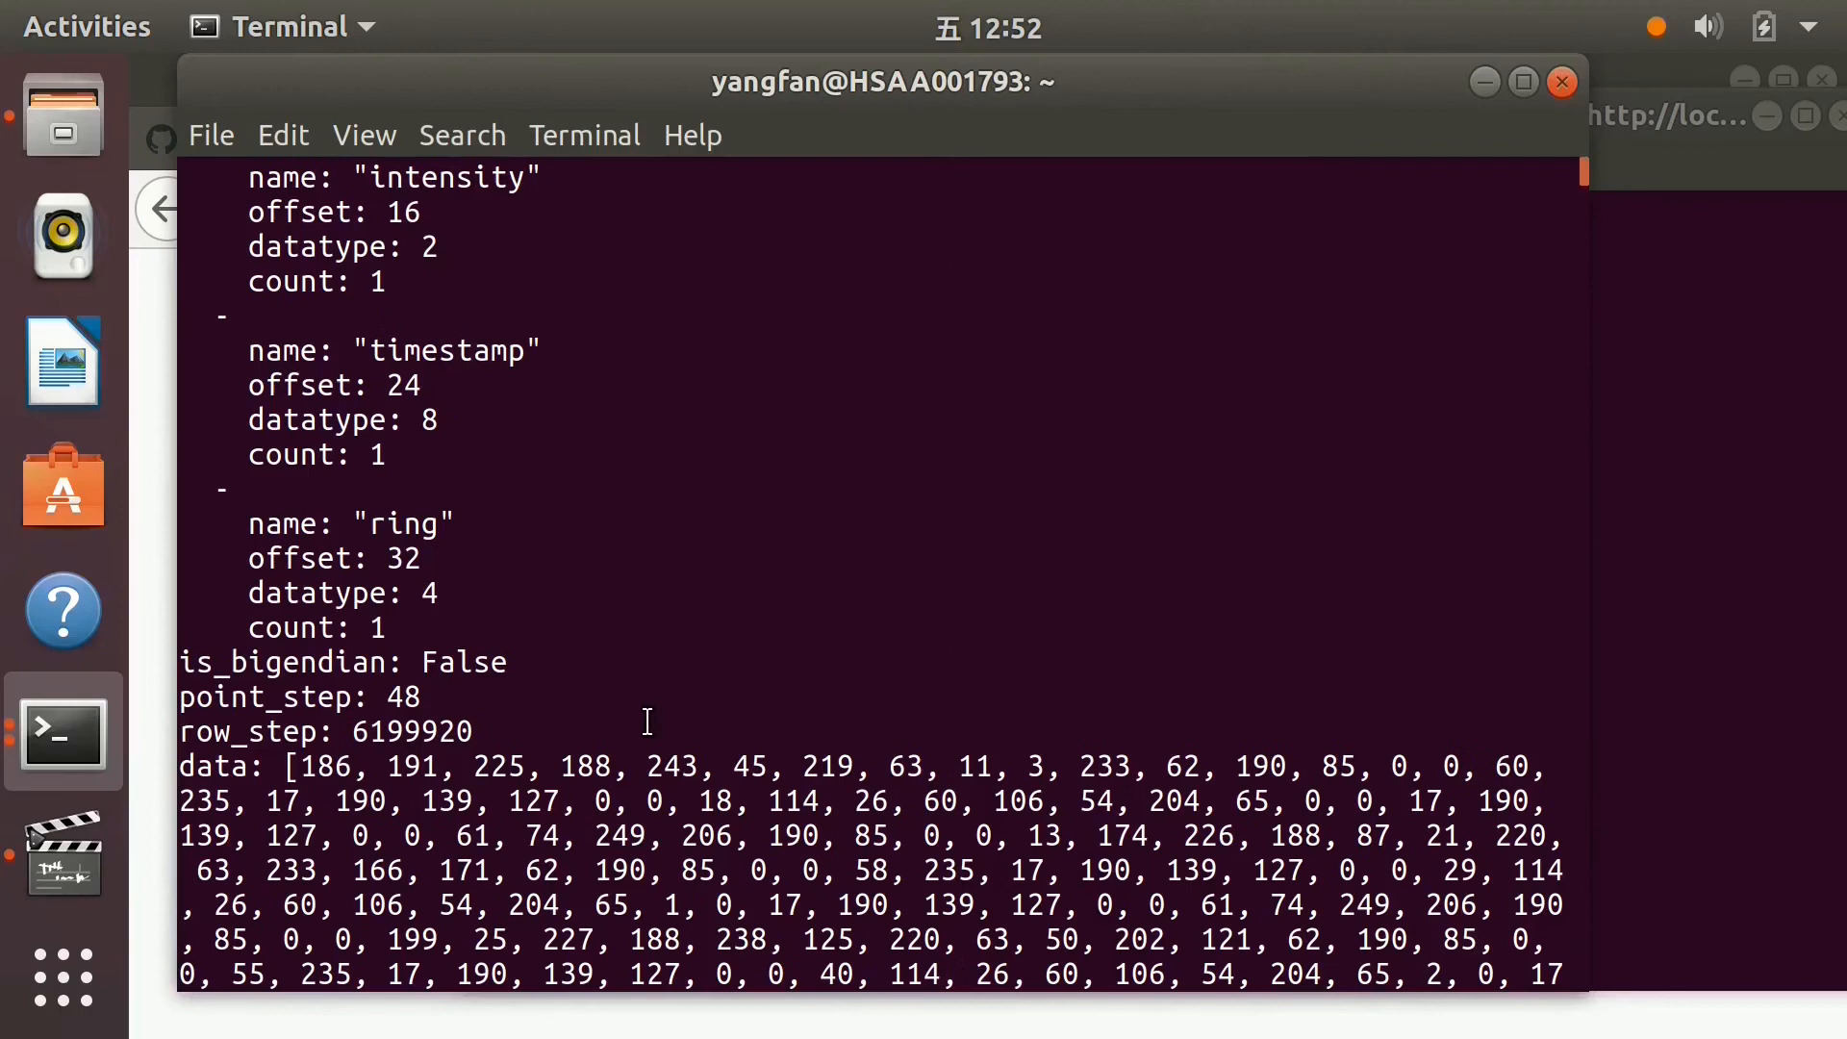
type("rviz")
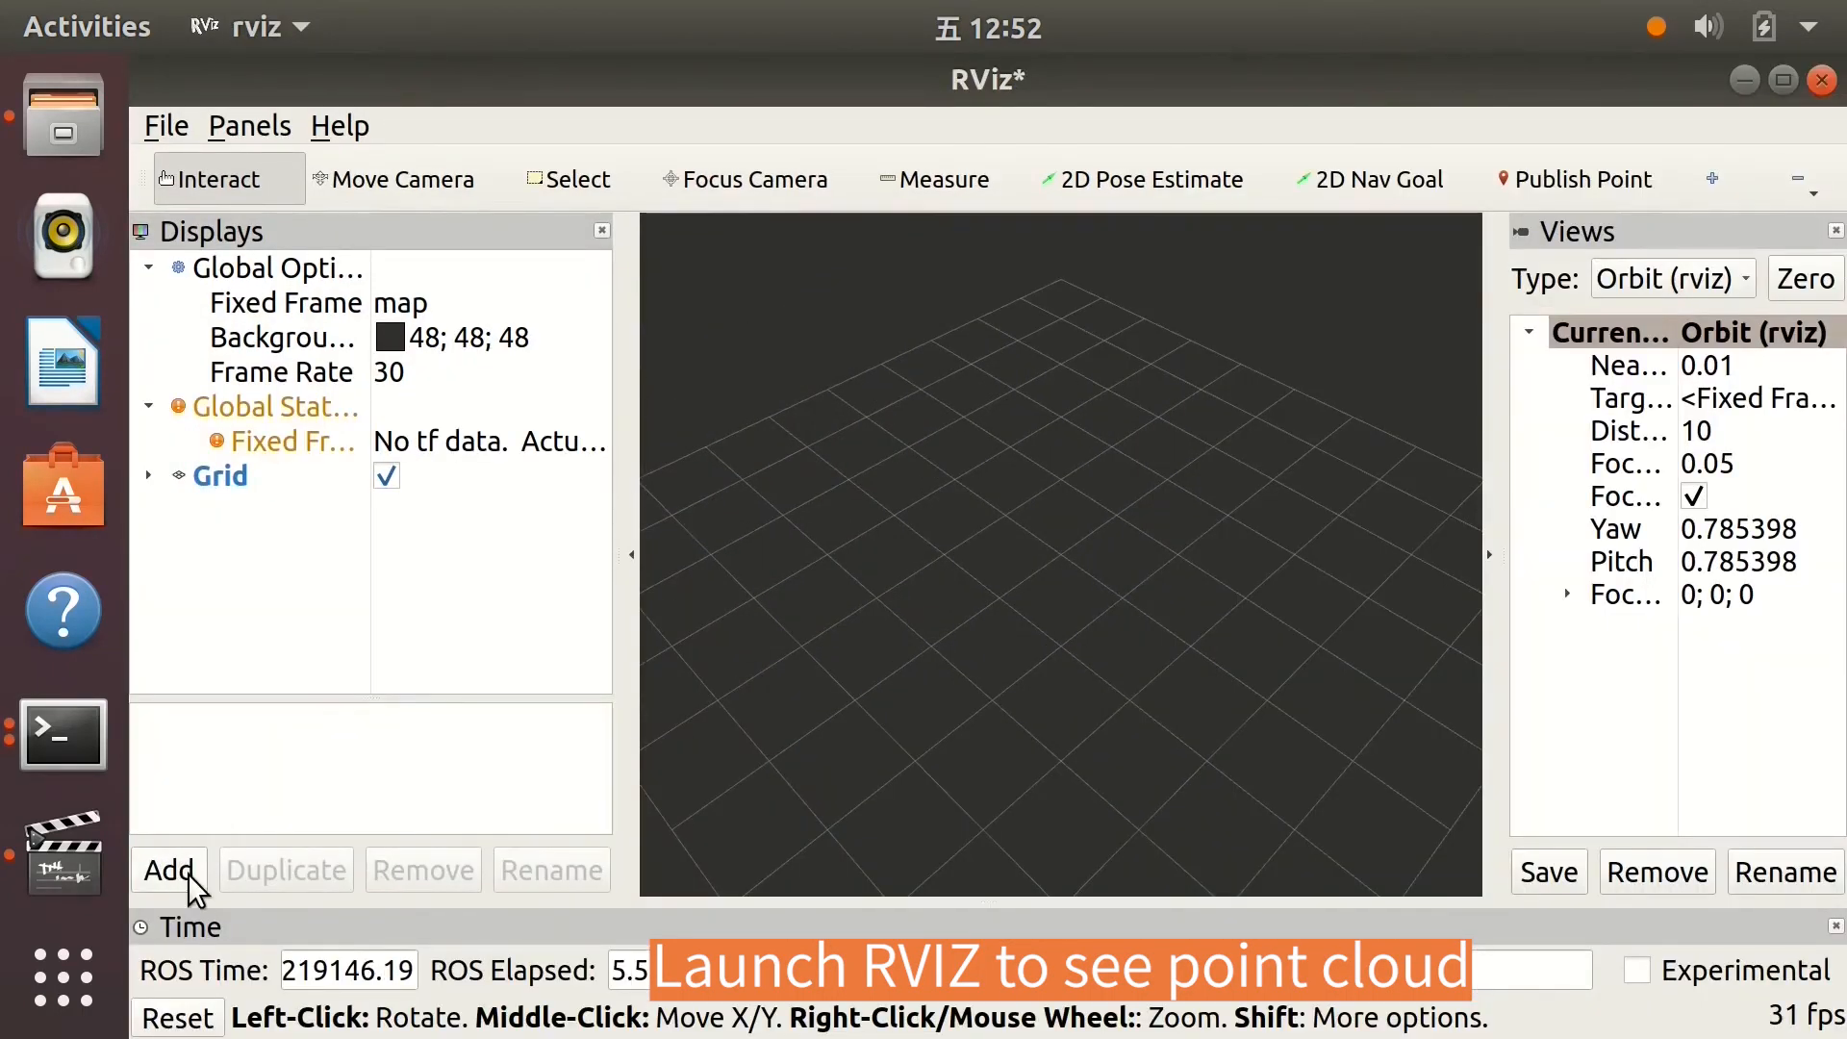
Add a PointCloud2 display for the /pandar topic from the By topic list
left_click(169, 870)
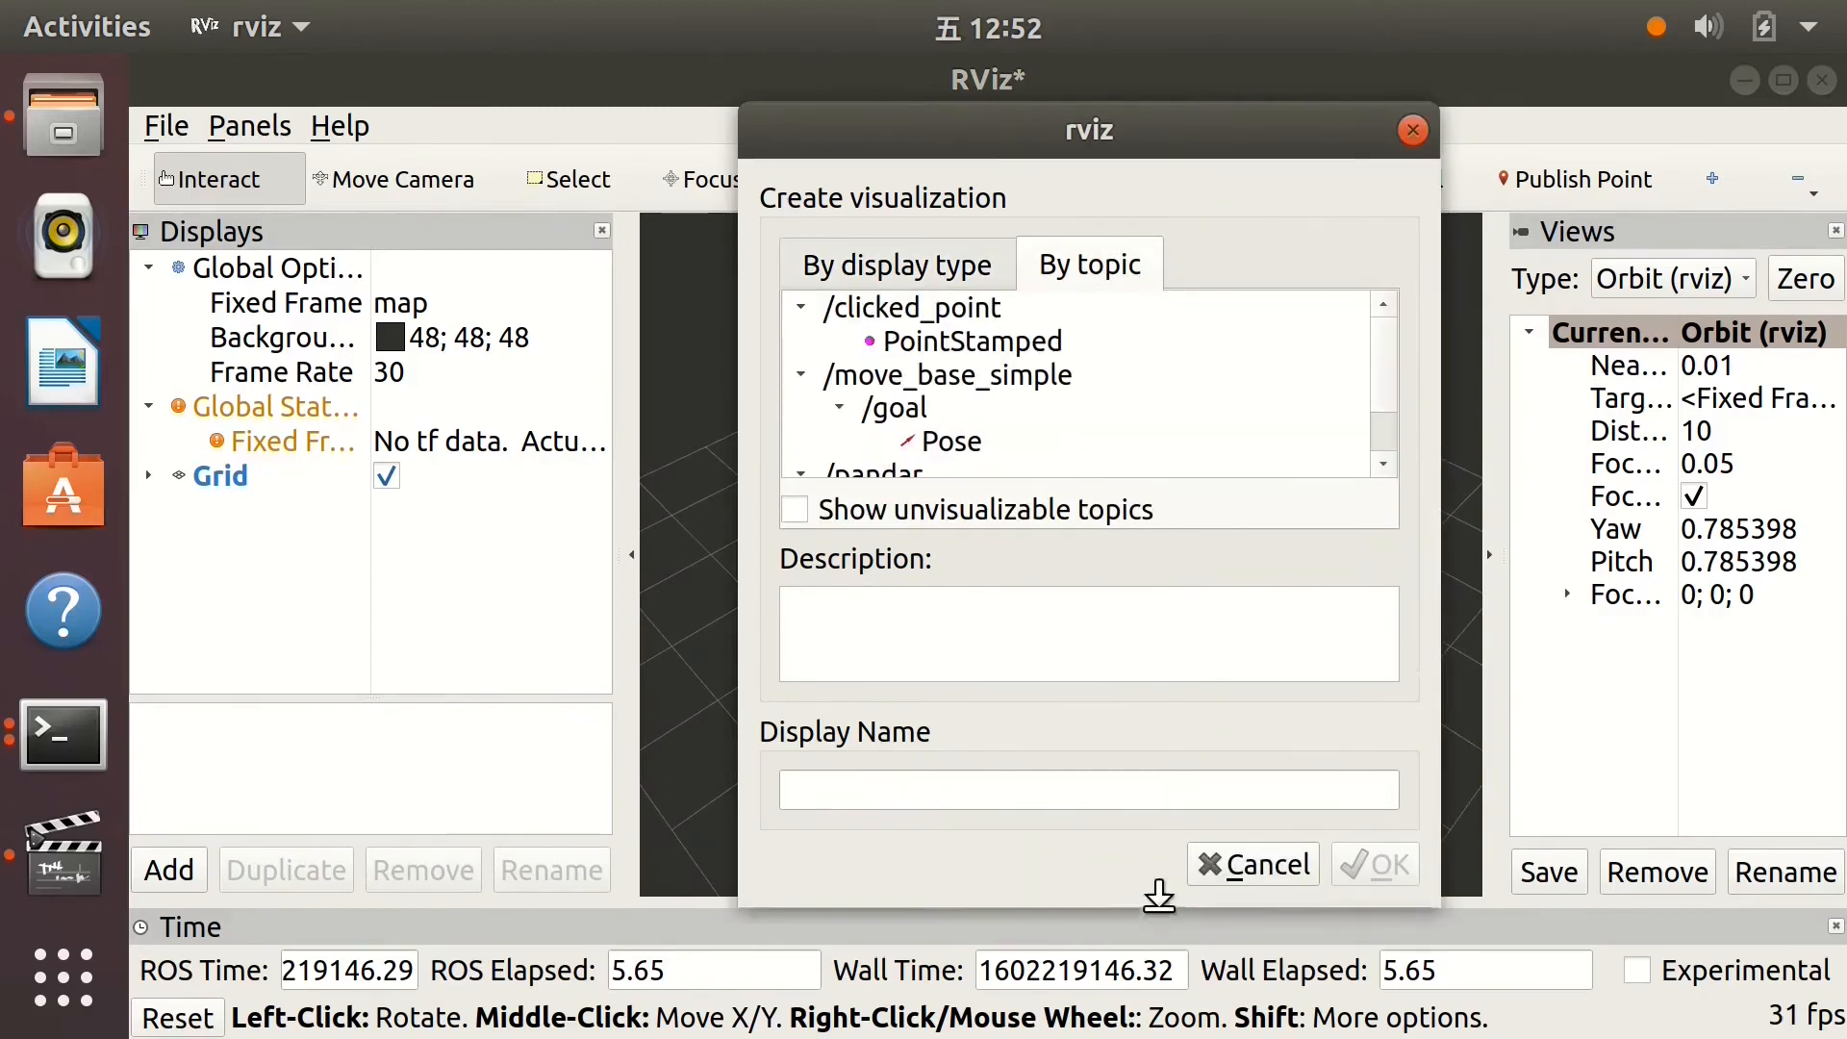
left_click(876, 474)
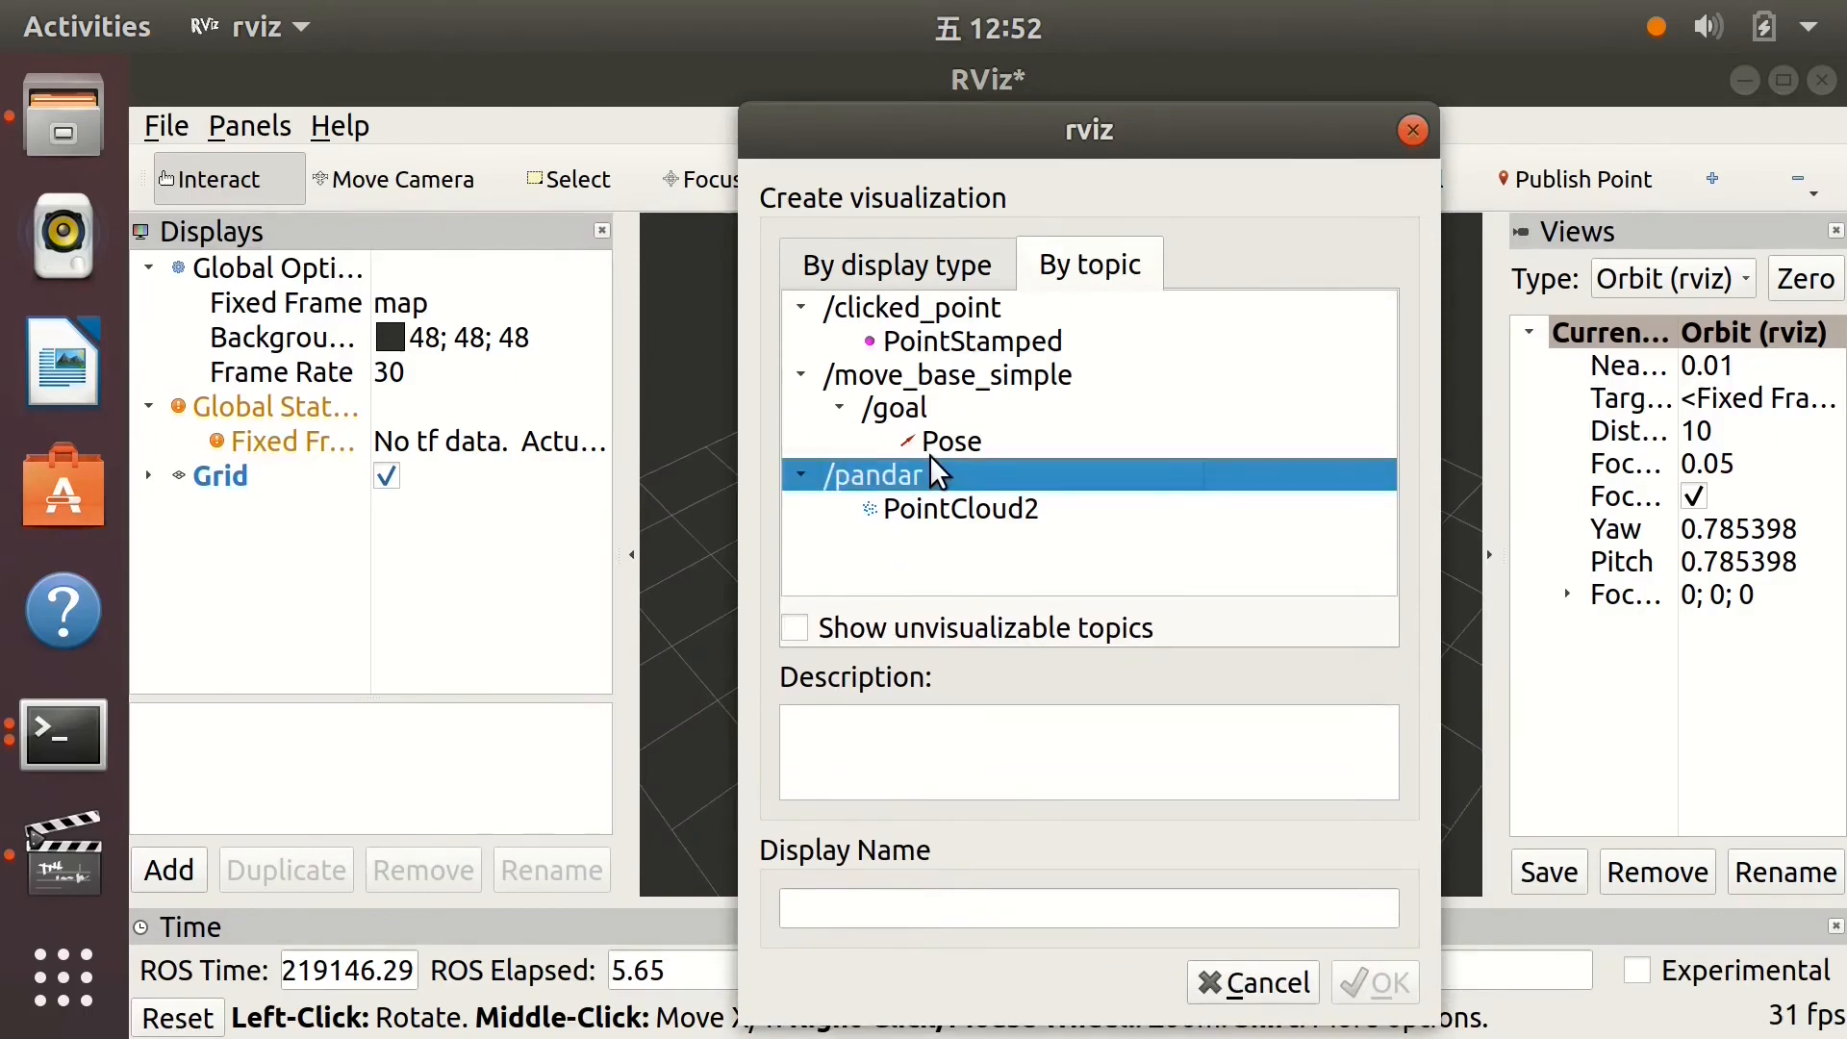
left_click(960, 508)
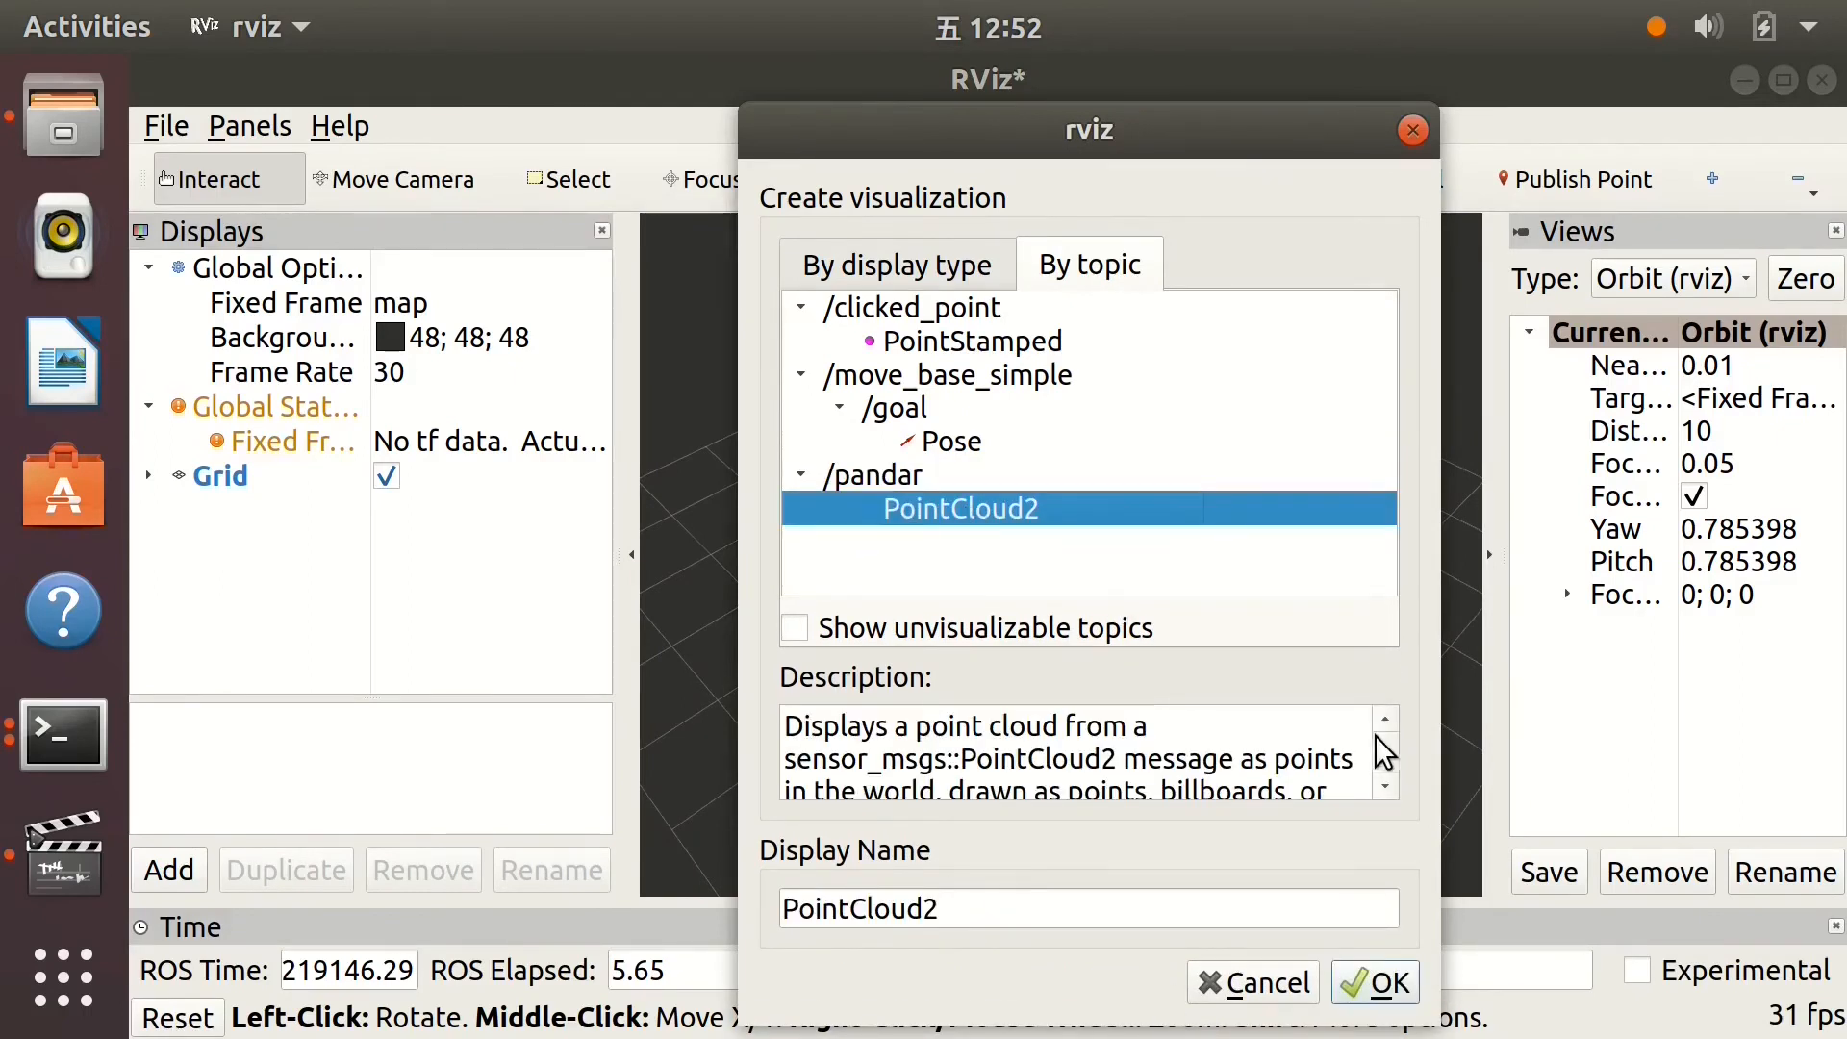
left_click(1374, 982)
type("Pandar64")
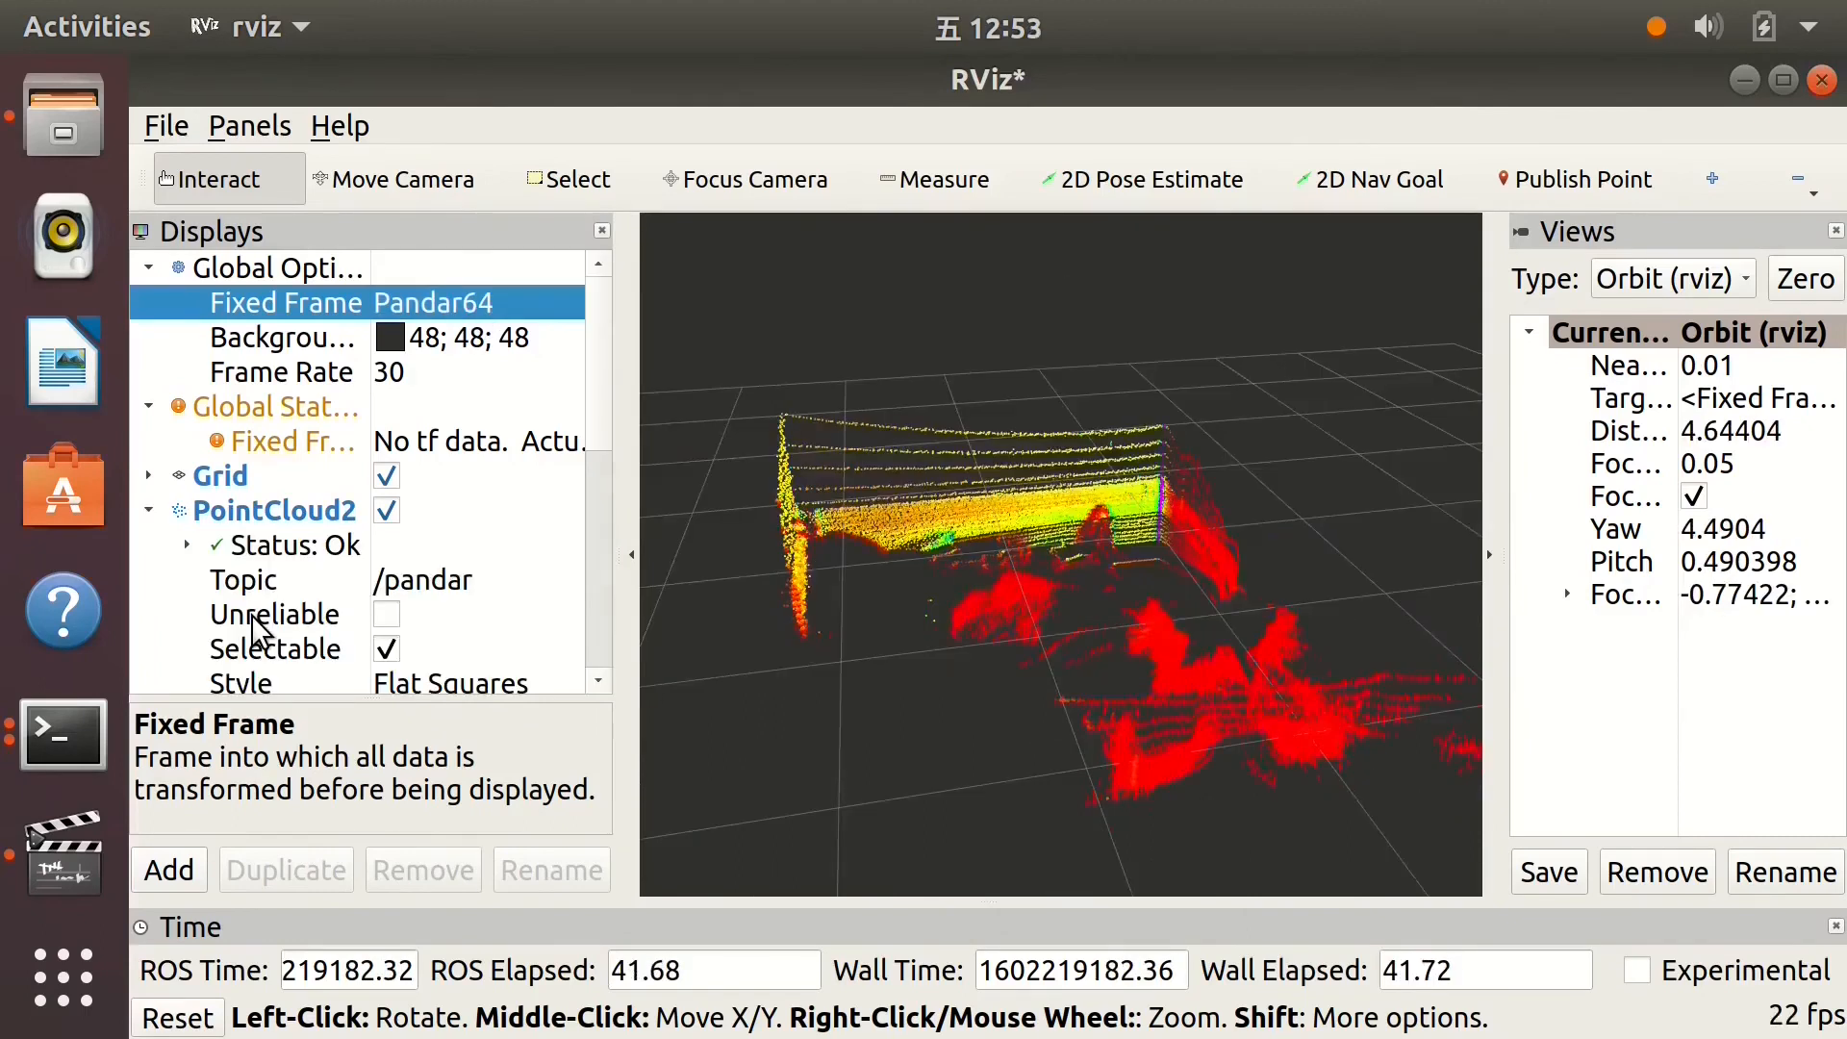
Enter 0.05 as the PointCloud2 Size (m), replacing 0.01
scroll("down", 3)
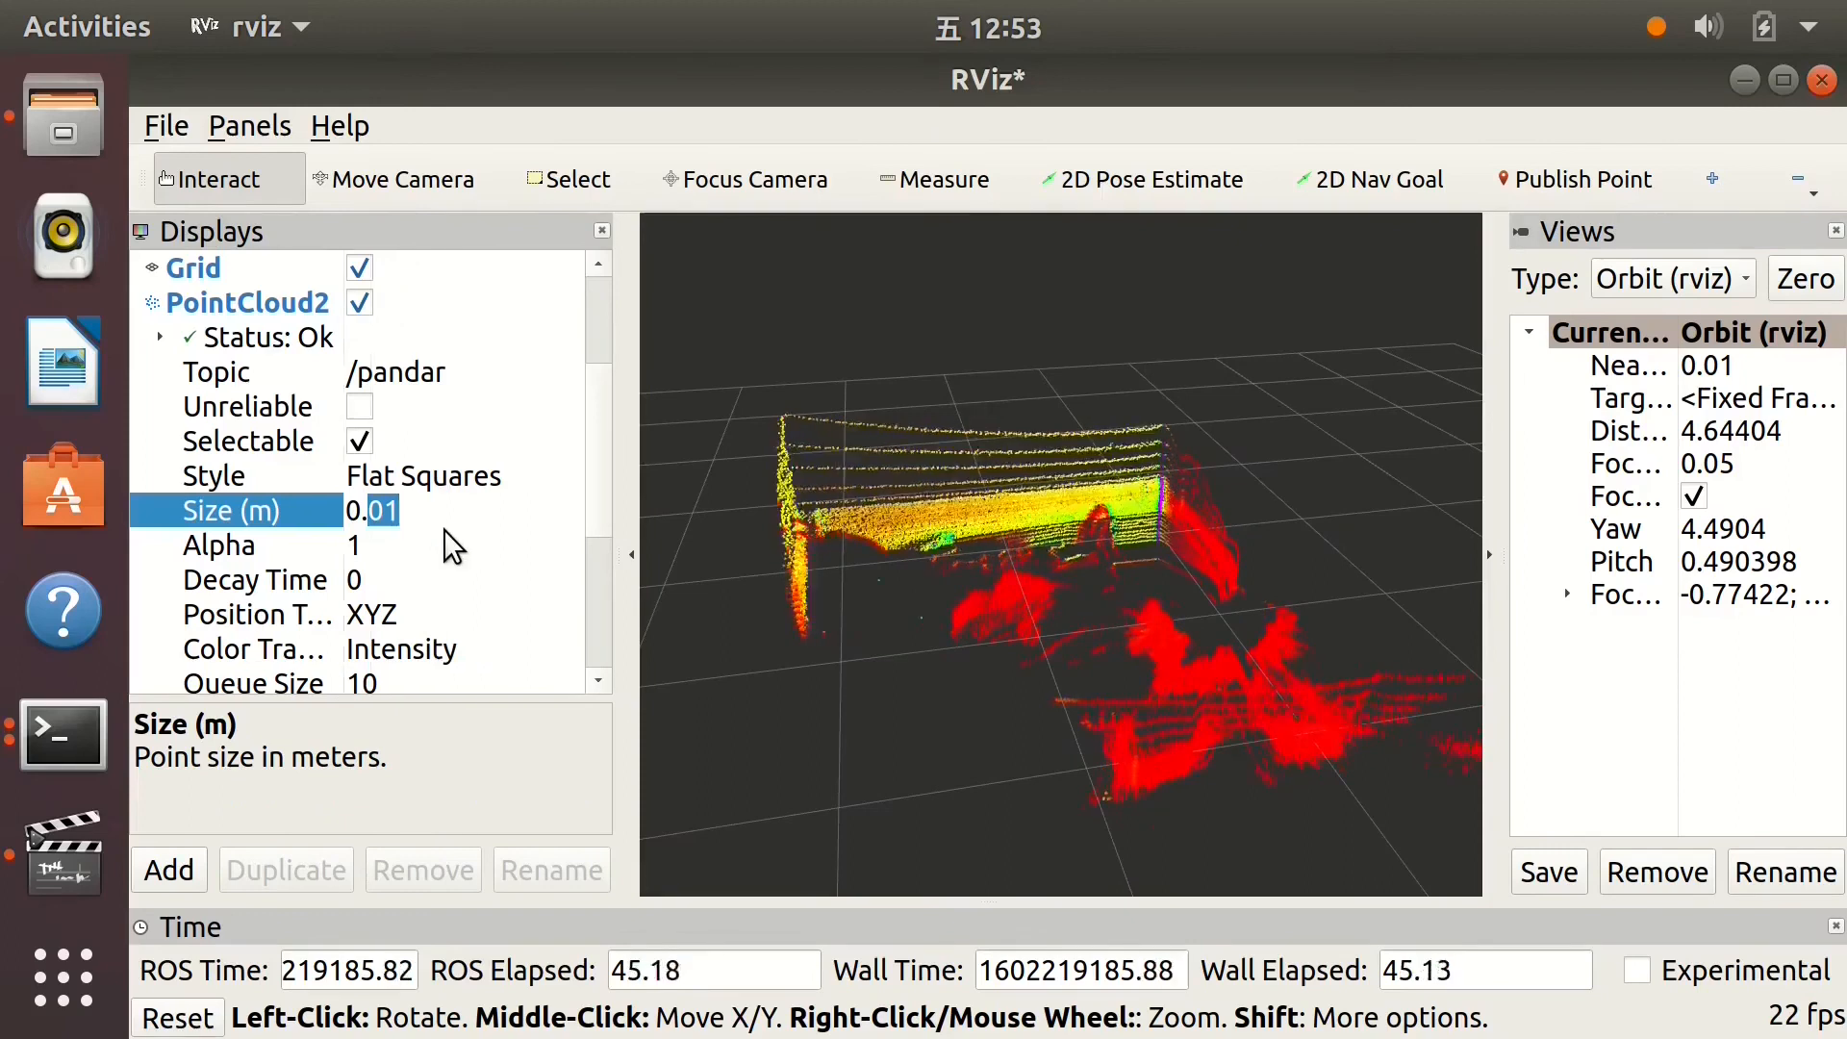
type("0.05")
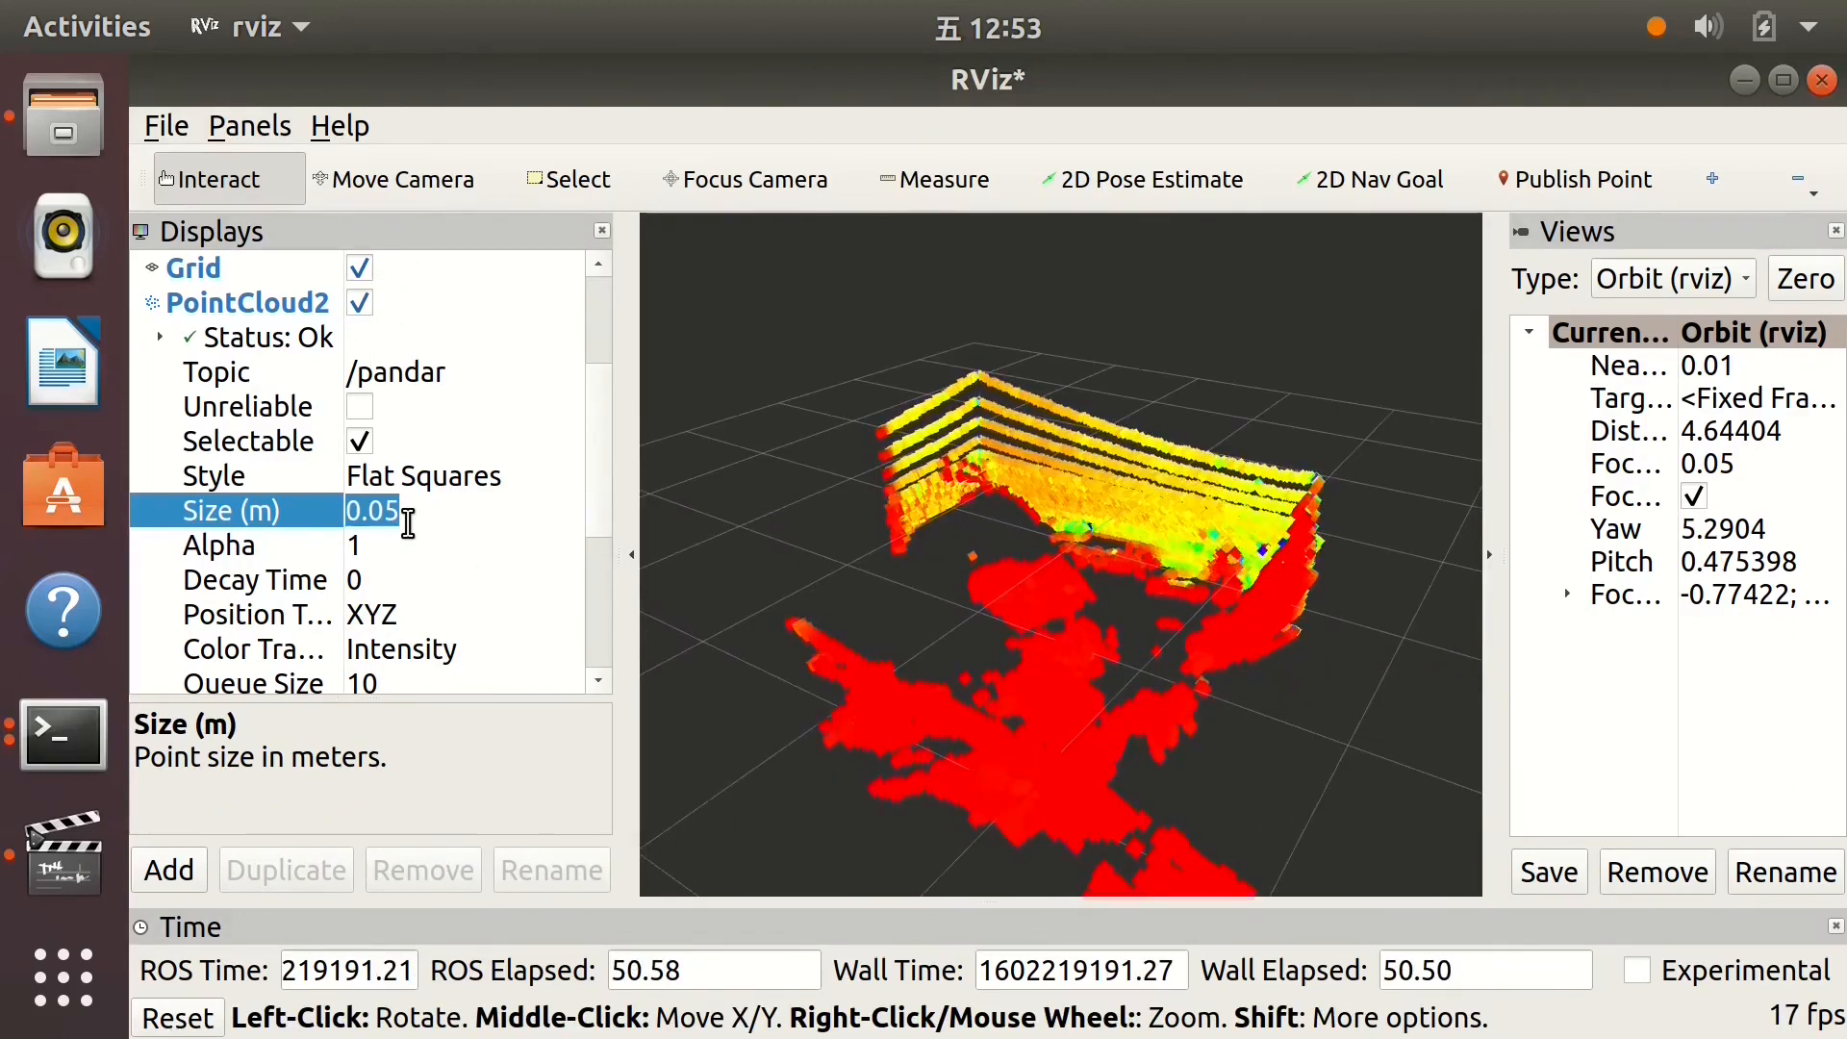
key("BackSpace")
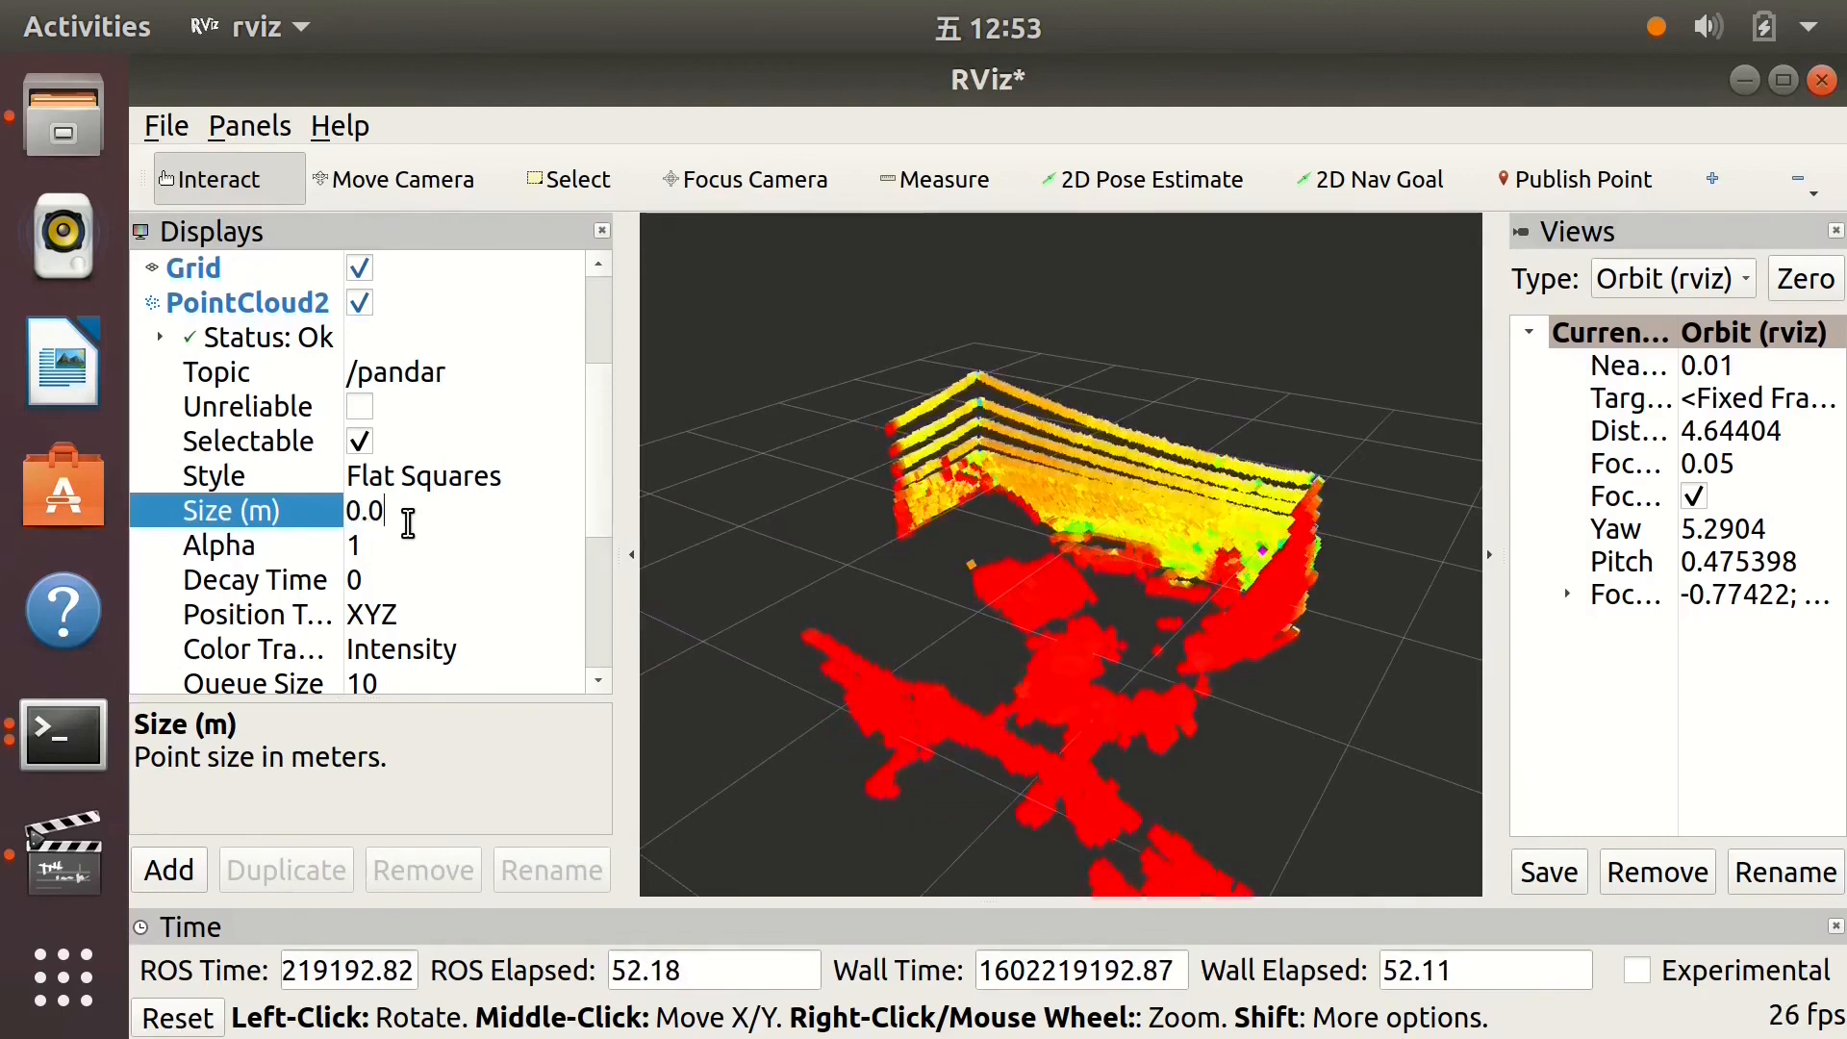